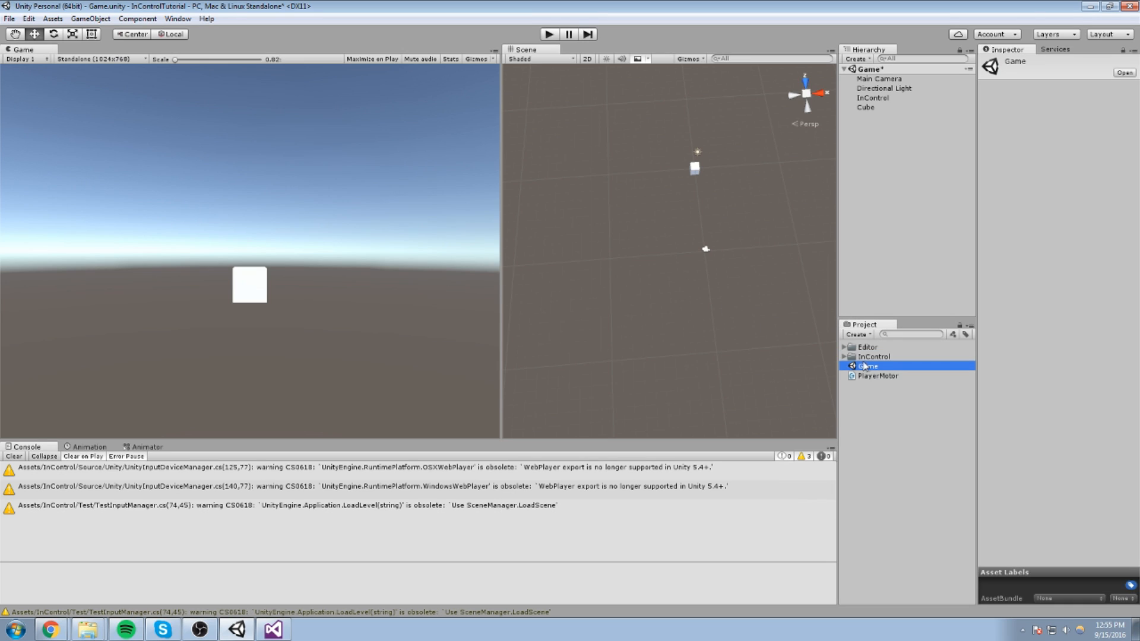
Expand the InControl asset folder and show the InControl object's In Control Manager settings.
click(844, 356)
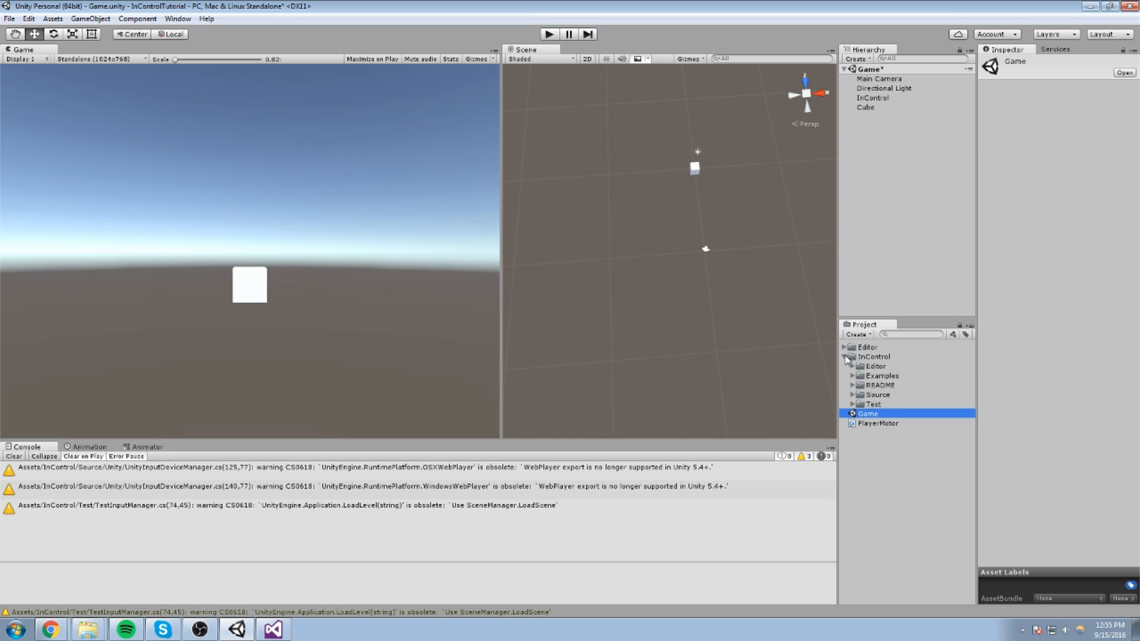
click(874, 97)
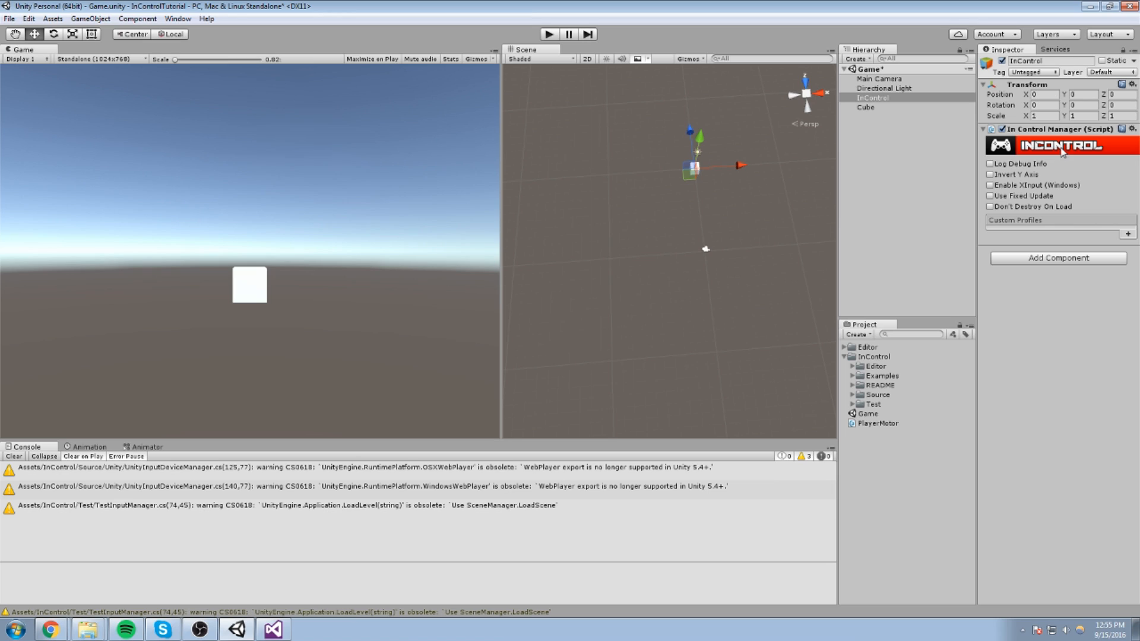
mouse_move(1054, 299)
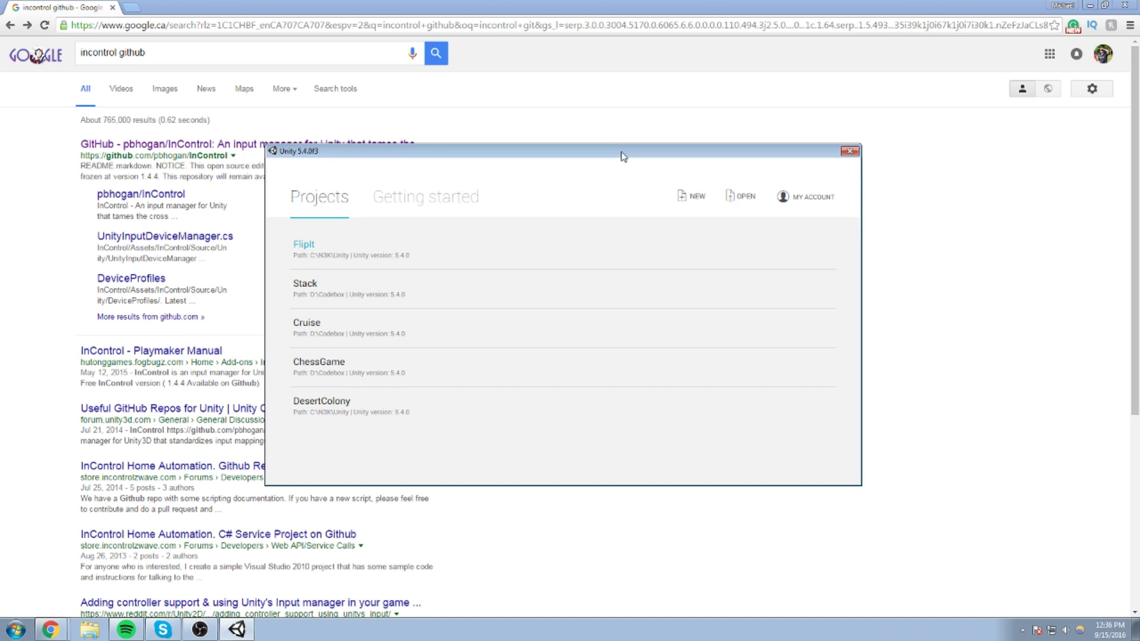
mouse_move(731, 171)
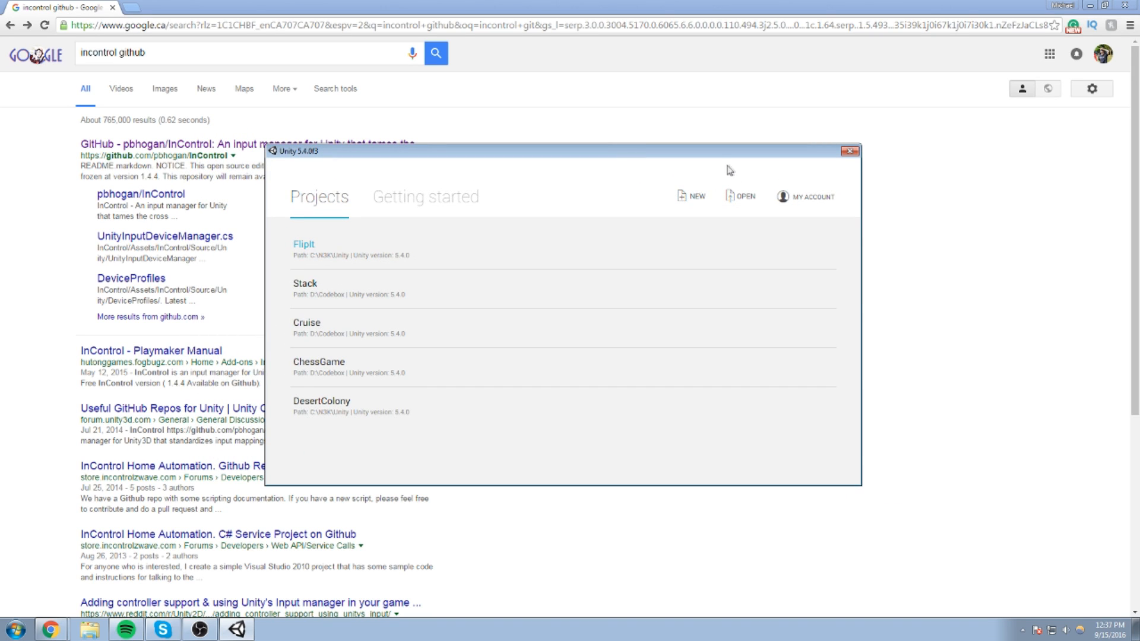
Create a new 3D Unity project named InControlTutorial.
click(695, 197)
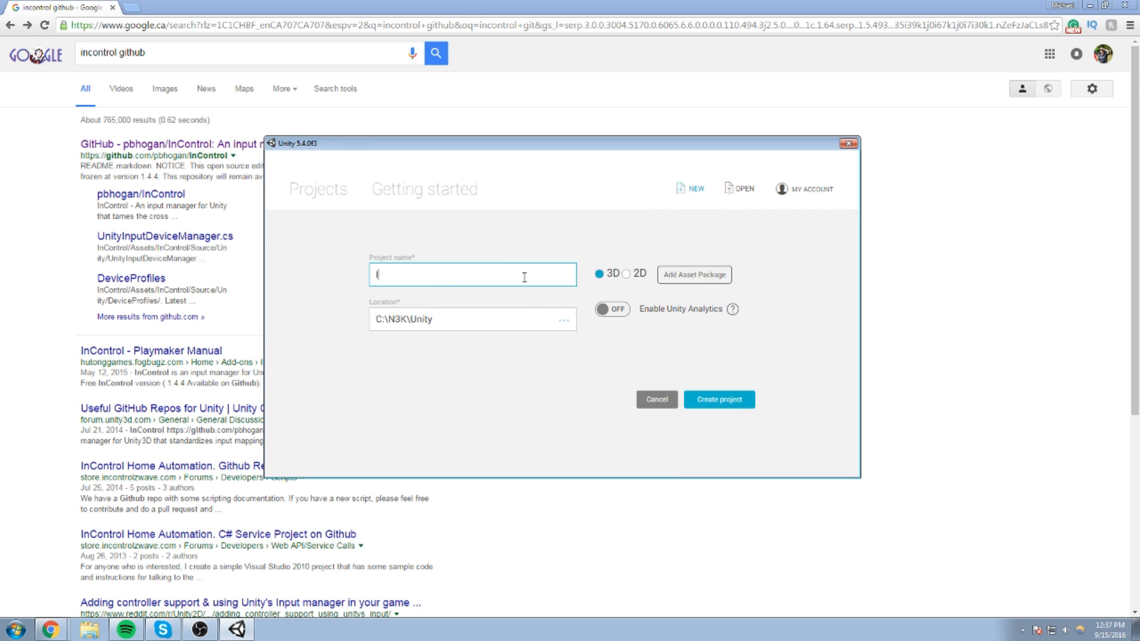
text(InControl)
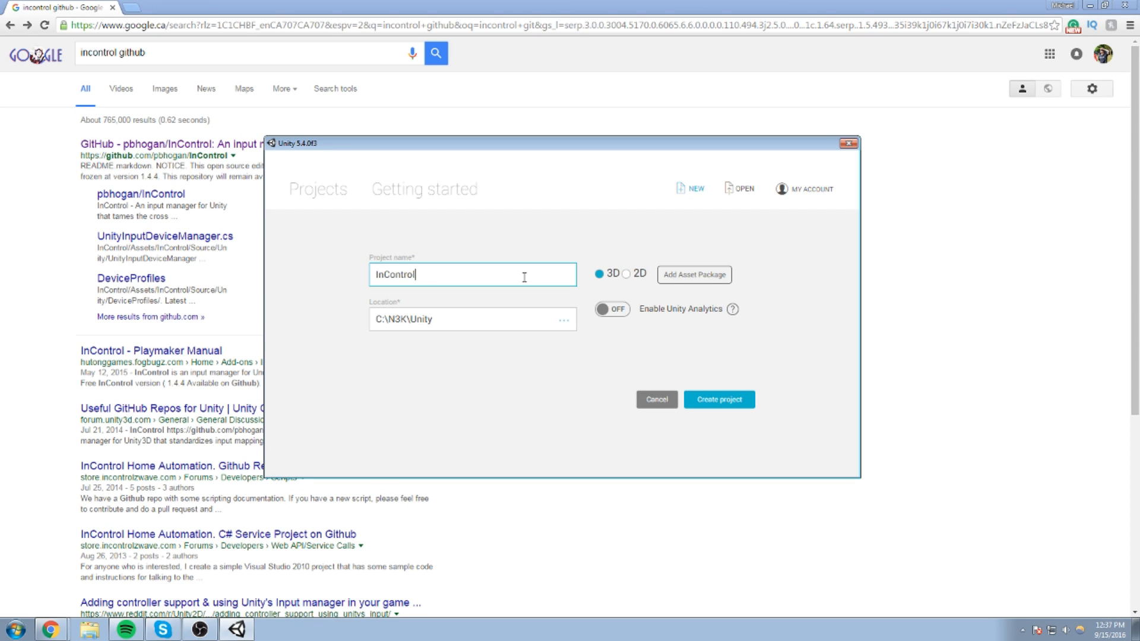
text(Tutorial)
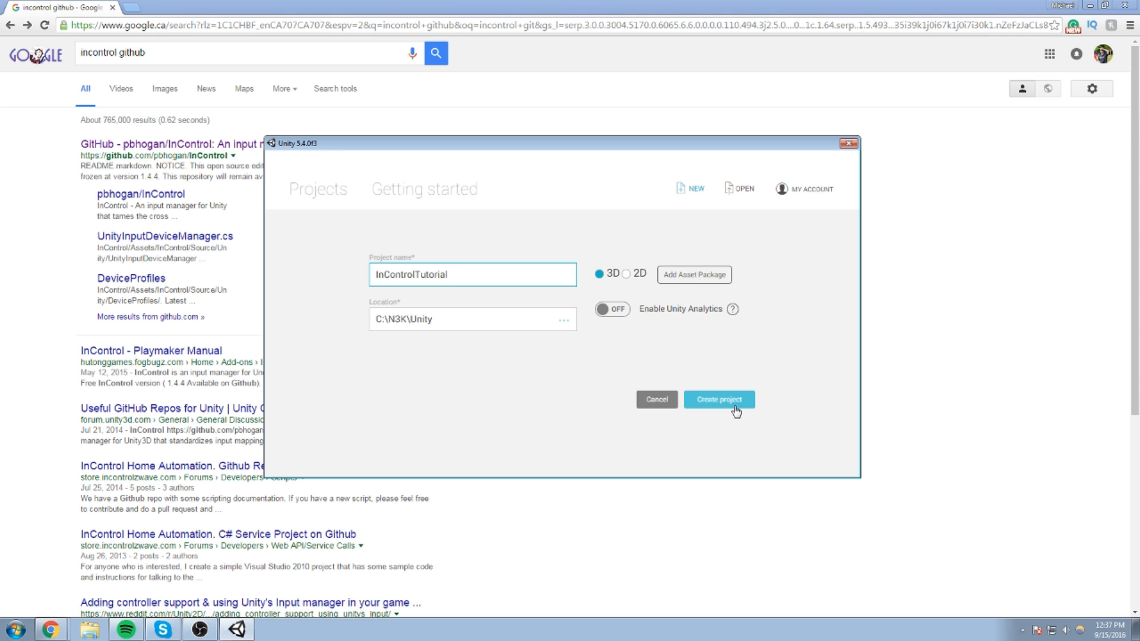
click(718, 399)
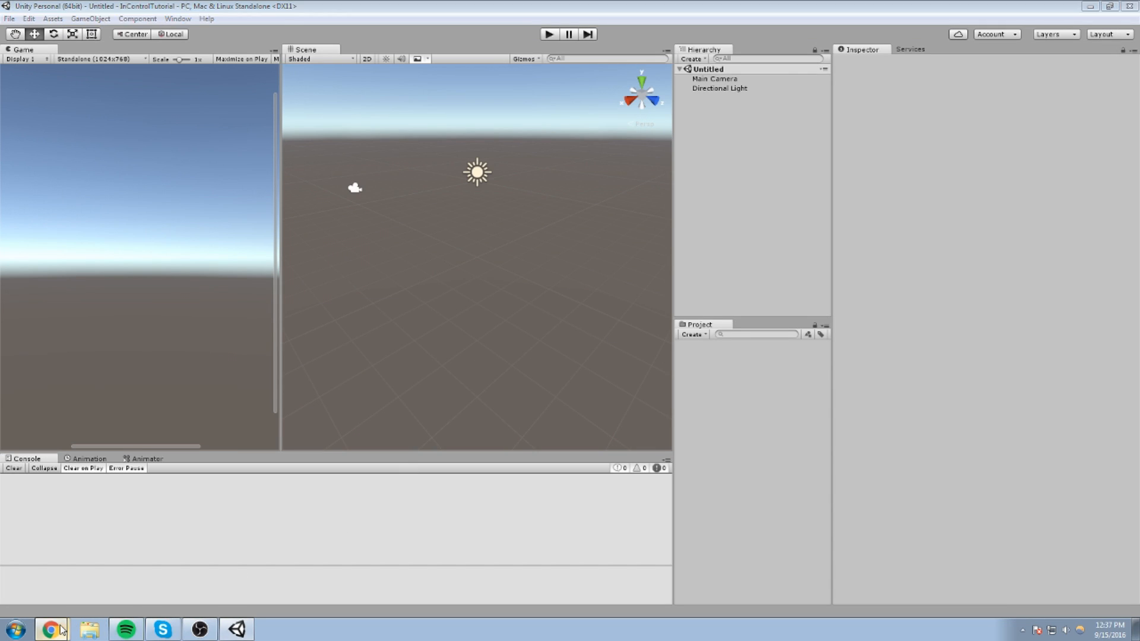
Open the pbhogan/InControl GitHub repository and highlight 'version 1.4.4' in the README notice.
click(49, 629)
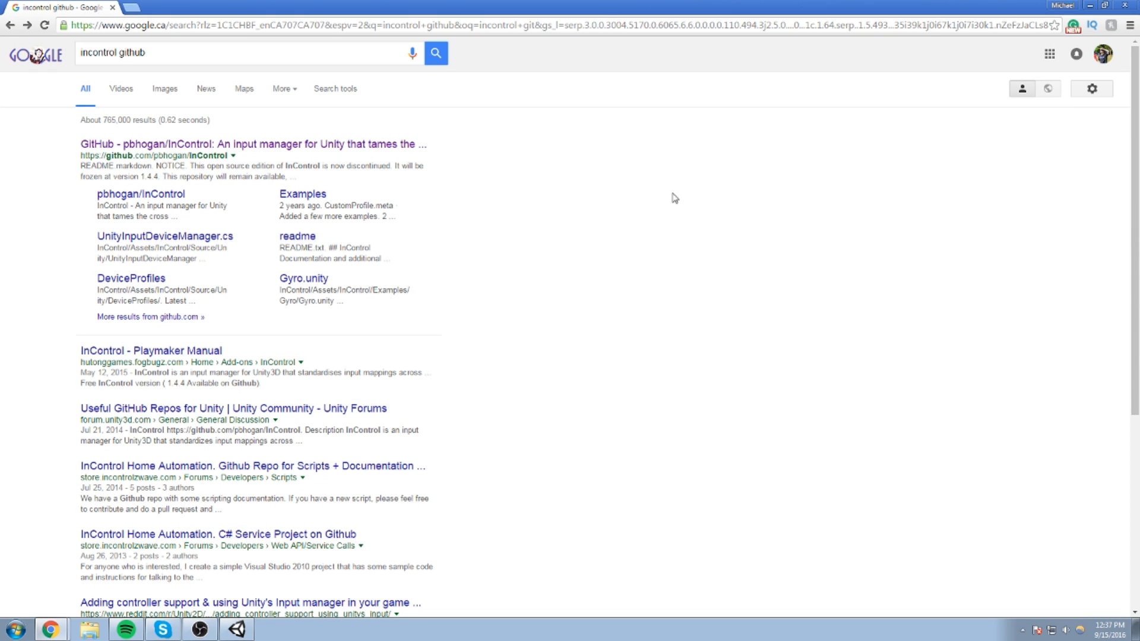
click(218, 52)
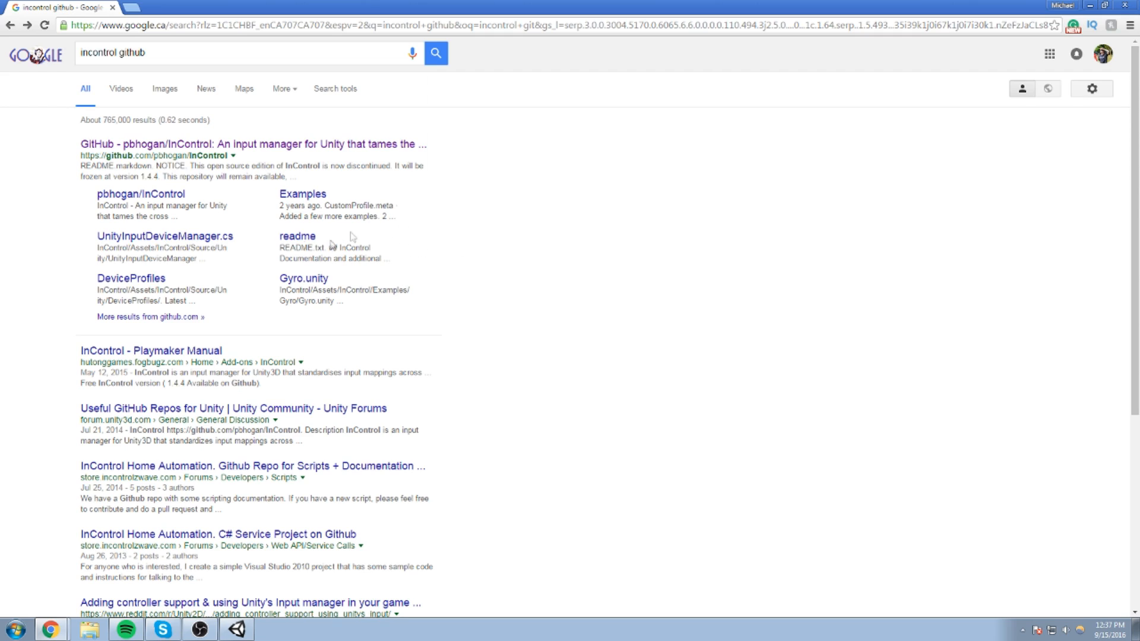
mouse_move(247, 143)
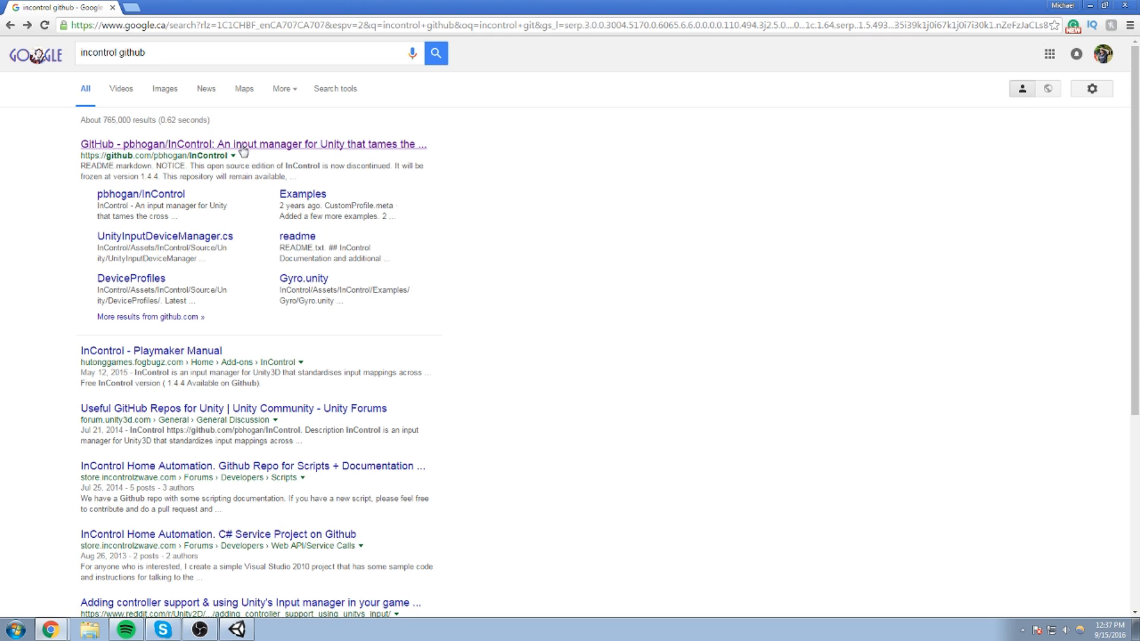
click(254, 144)
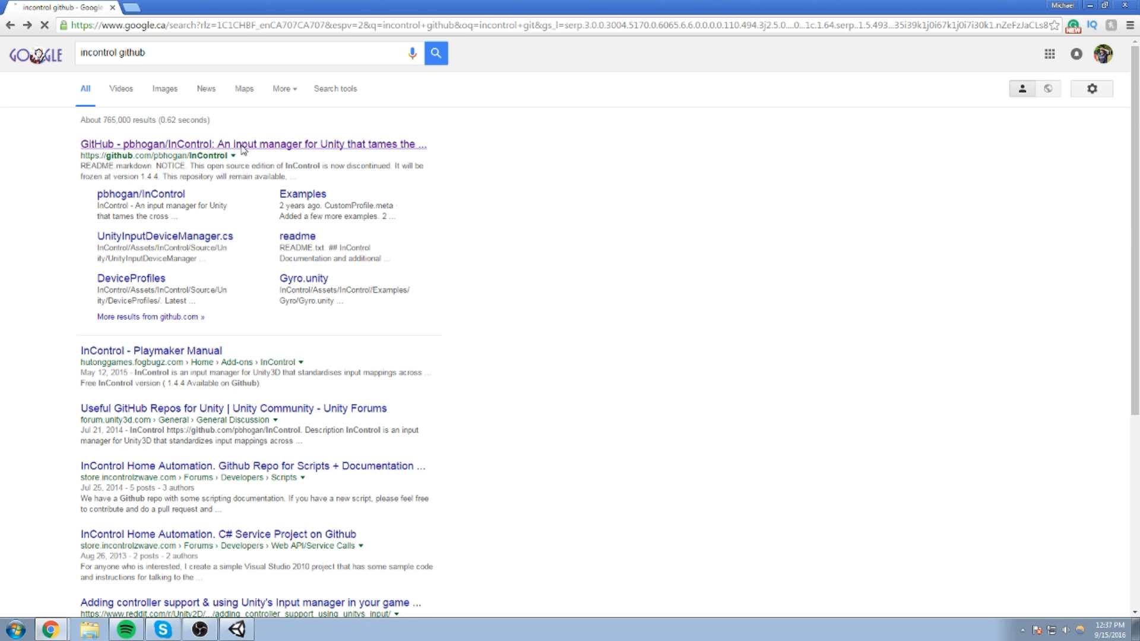
click(253, 144)
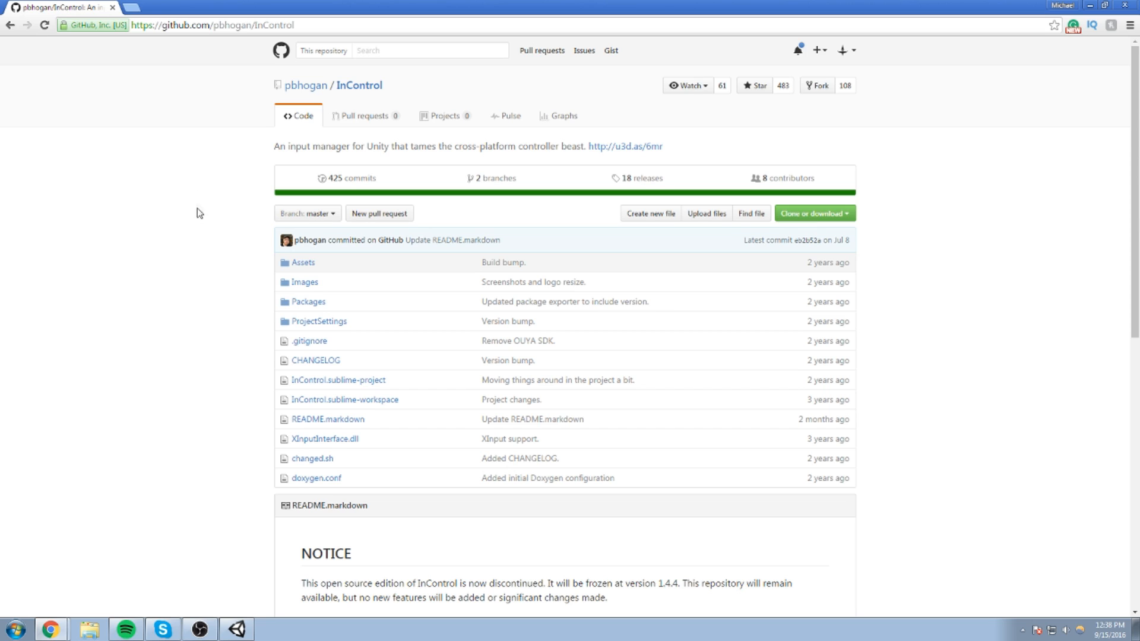
scroll(down, 3)
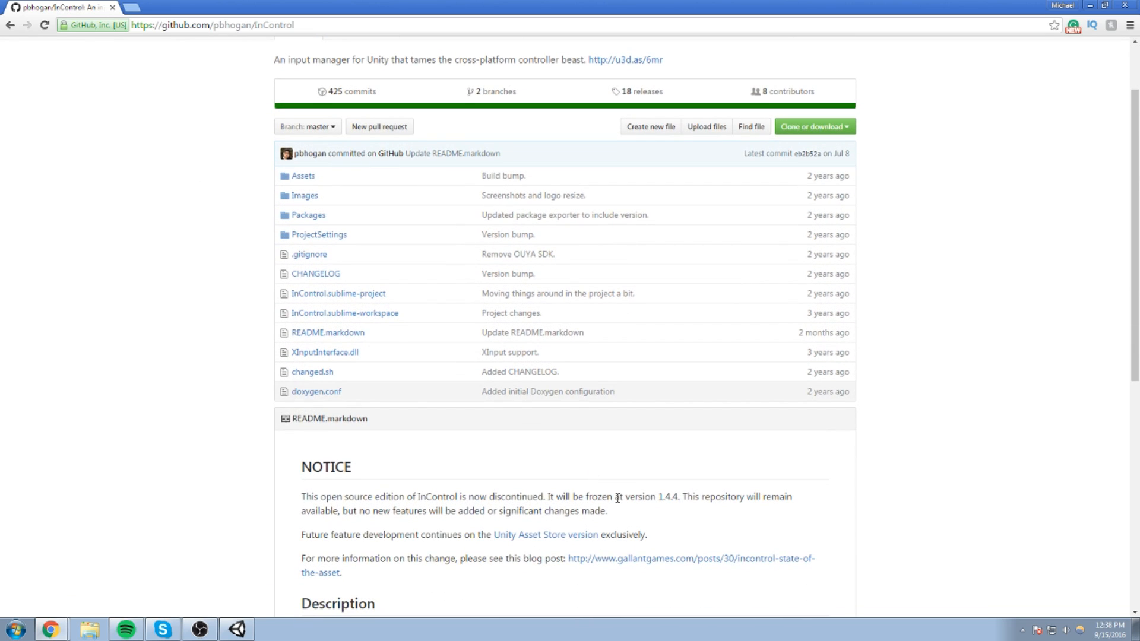
double_click(636, 496)
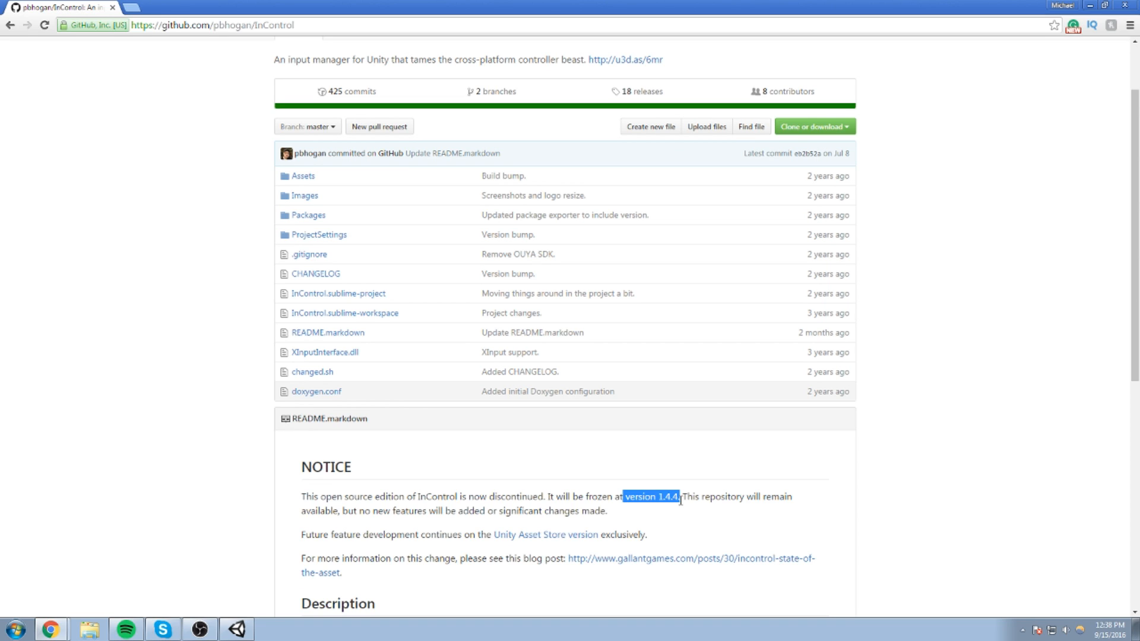
click(236, 629)
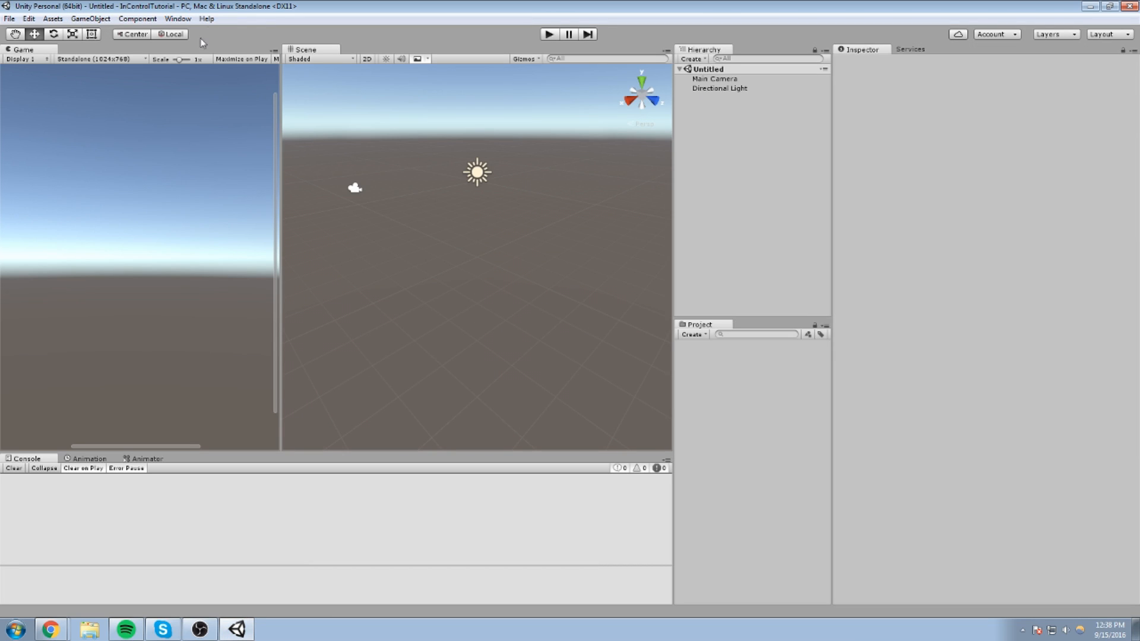
Check the Unity version in About Unity (5.4.0f3 Personal), then return to the browser.
click(206, 18)
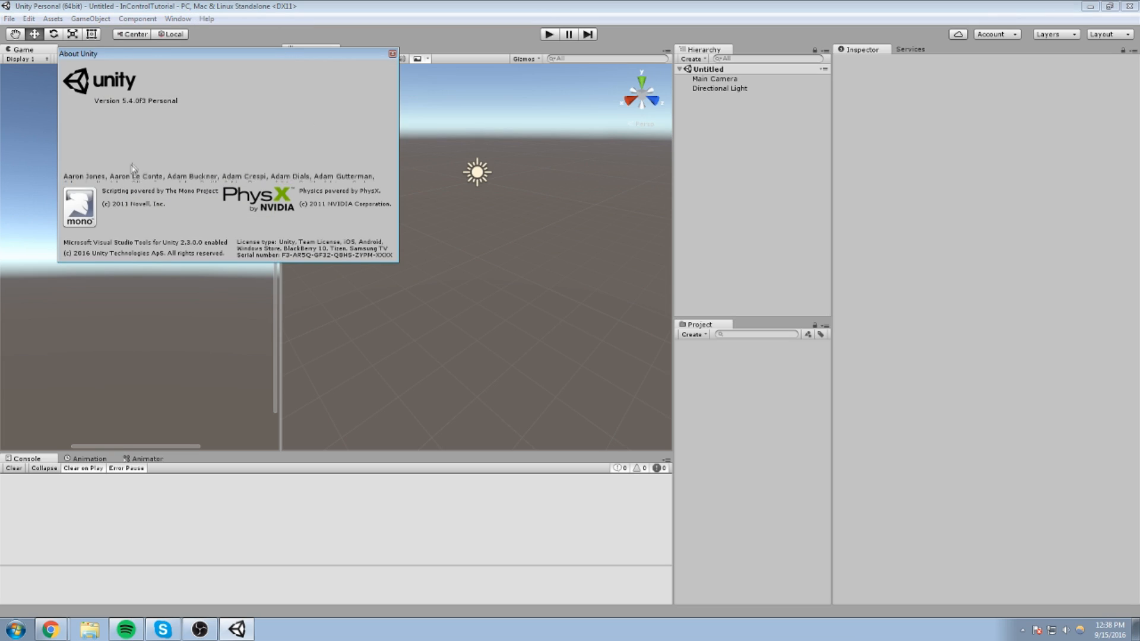
click(393, 53)
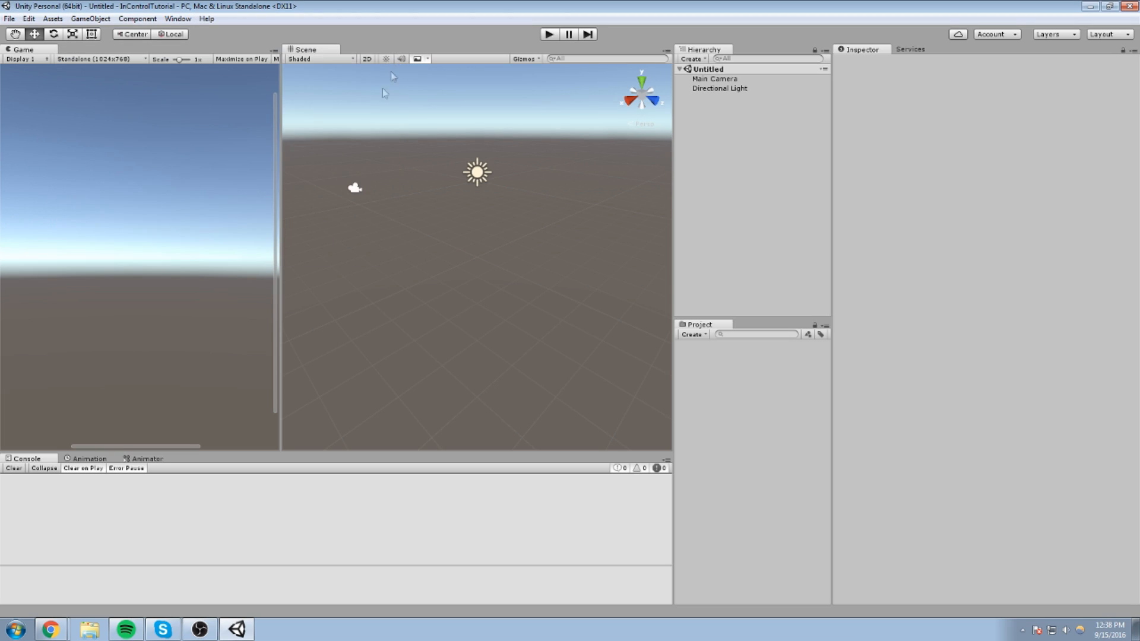
mouse_move(43, 503)
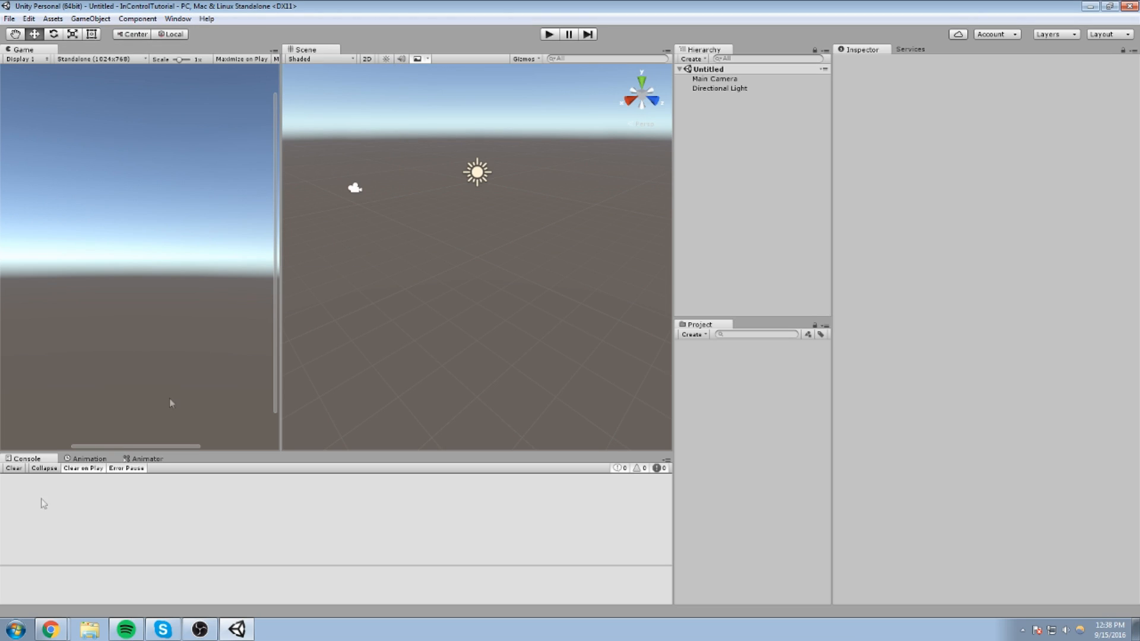
click(49, 628)
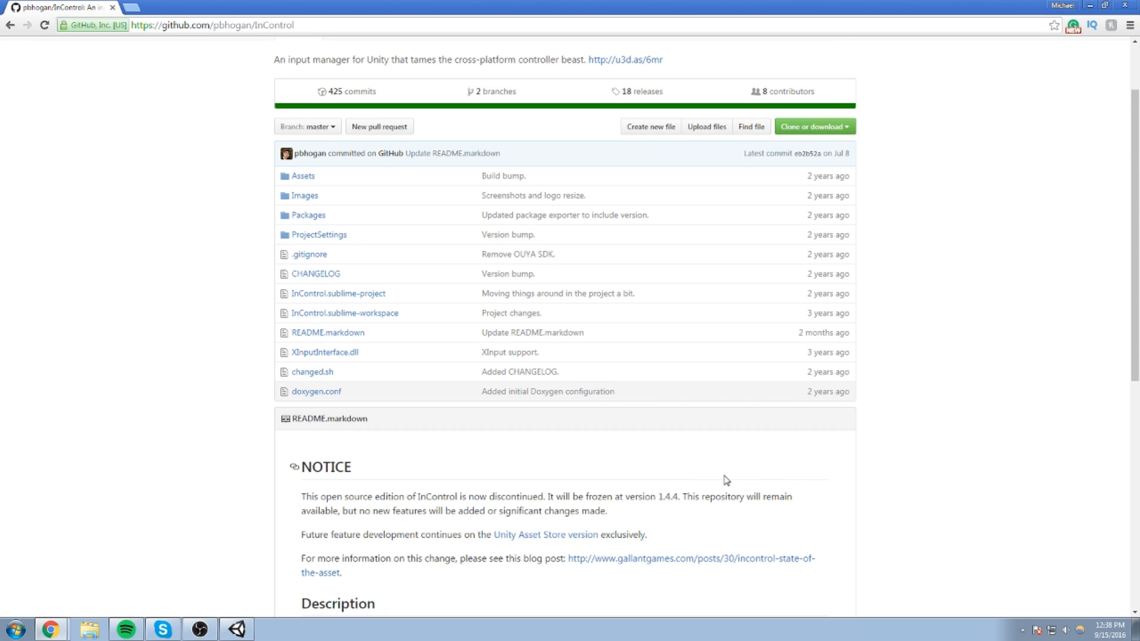
mouse_move(558, 546)
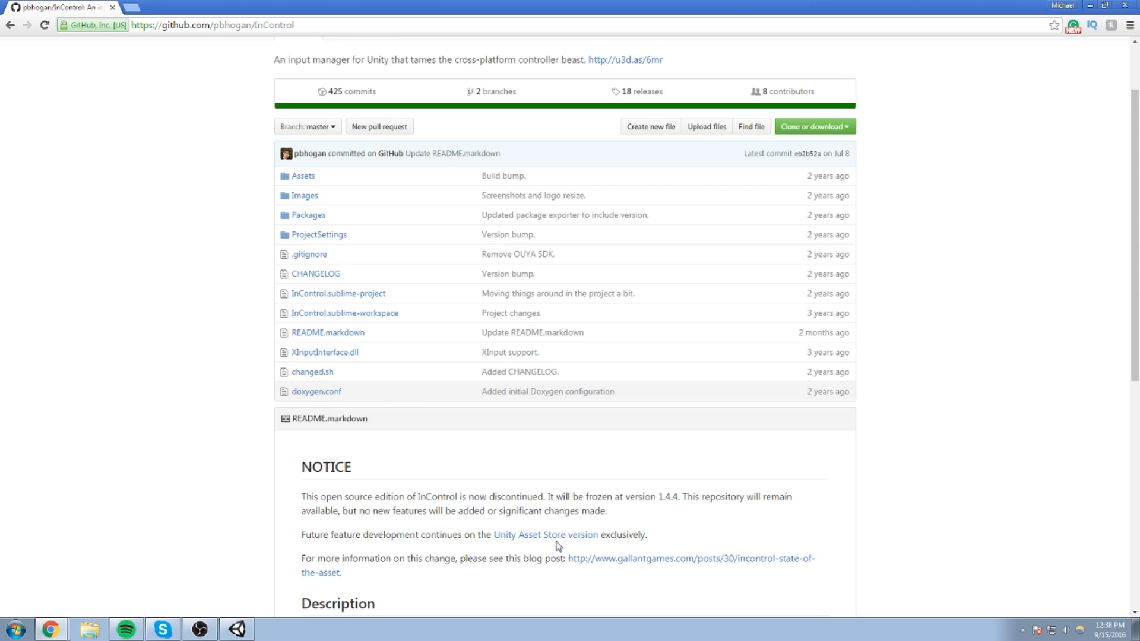
View the $40 InControl Asset Store listing in a new tab, then return to GitHub.
click(545, 534)
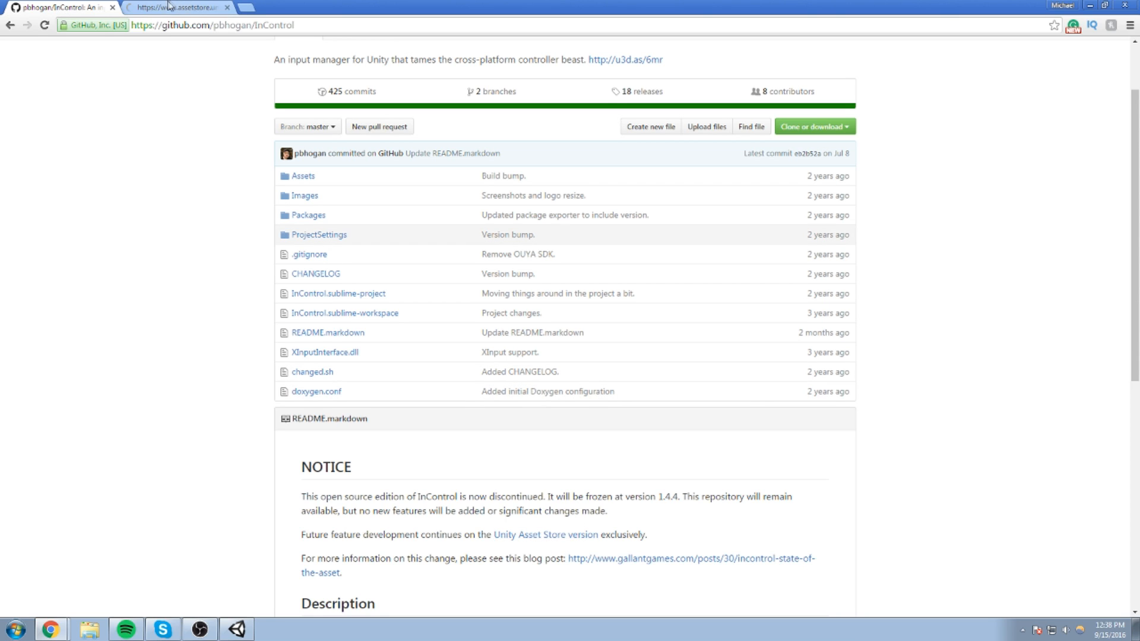
click(174, 7)
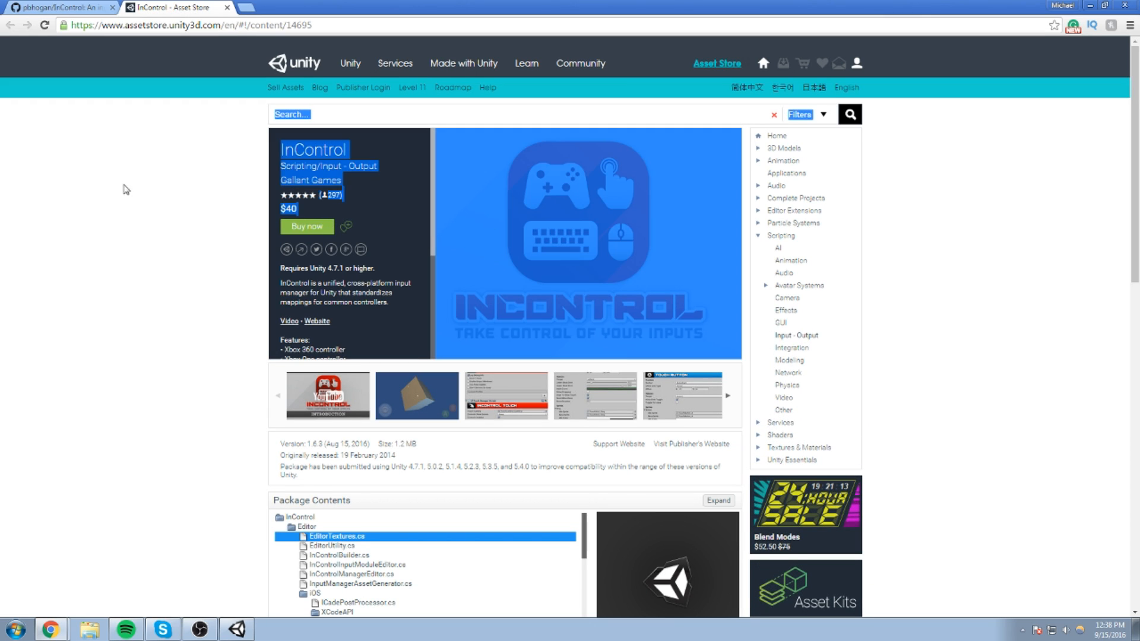
click(226, 7)
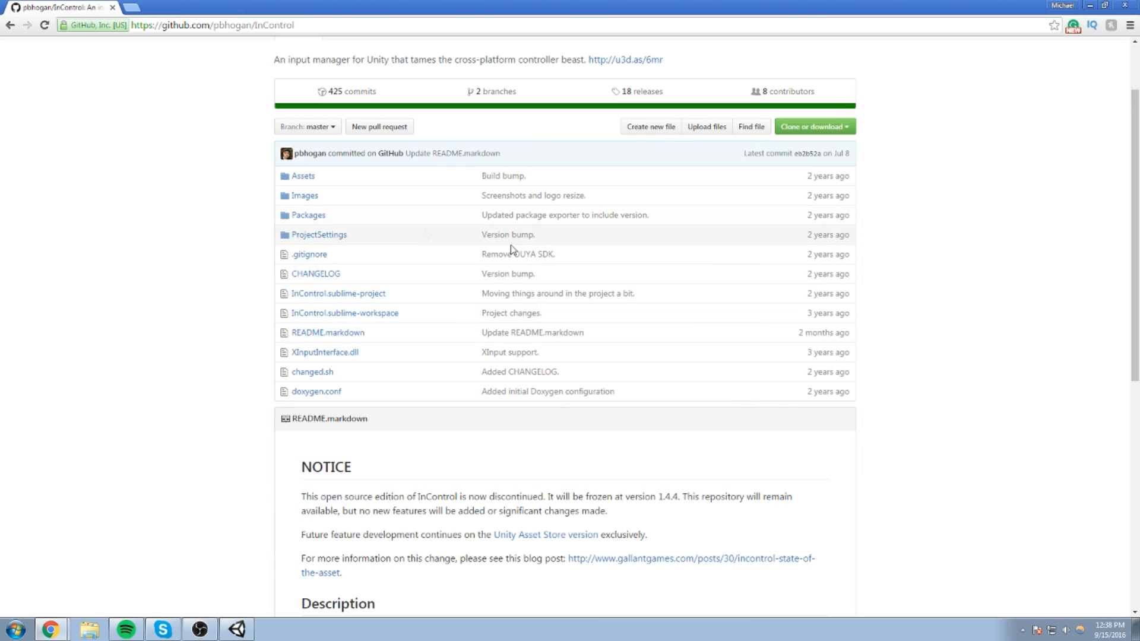
mouse_move(894, 288)
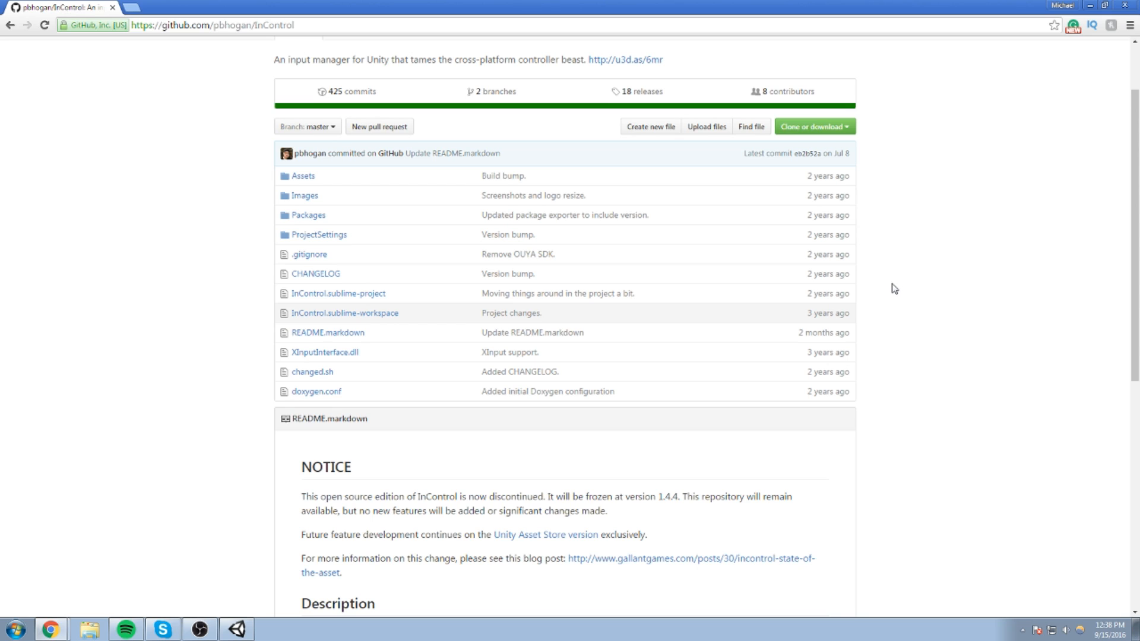
Download InControl-master.zip via 'Download ZIP' and open its Downloads folder.
scroll(up, 3)
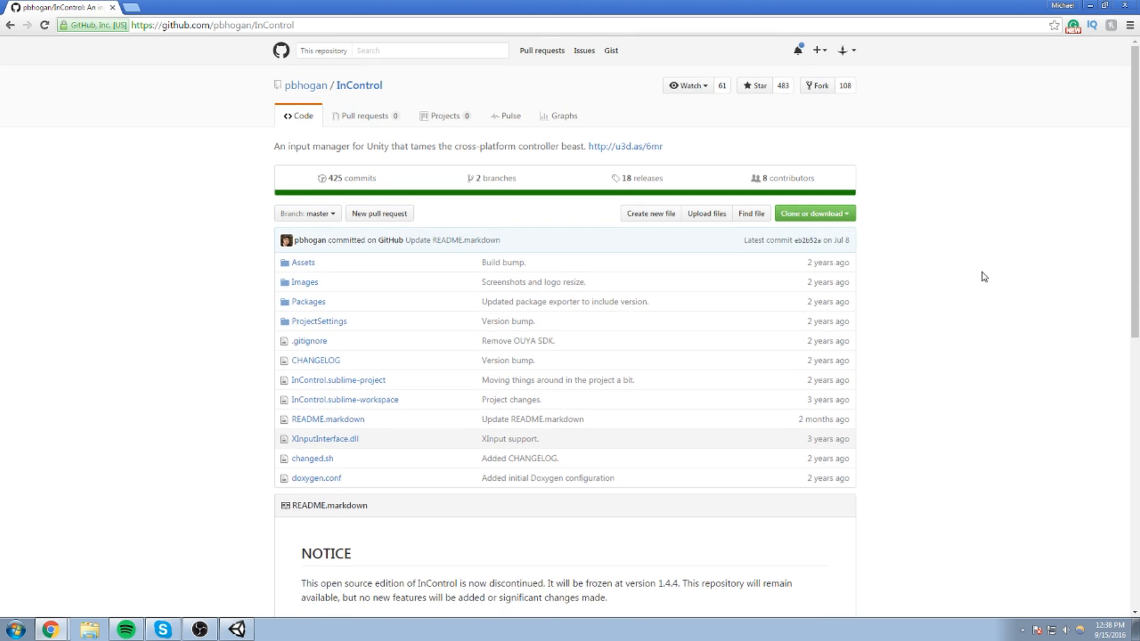
click(811, 213)
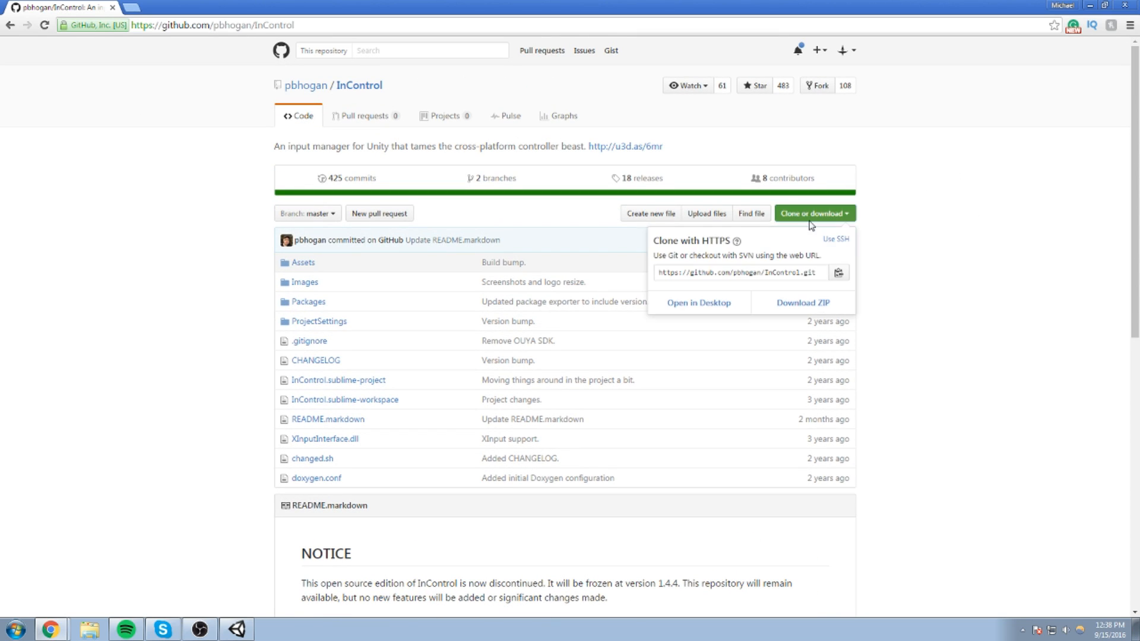
click(803, 302)
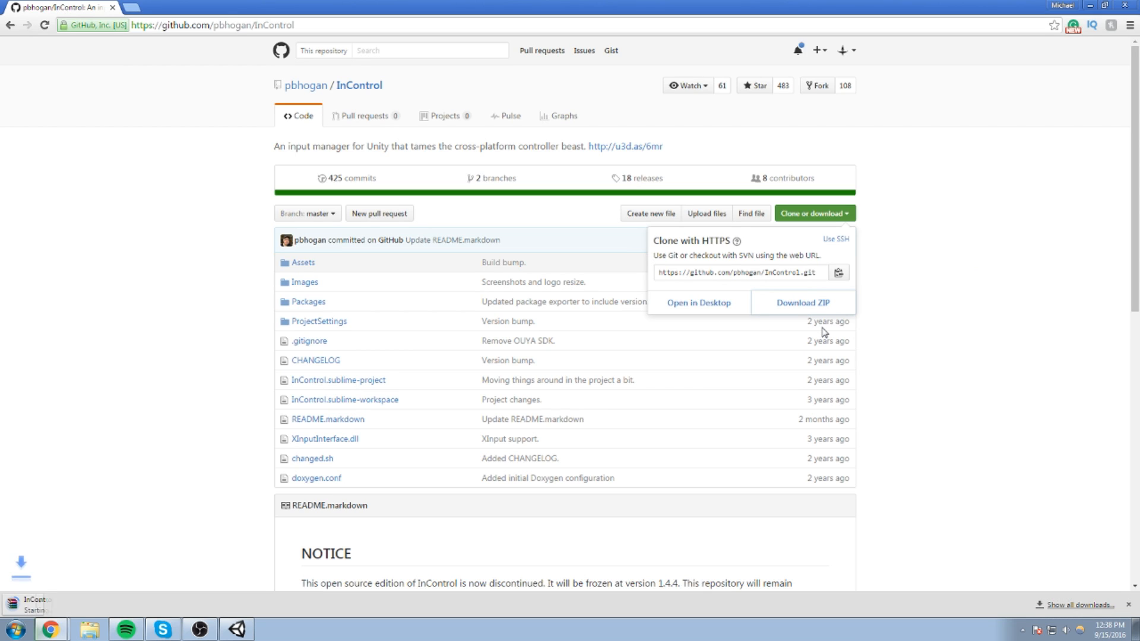
click(802, 302)
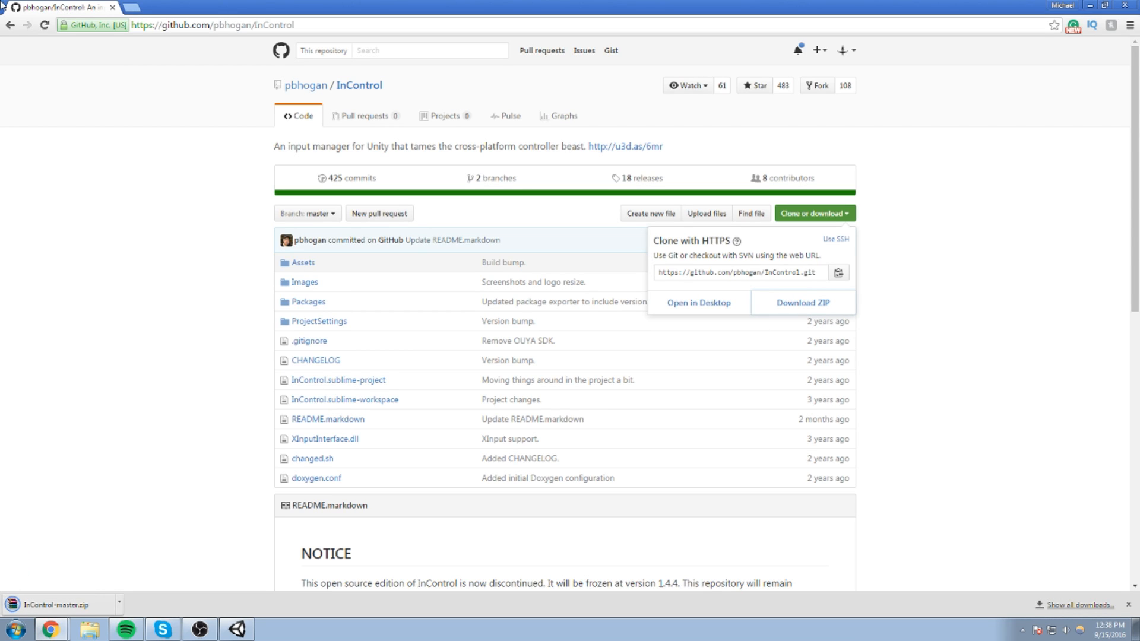
click(162, 567)
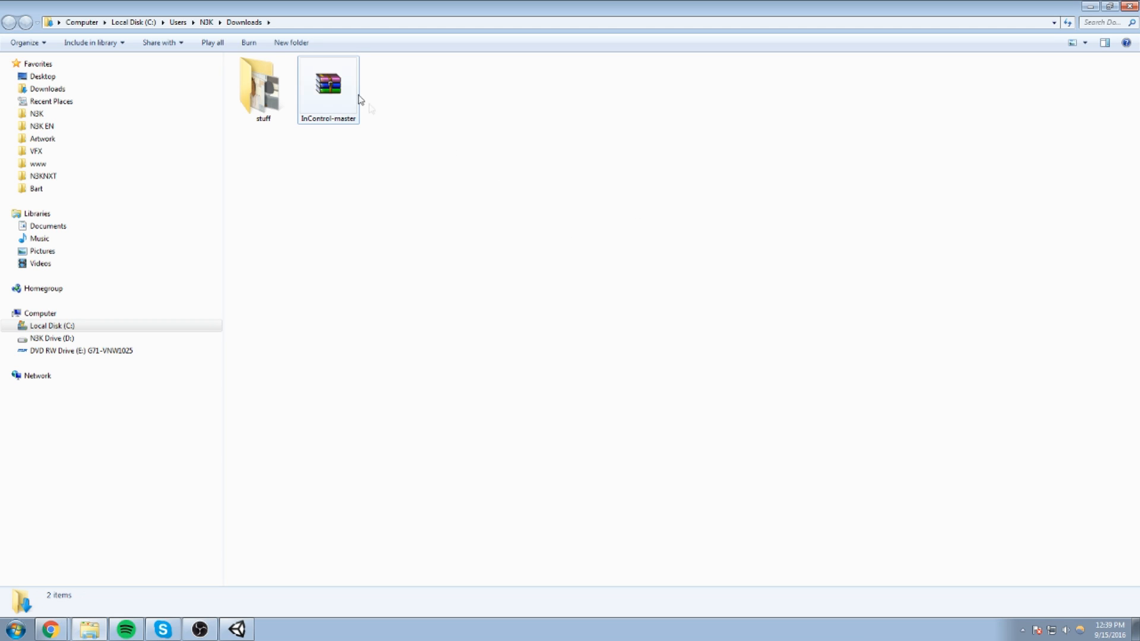
Extract InControl-master.zip here and open the extracted InControl-master folder.
right_click(328, 84)
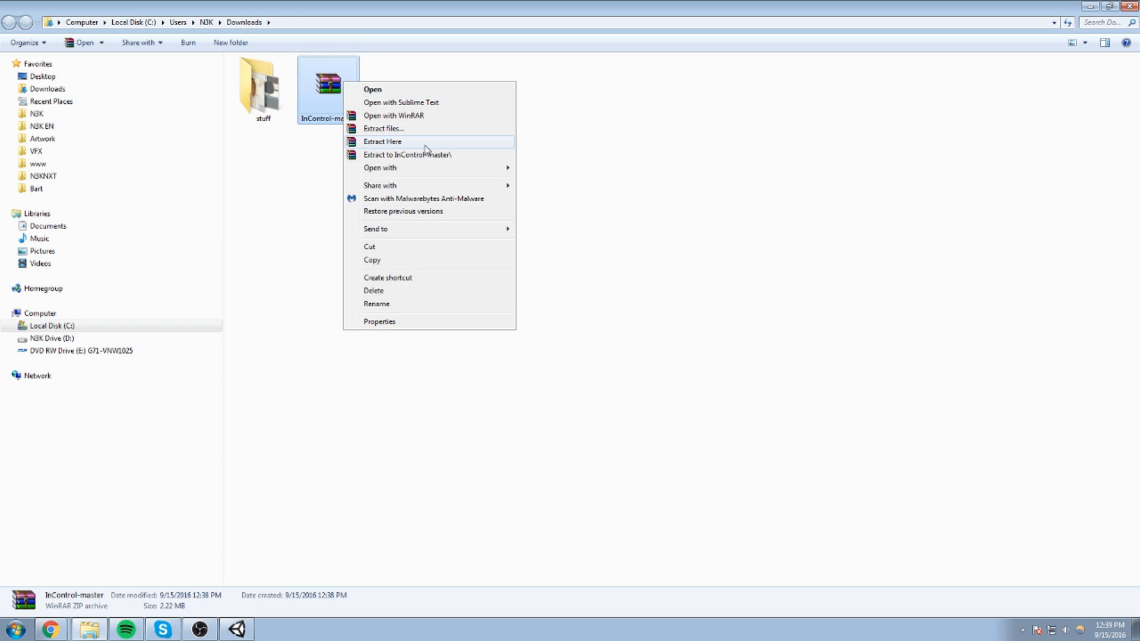
click(383, 141)
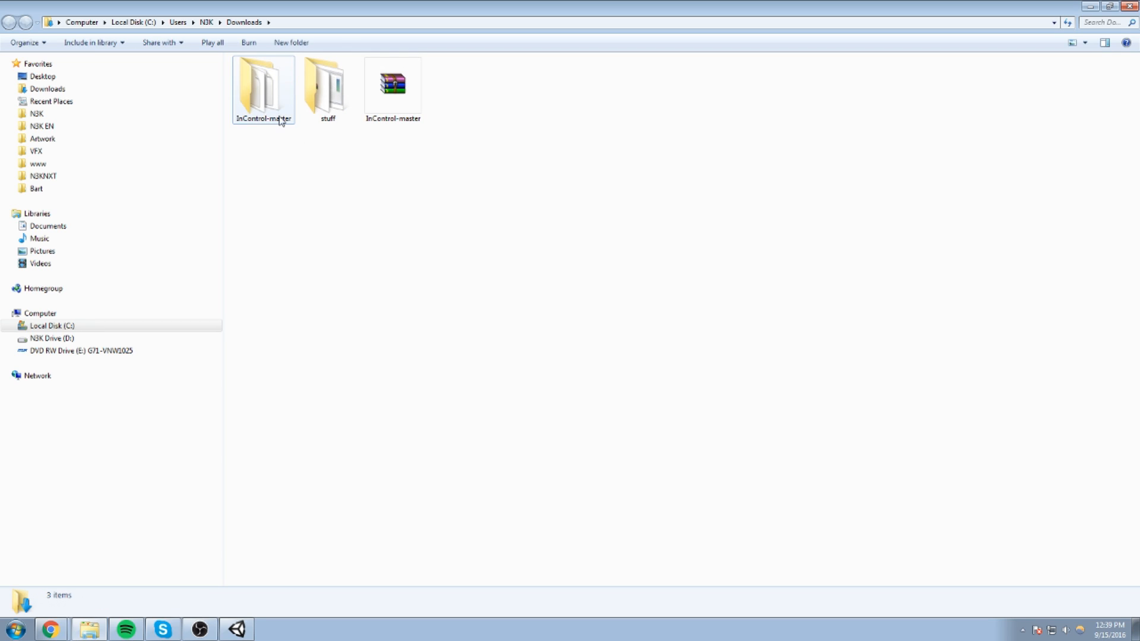
double_click(263, 83)
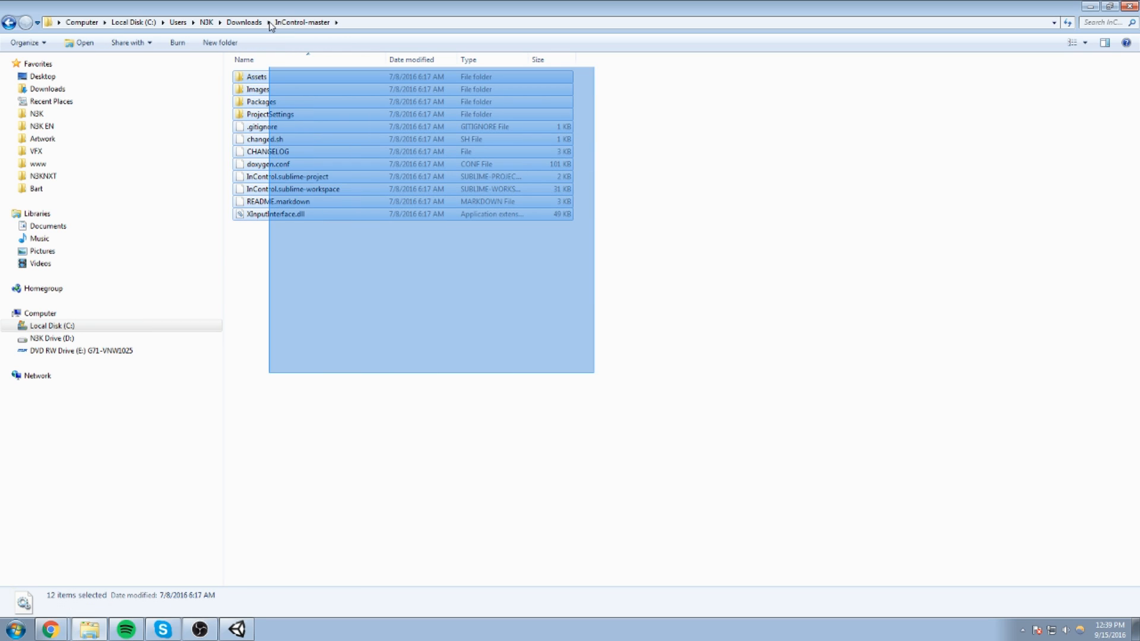
Select the Assets folder inside InControl-master.
click(681, 311)
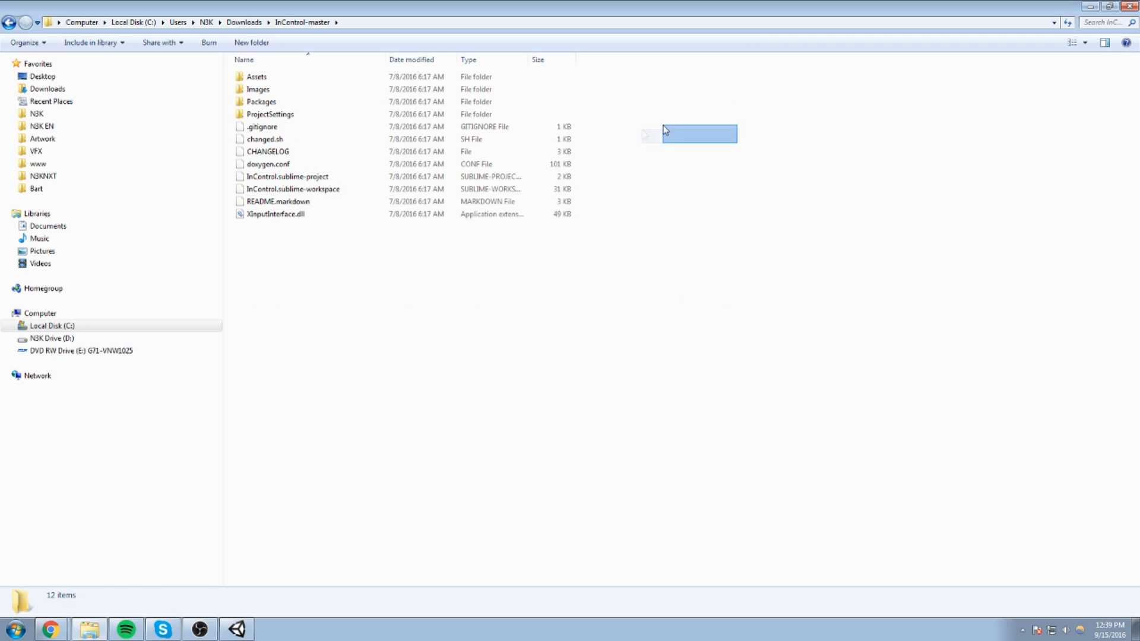
click(368, 271)
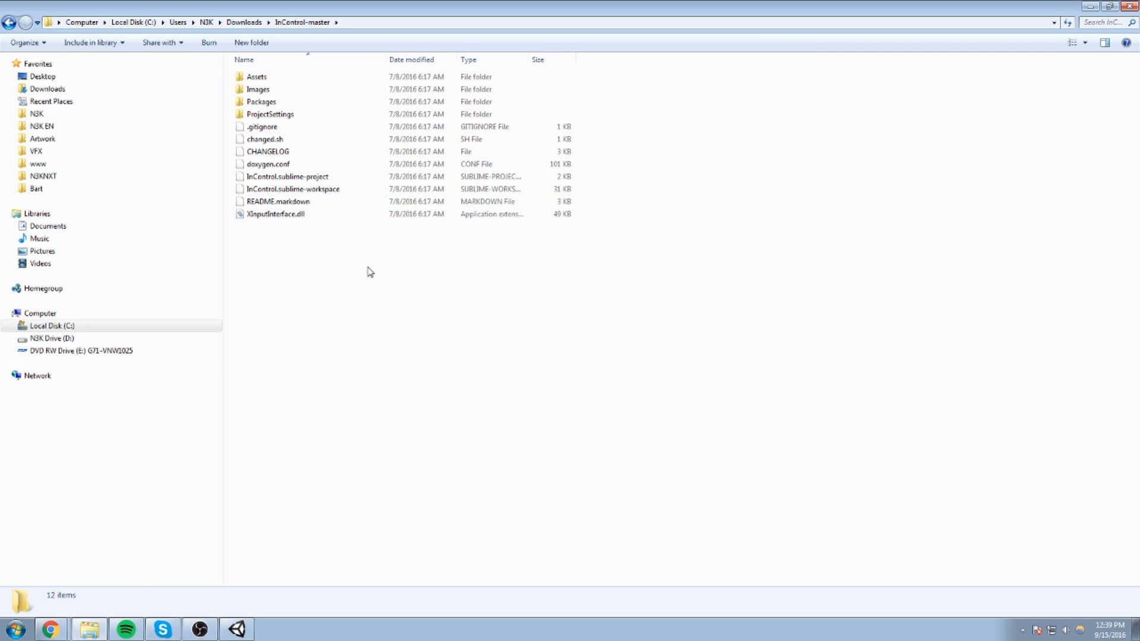
click(256, 76)
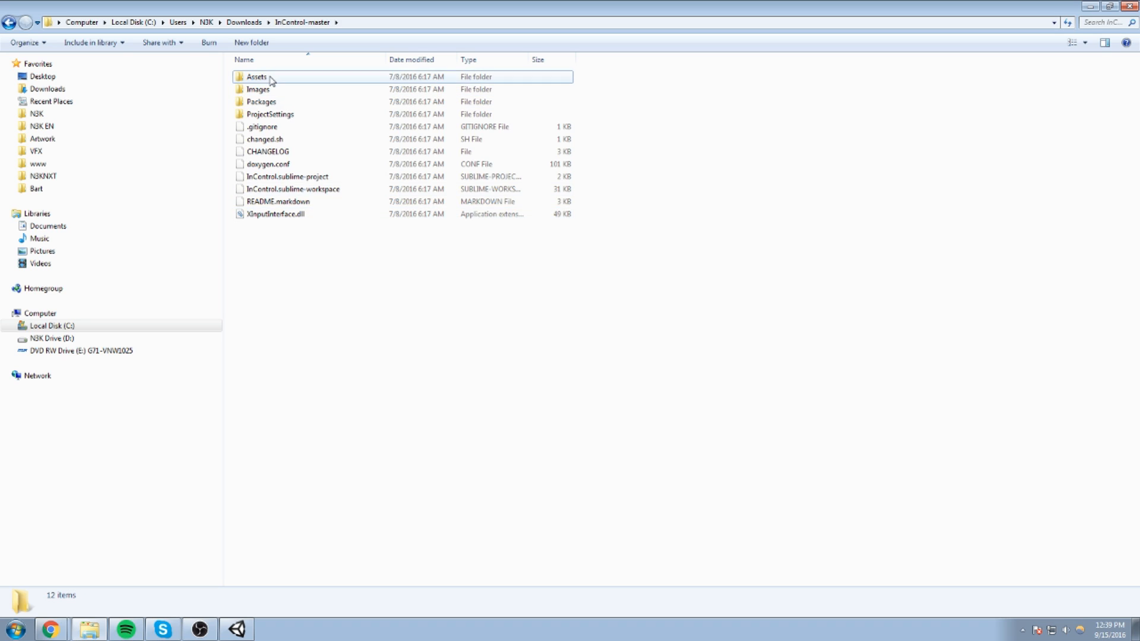
click(256, 76)
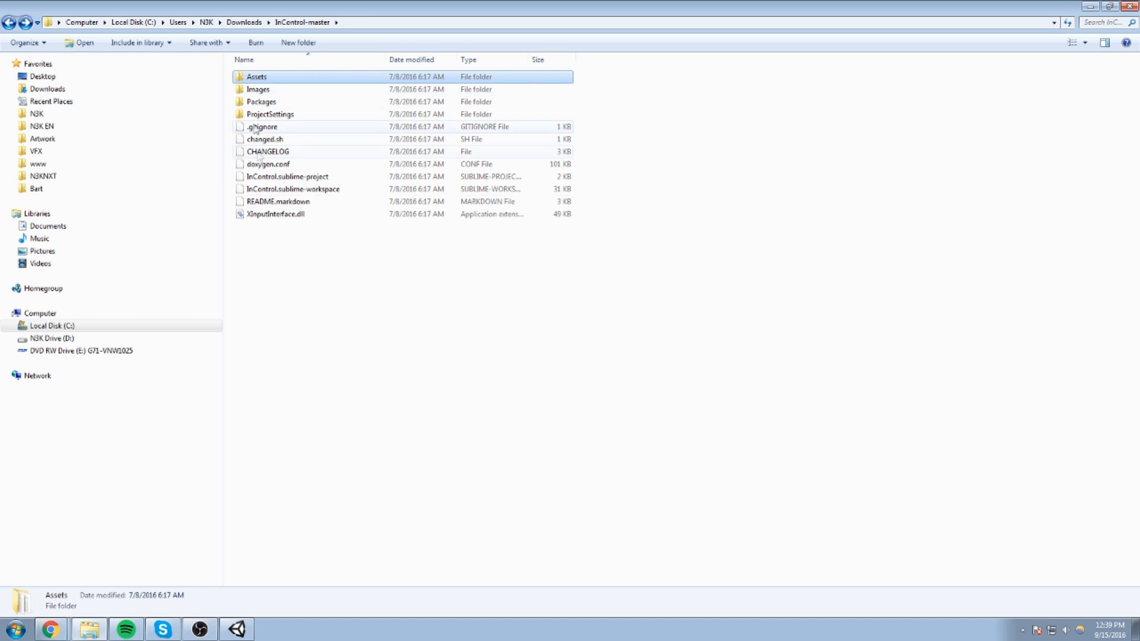
click(317, 260)
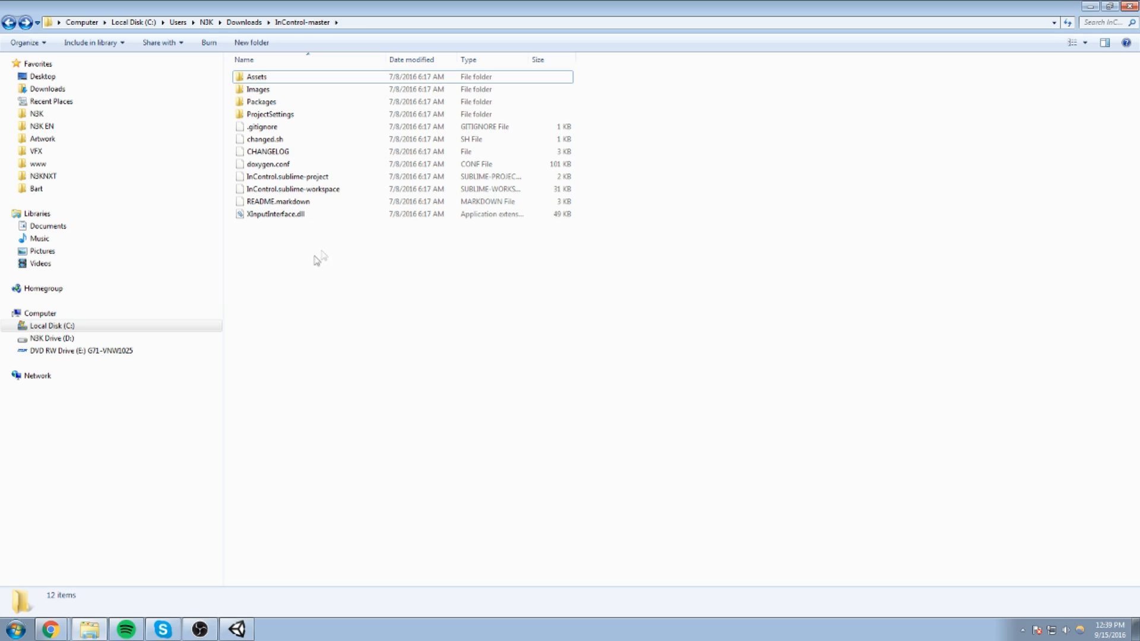
click(257, 76)
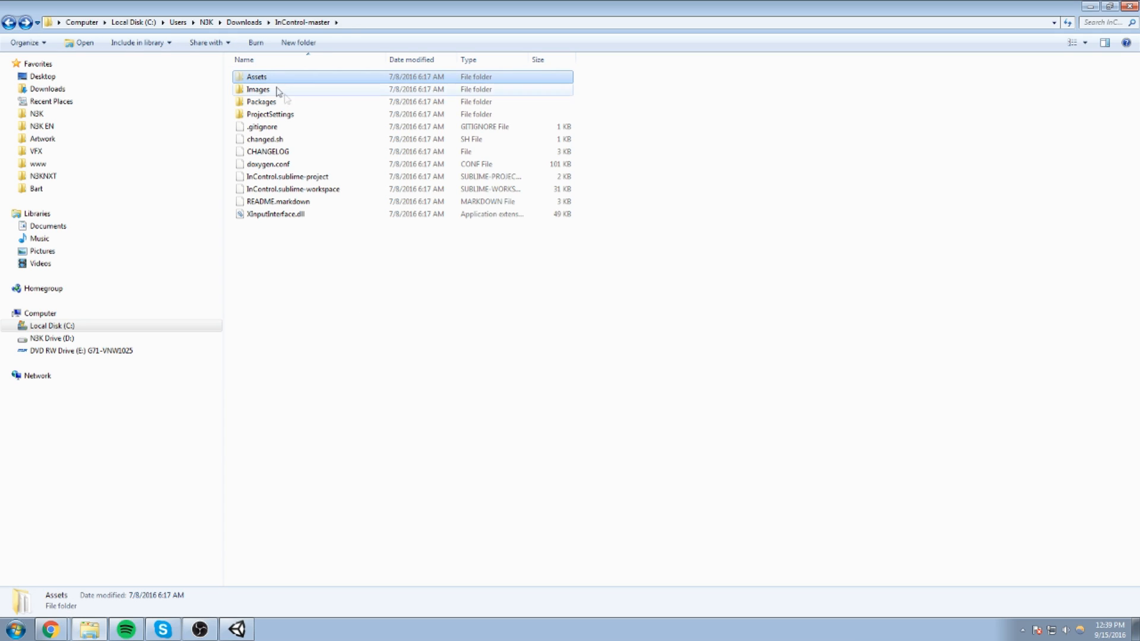
mouse_move(548, 234)
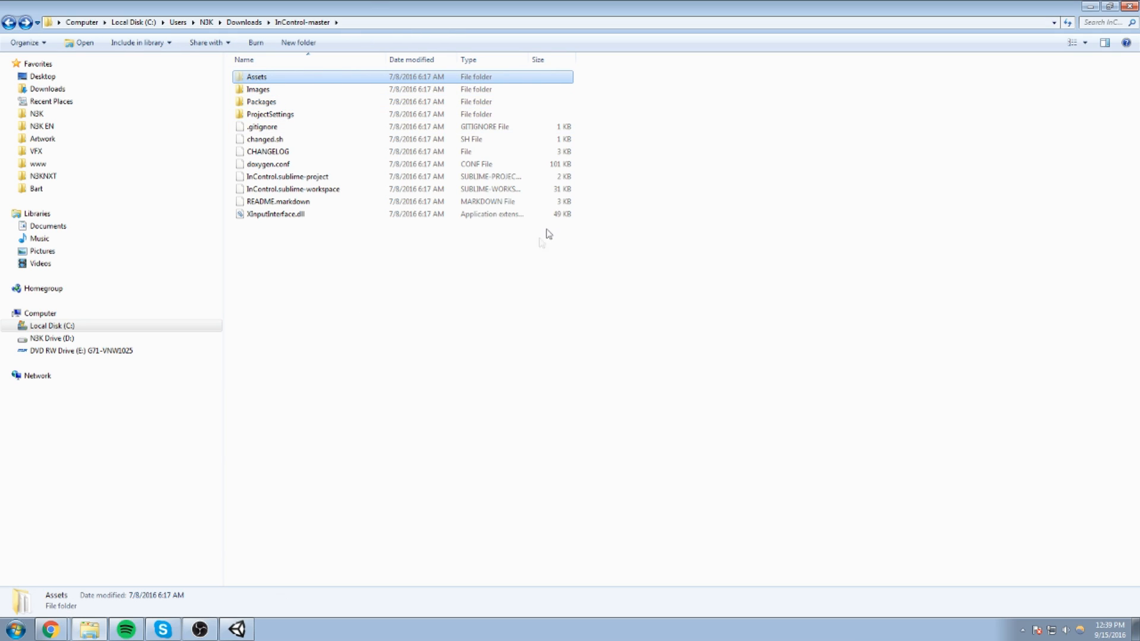
Reveal the InControlTutorial project folder and merge InControl's Assets into it.
click(236, 629)
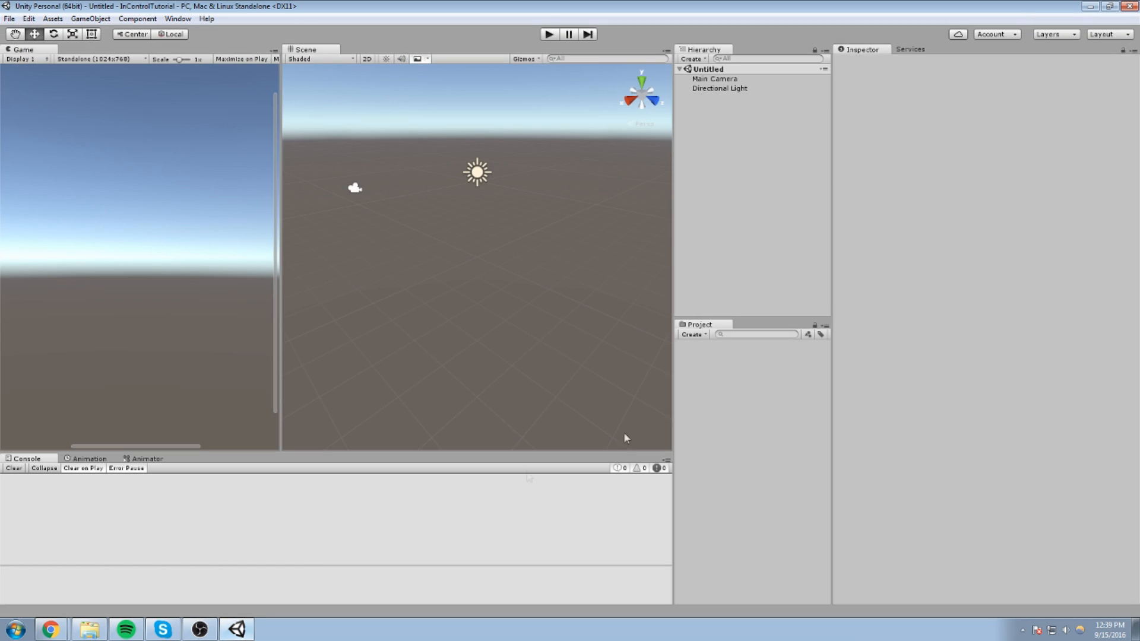
right_click(748, 400)
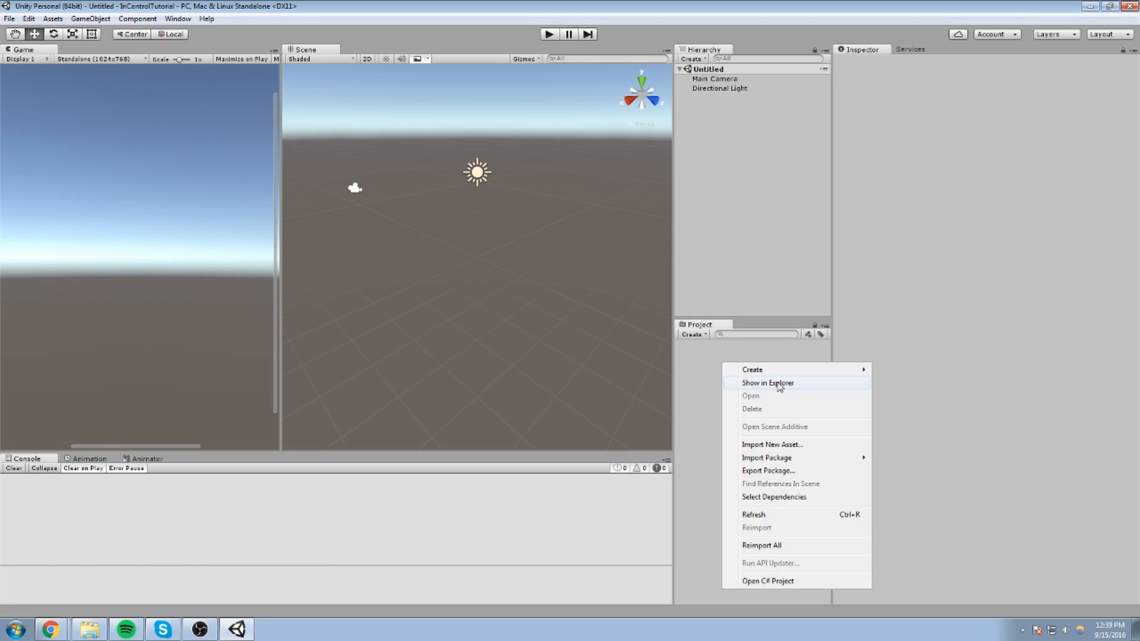
click(767, 383)
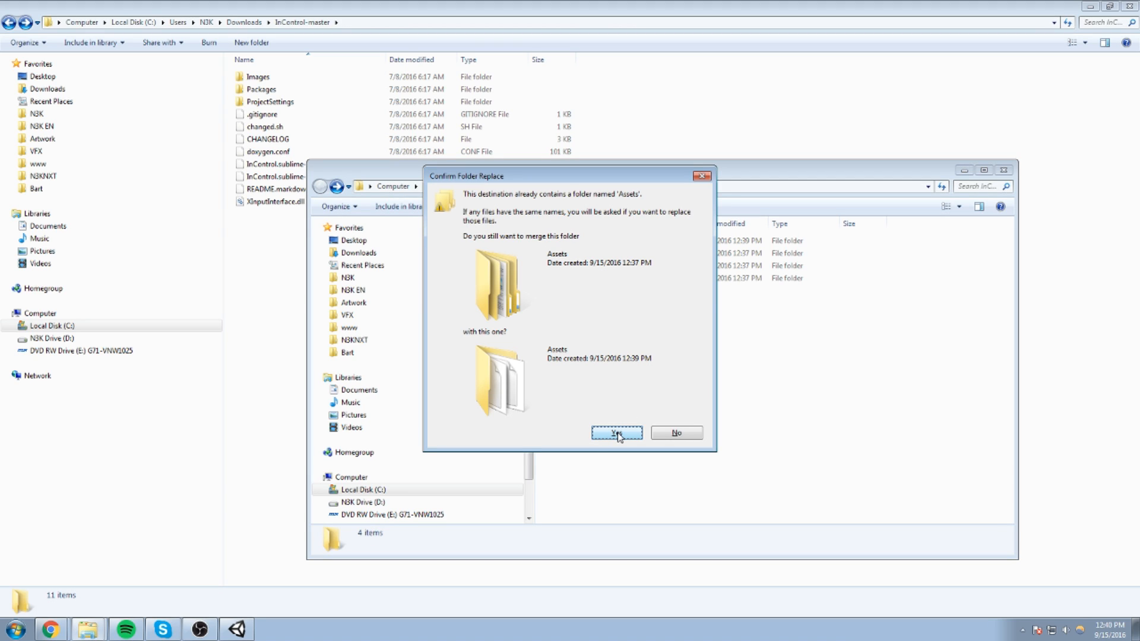
click(615, 433)
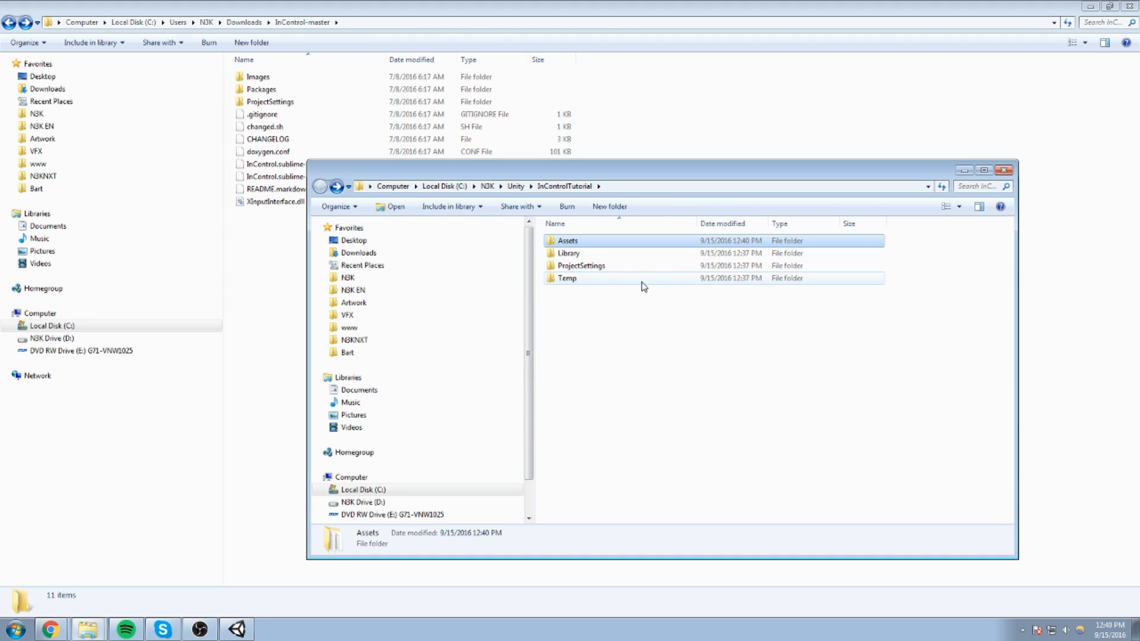
double_click(566, 240)
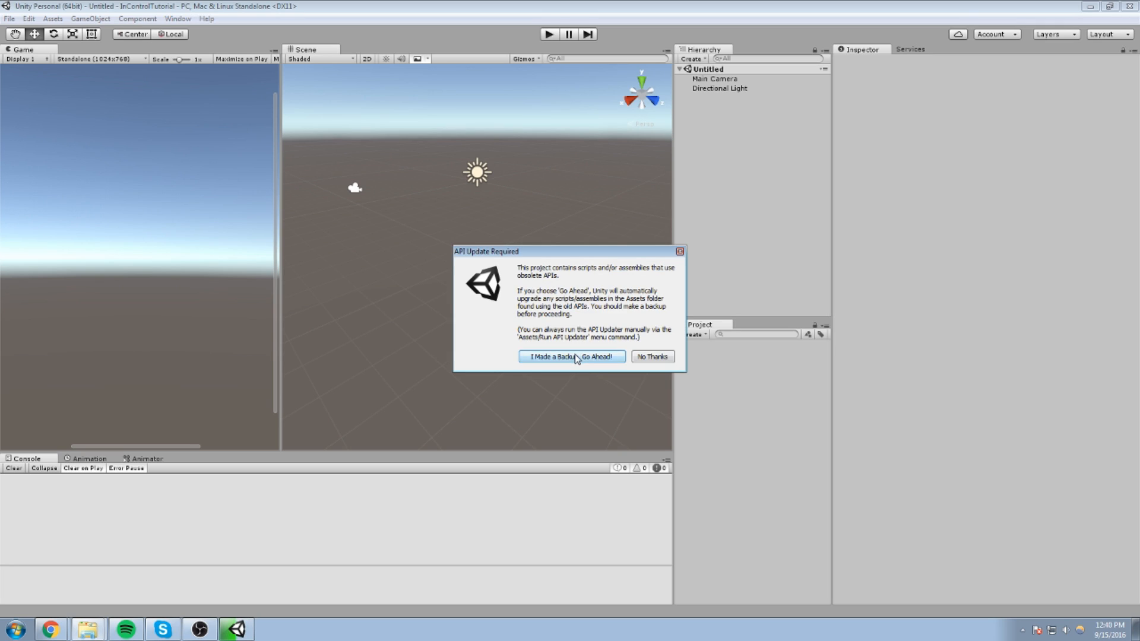
Approve 'I Made a Backup. Go Ahead!' for the API update, then clear the Console.
click(571, 356)
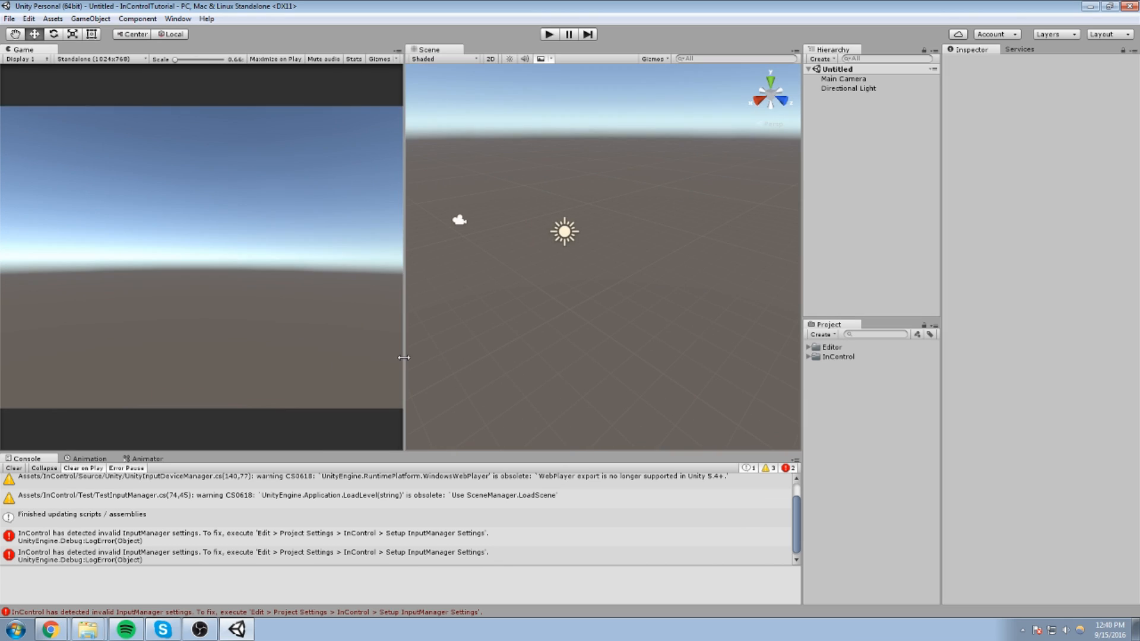
click(13, 467)
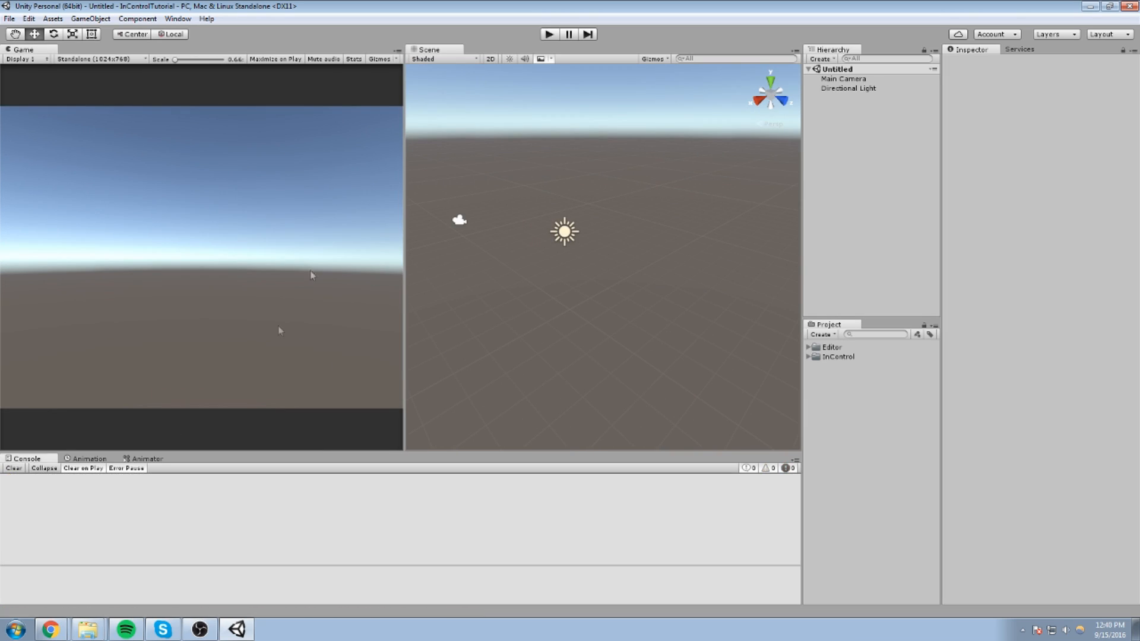
Run Edit > Project Settings > InControl > Setup InputManager Settings, then clear the Console.
click(28, 18)
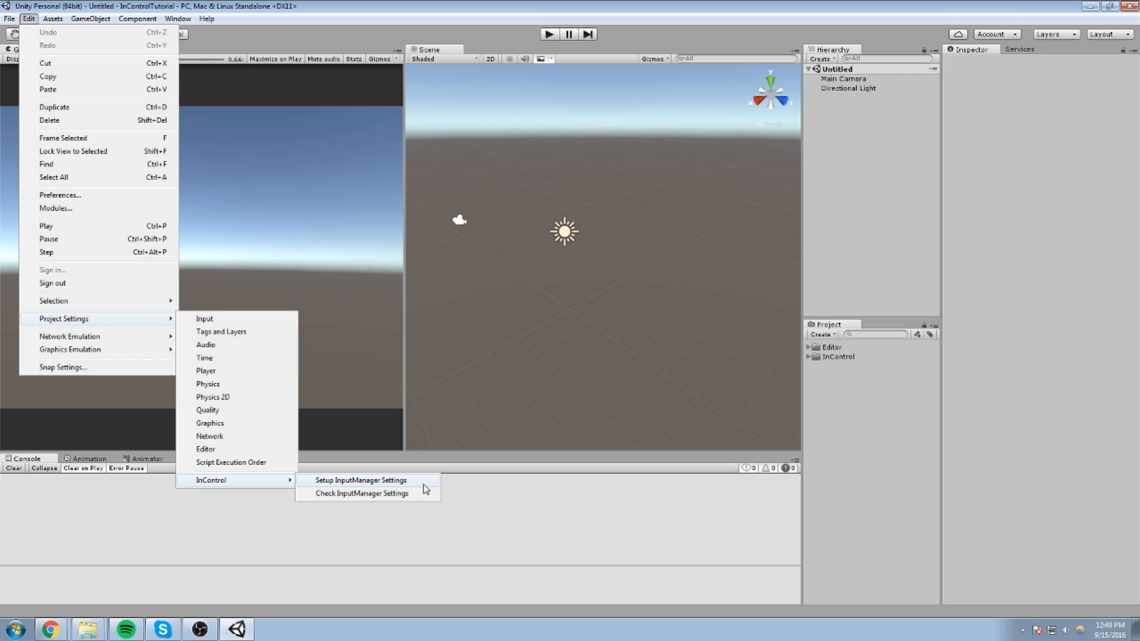
click(359, 480)
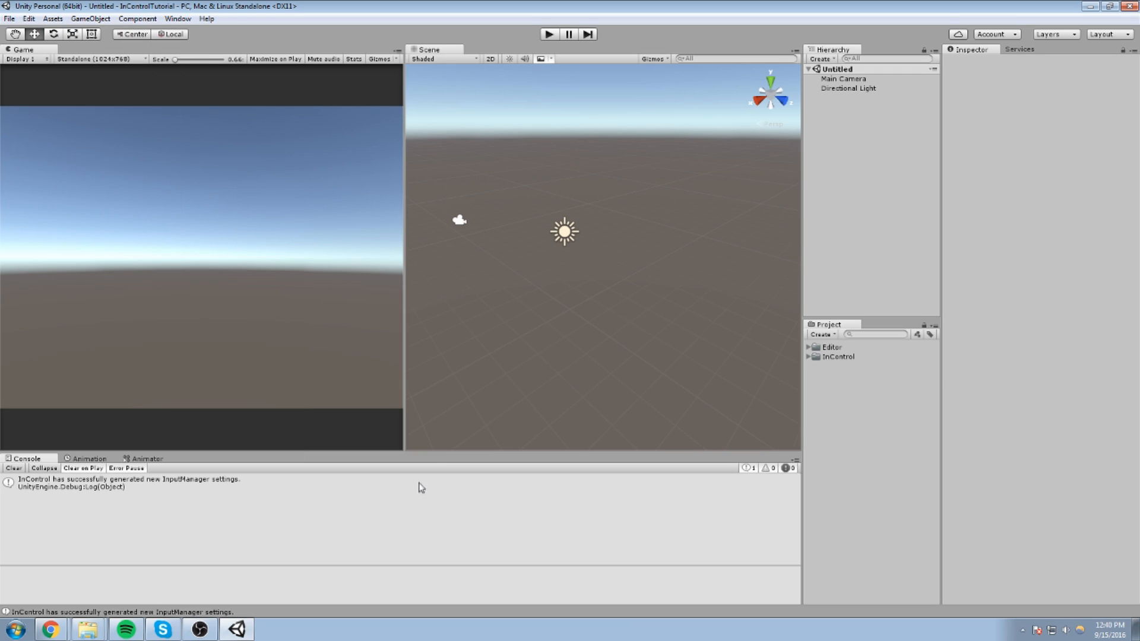
click(13, 468)
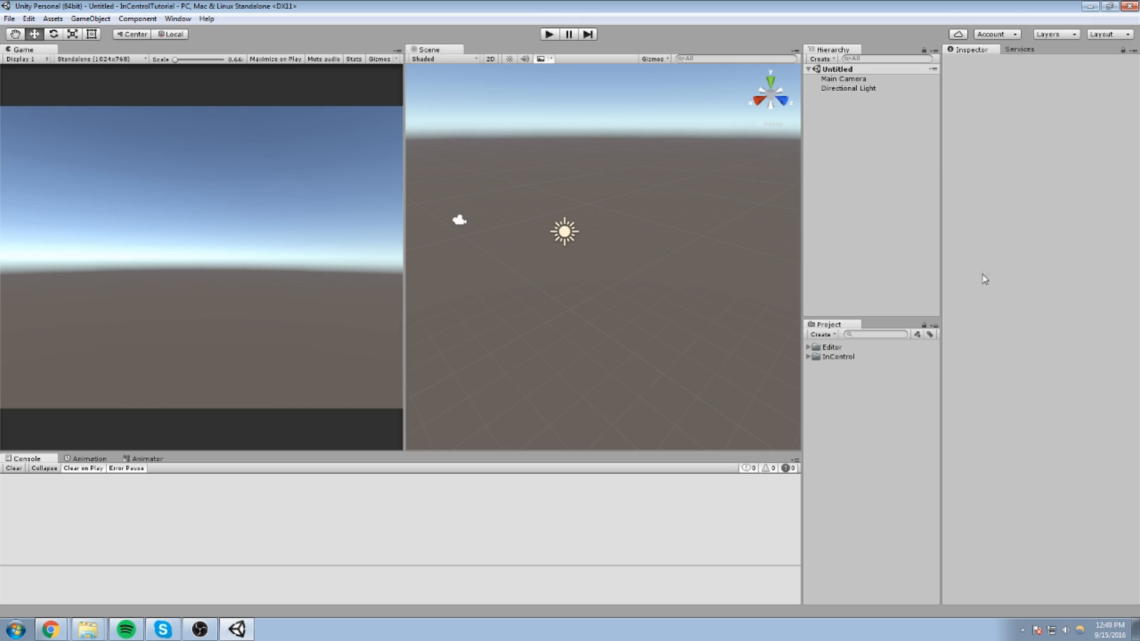
click(831, 347)
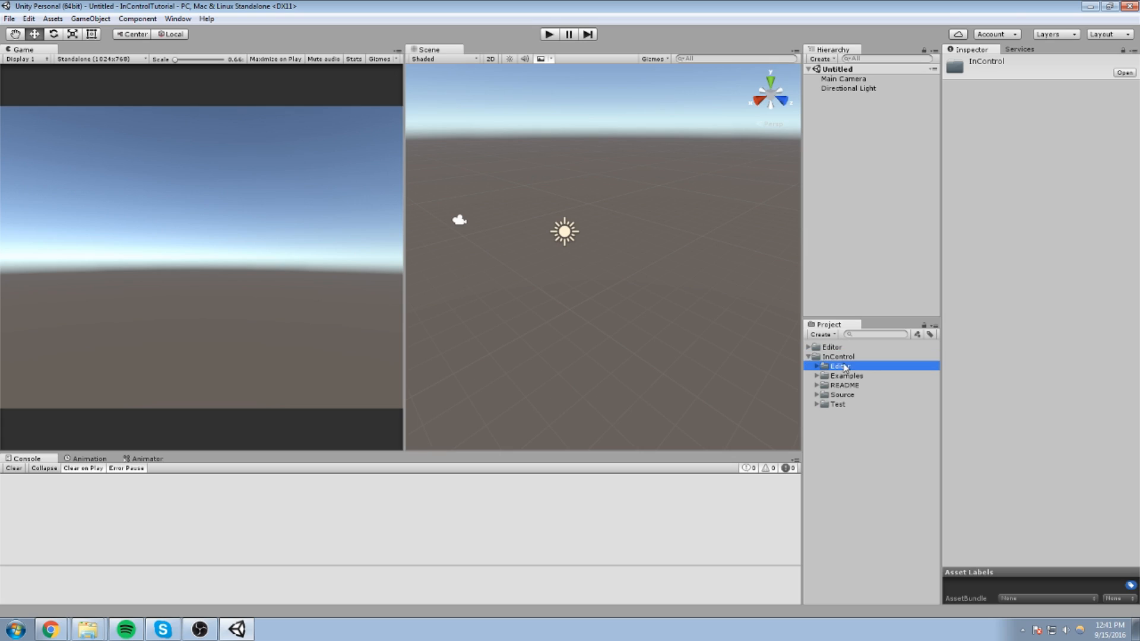
click(807, 356)
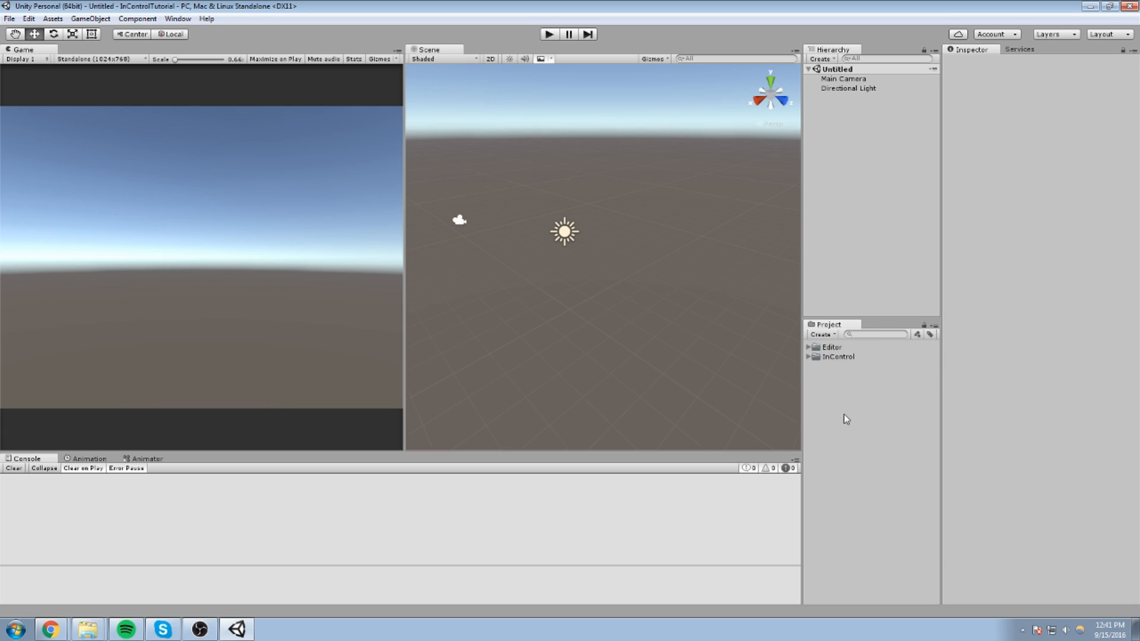
Widen the game preview, browse the InControl folders, then collapse and re-expand the InControl folder.
drag(403, 221, 432, 222)
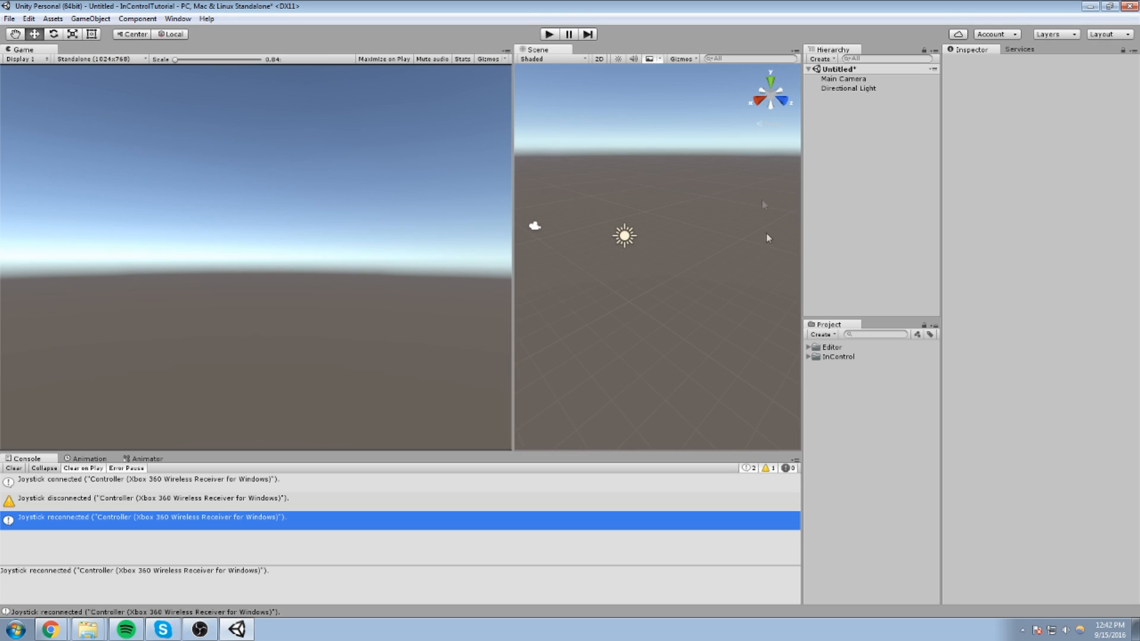
mouse_move(158, 482)
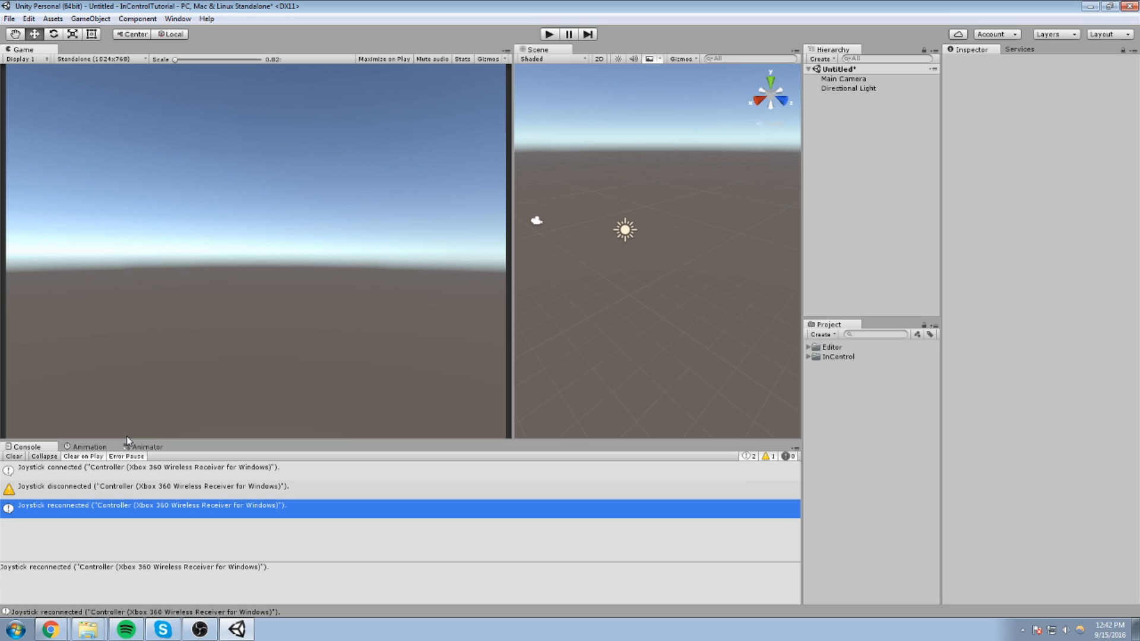
mouse_move(242, 470)
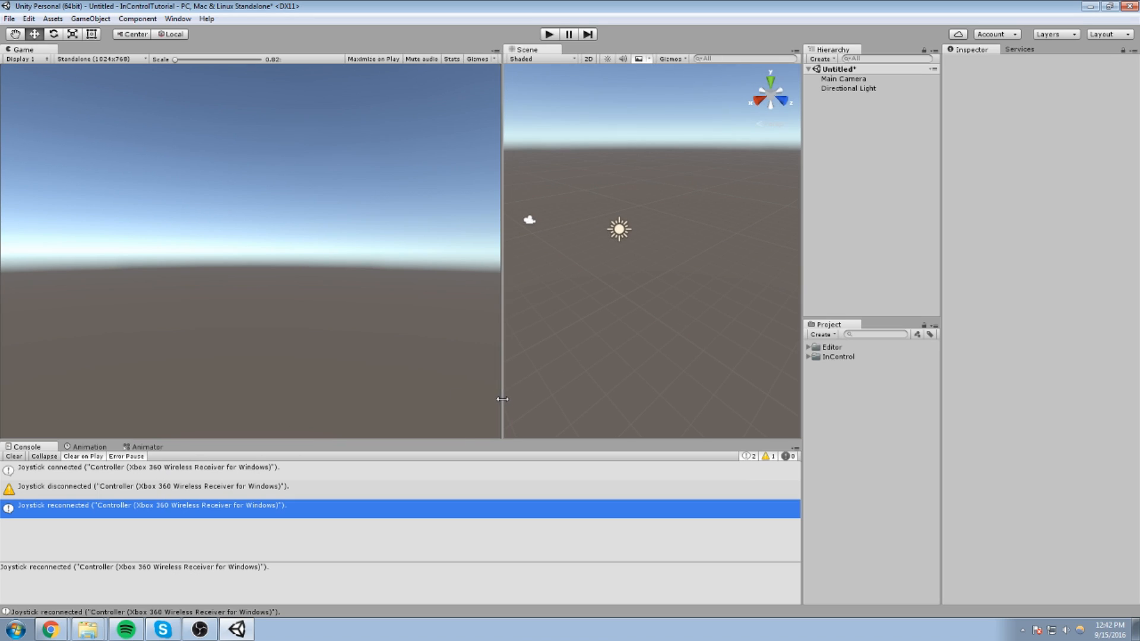
mouse_move(567, 393)
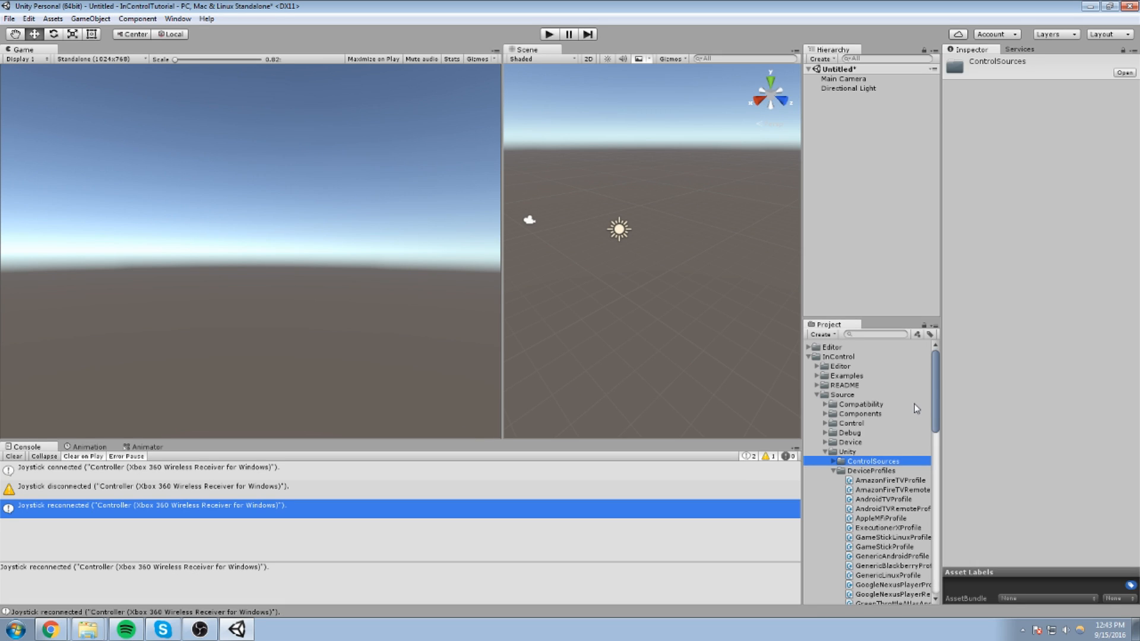
scroll(down, 3)
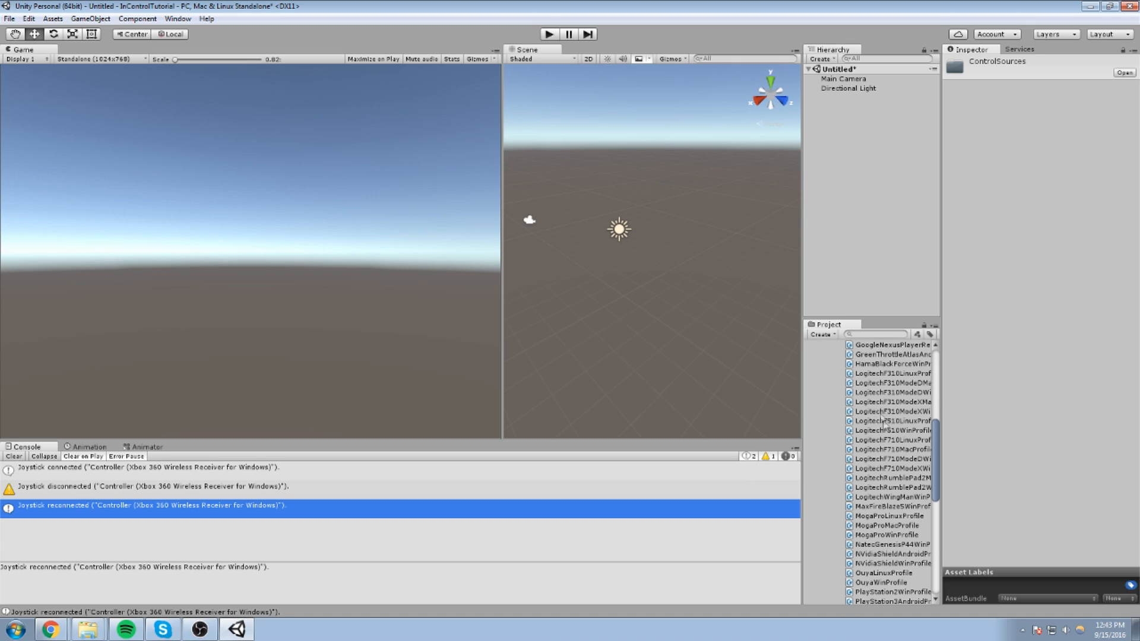
scroll(down, 3)
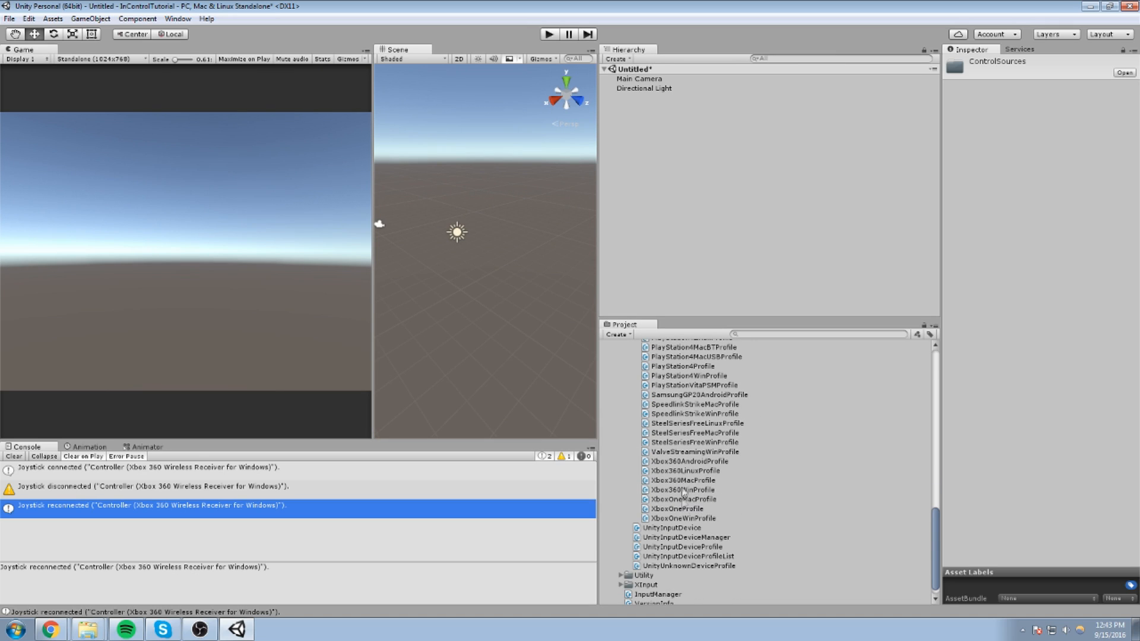
scroll(up, 3)
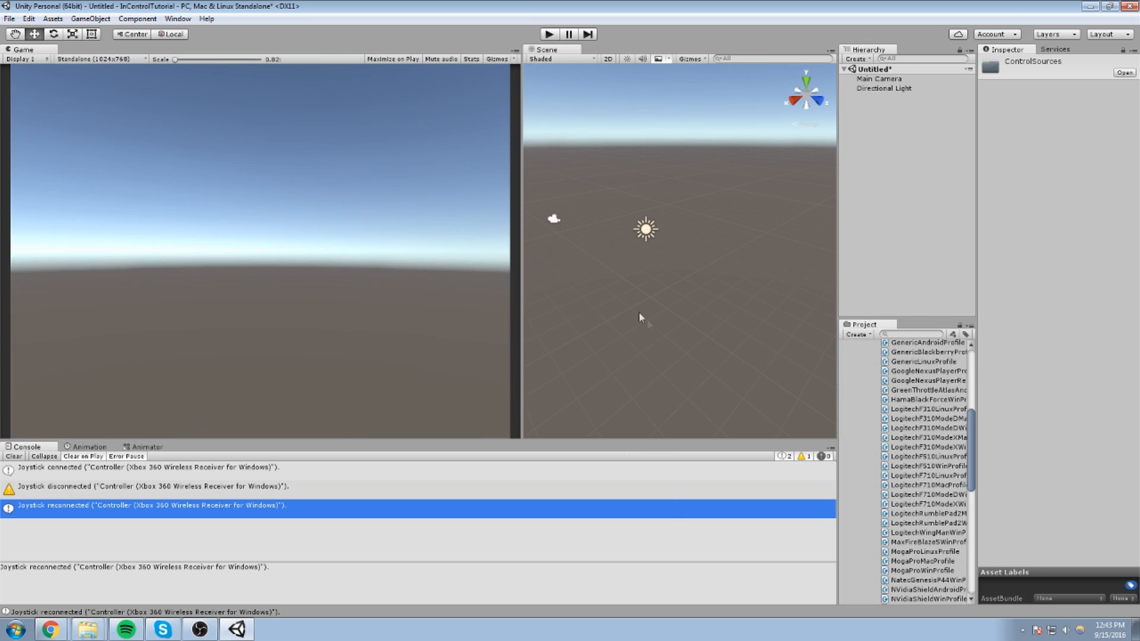
mouse_move(518, 221)
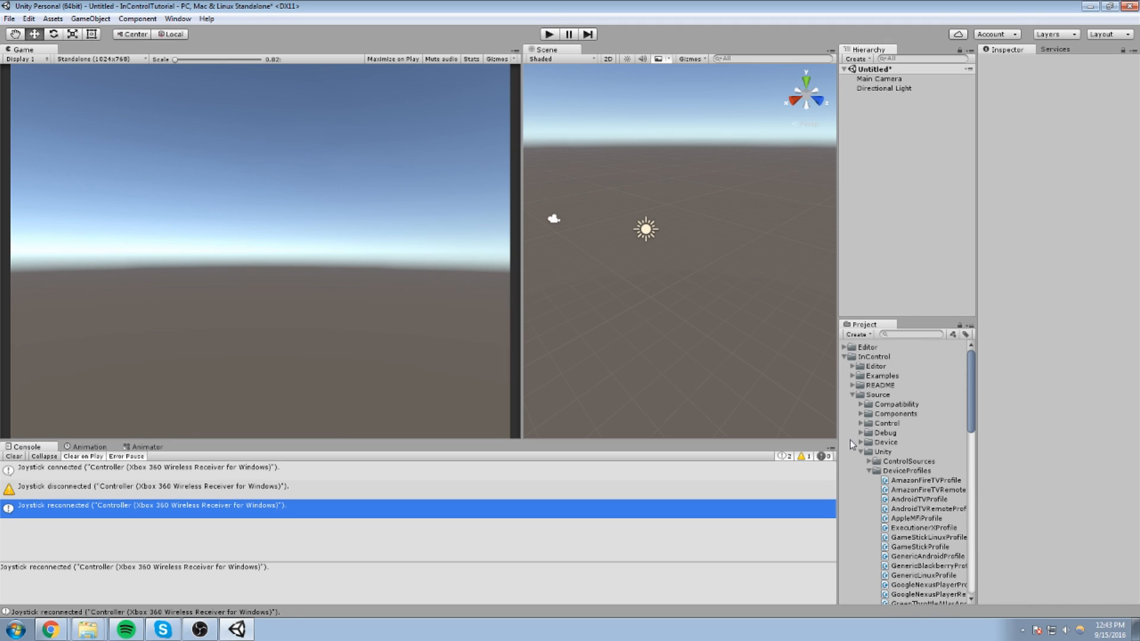
click(845, 356)
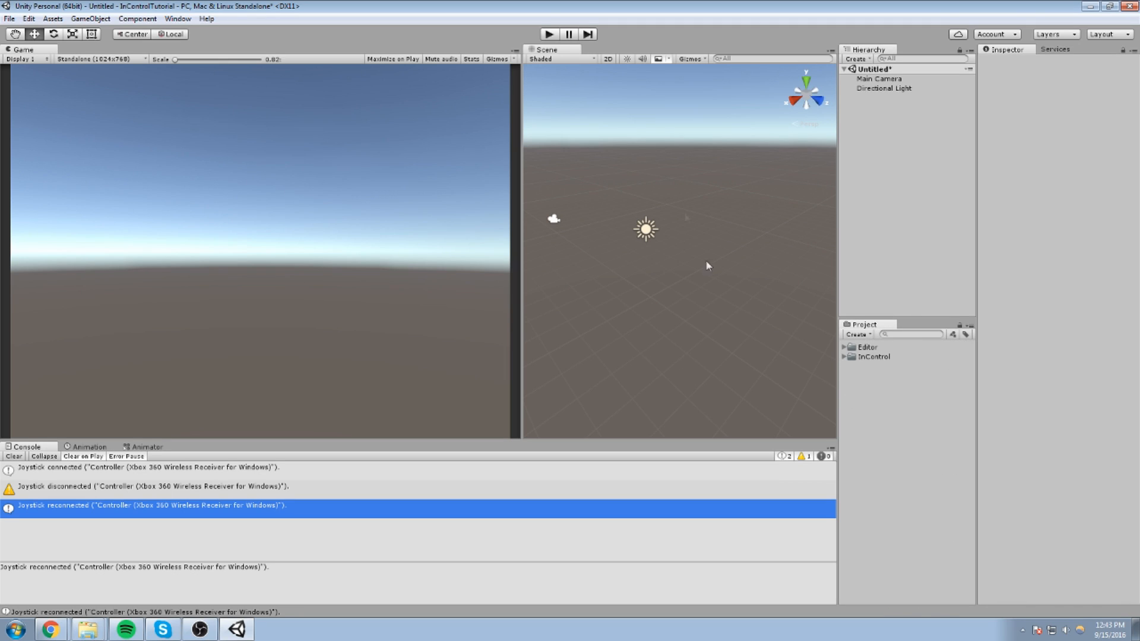
mouse_move(812, 409)
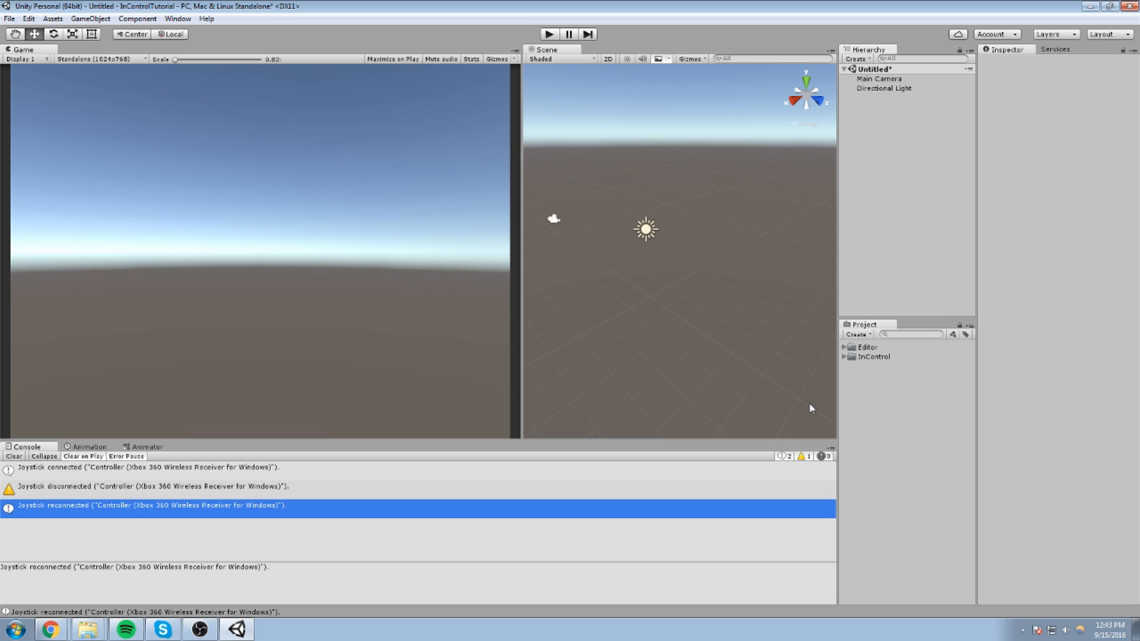
click(845, 356)
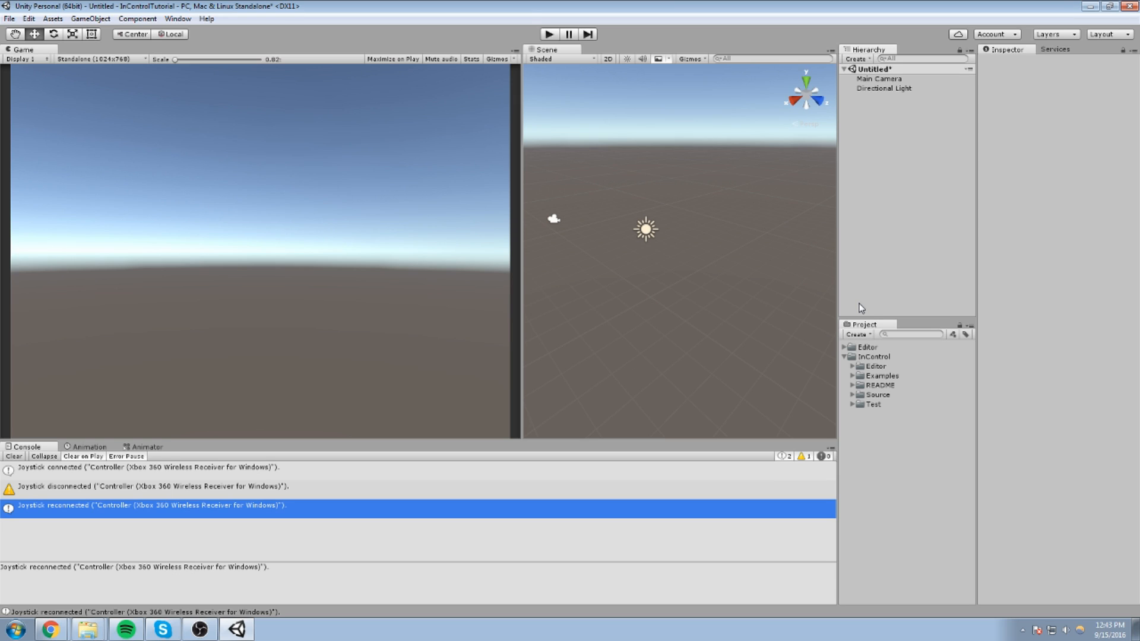
Rename the object carrying the InControl Manager component to 'InControl' and show its transform.
click(878, 78)
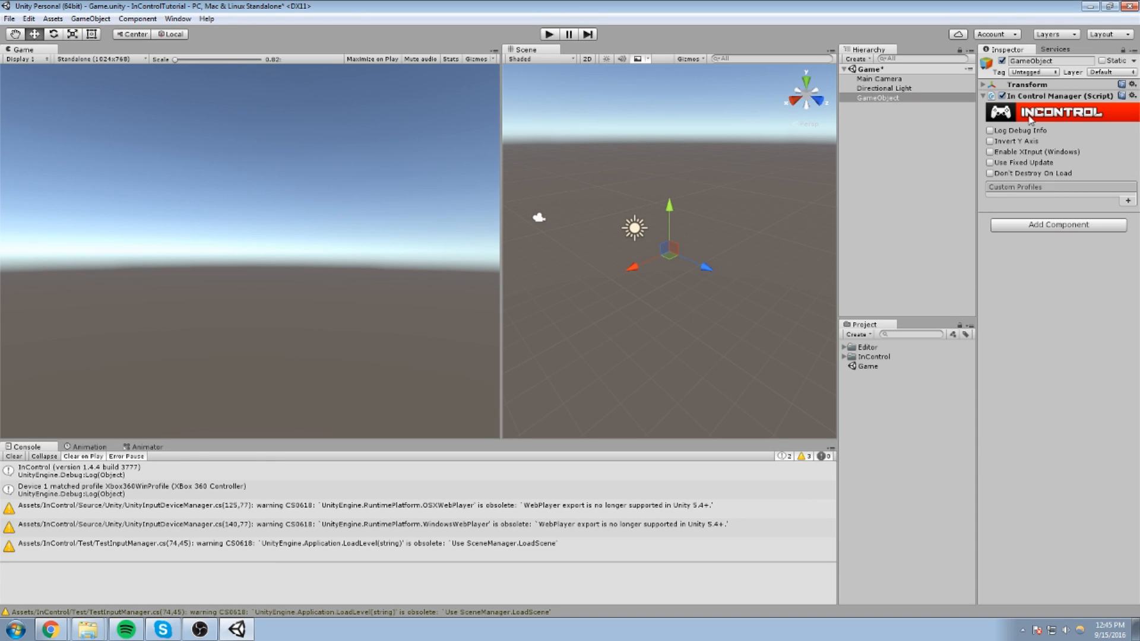
click(981, 96)
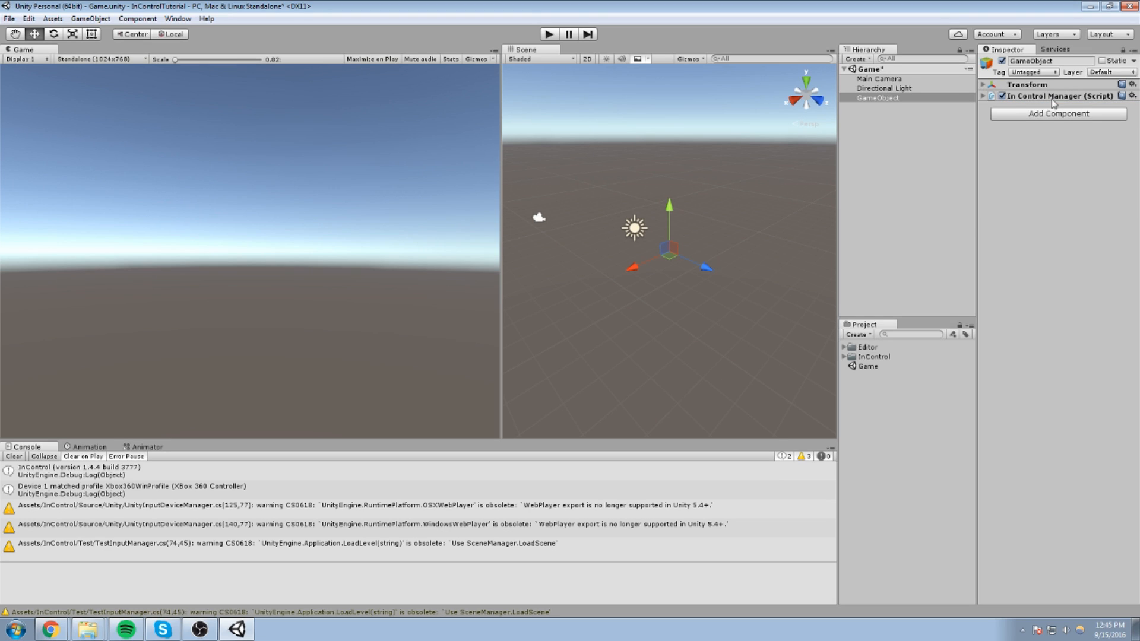
double_click(877, 98)
text(InControl)
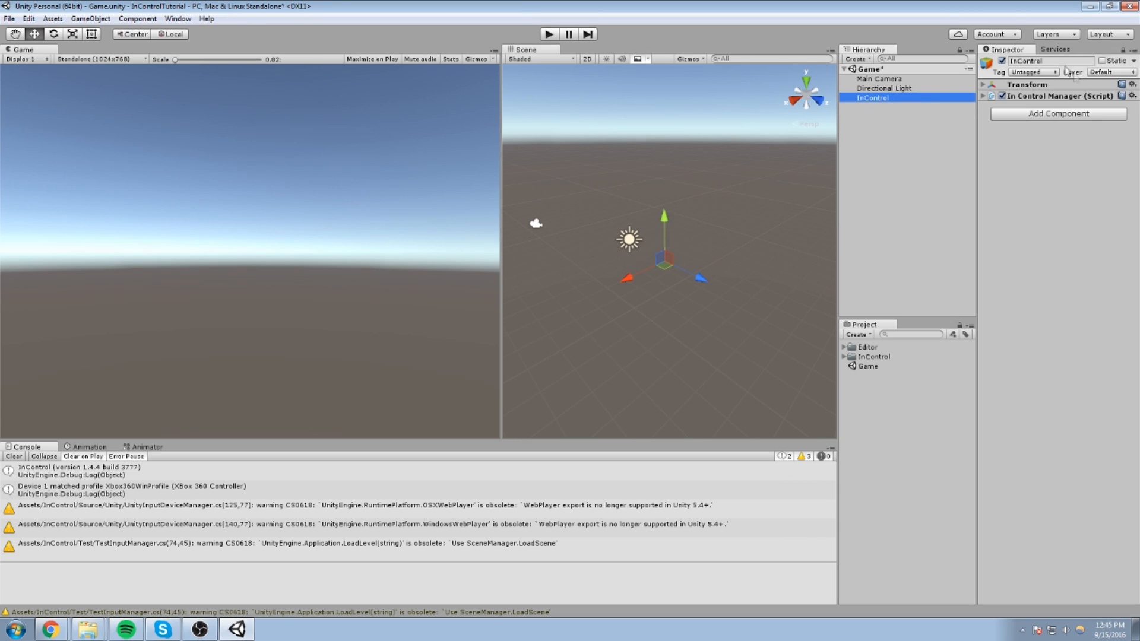
click(983, 84)
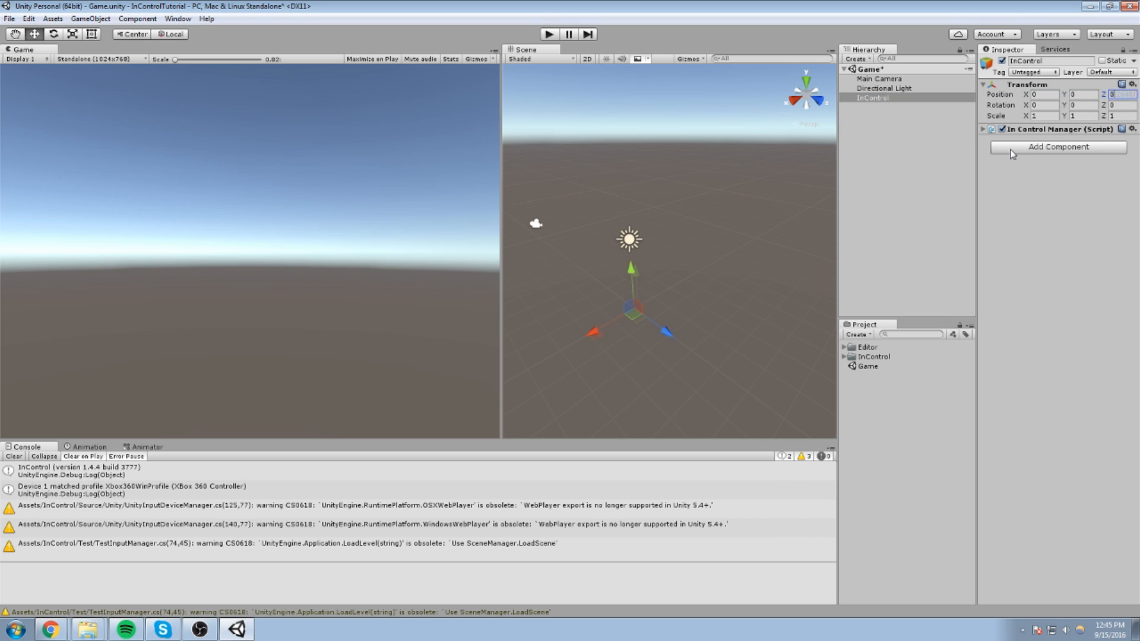
Create a cube, attach a new 'PlayerMotor' script, and open it for editing.
click(90, 19)
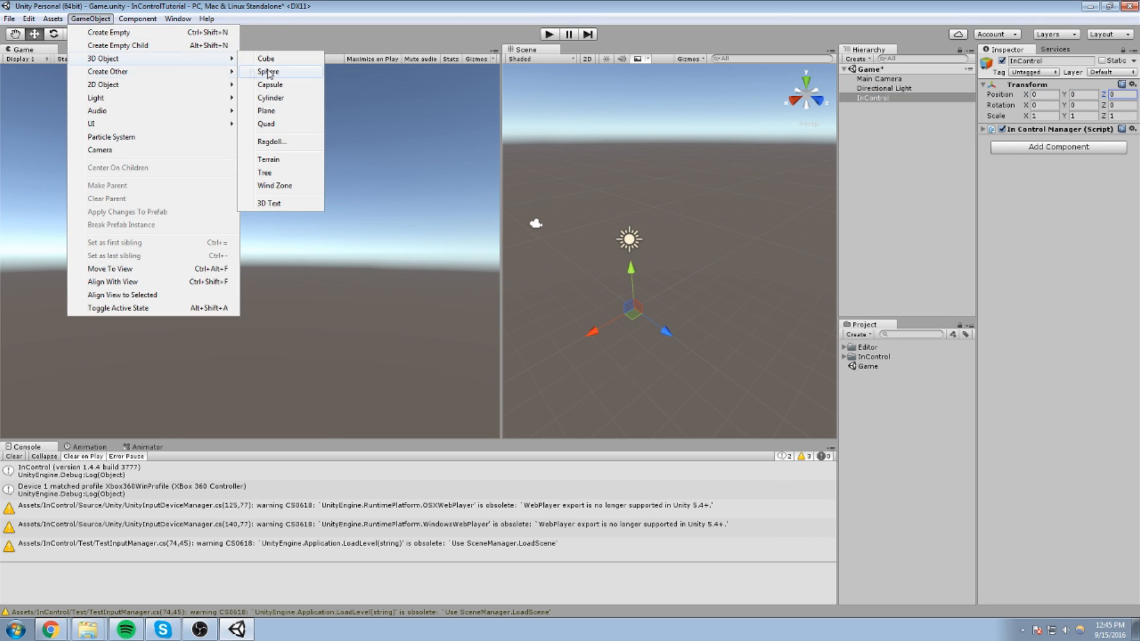
click(266, 58)
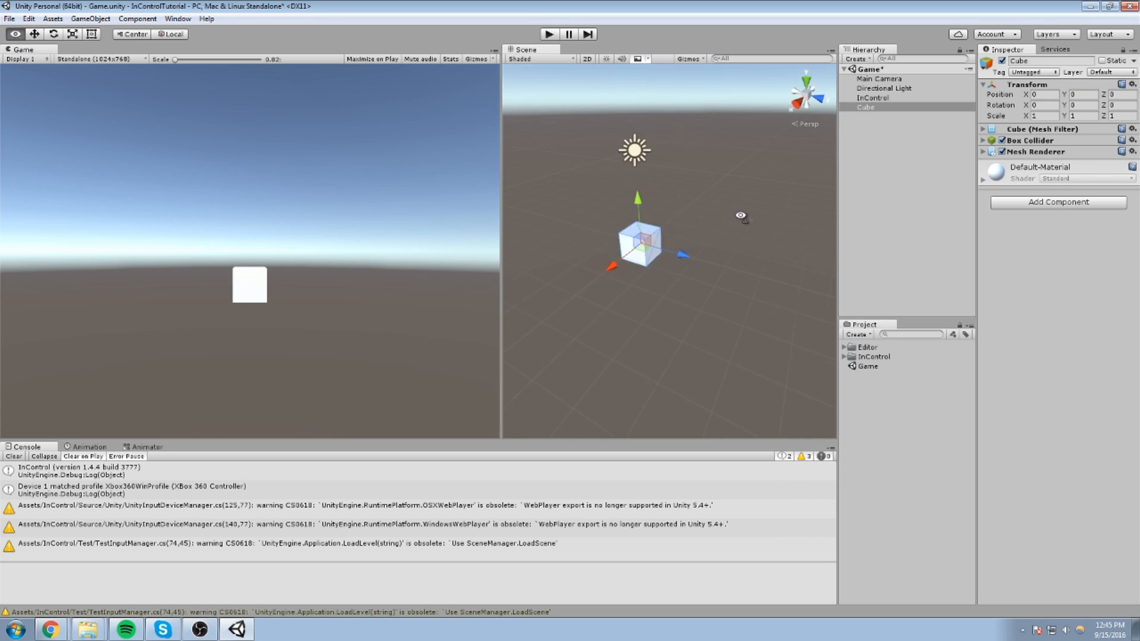
click(1057, 202)
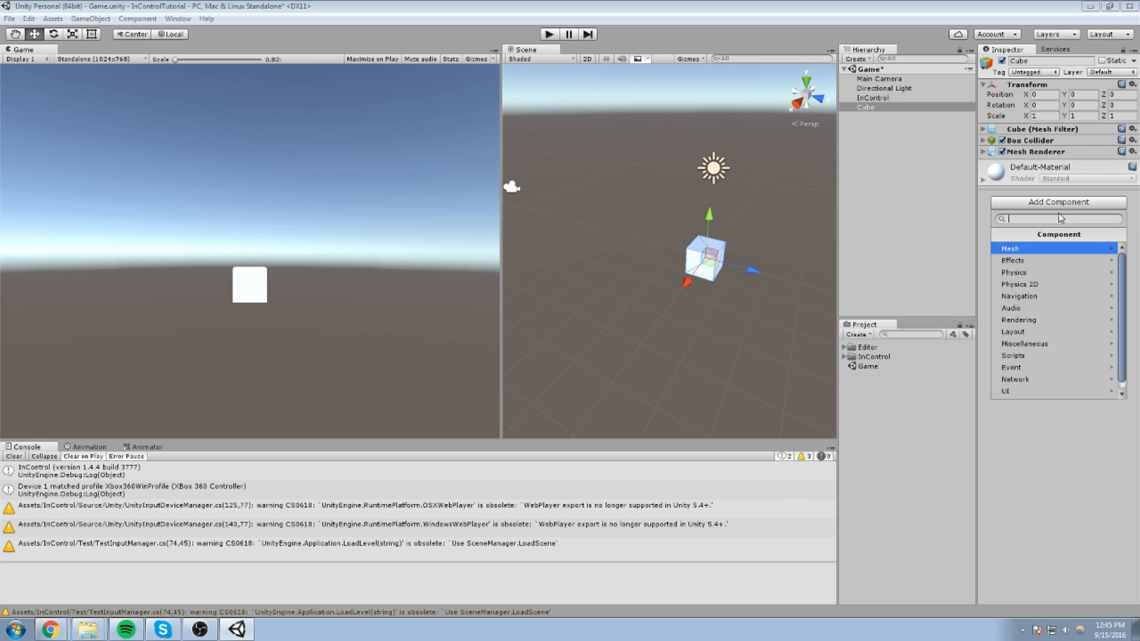
text(PlayerMotor)
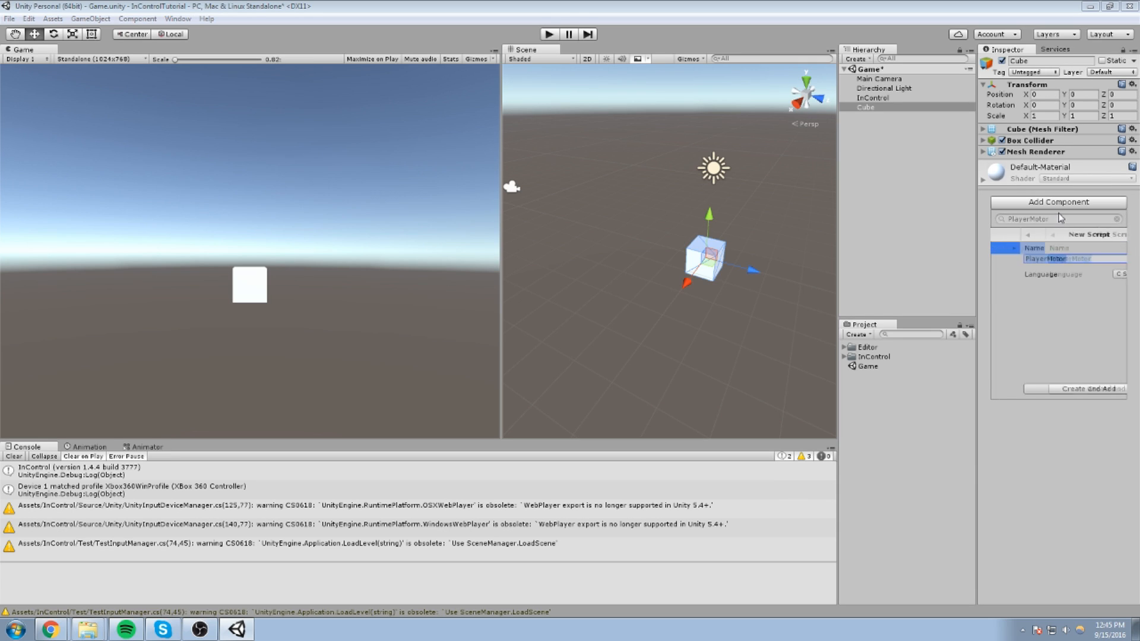
click(1089, 388)
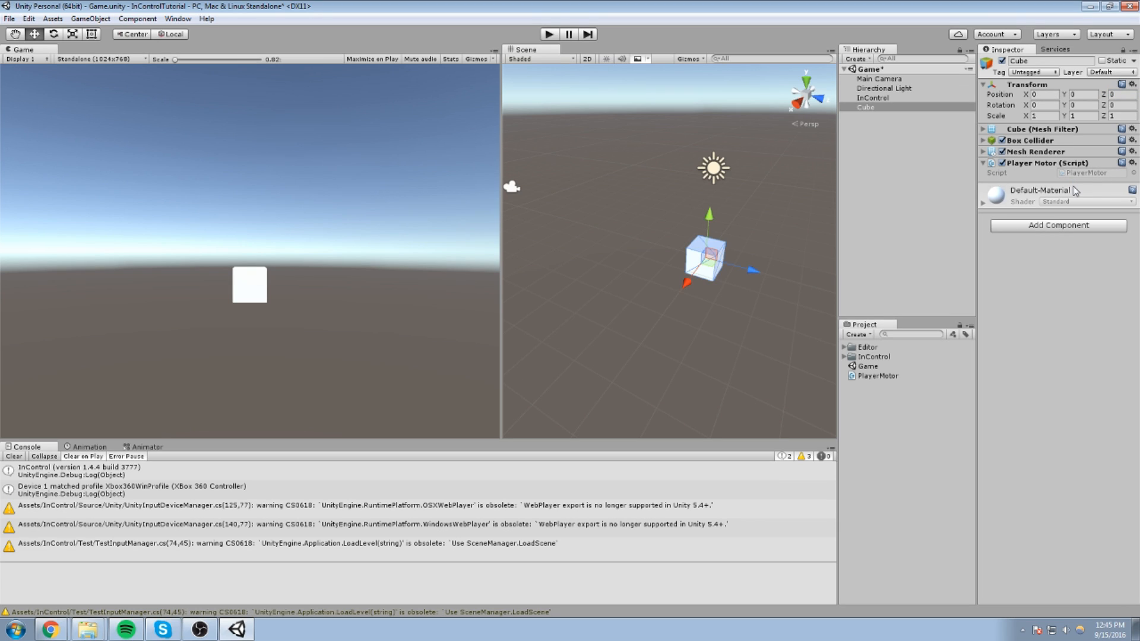
click(877, 376)
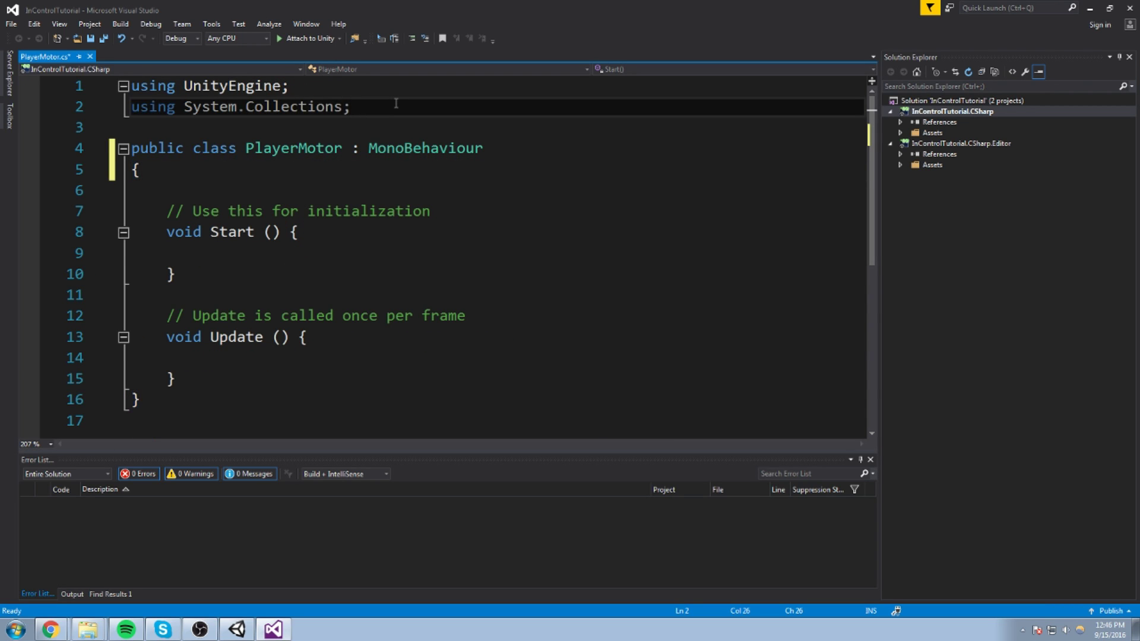
Add 'using InControl' and declare a private InputDevice field named joystick.
text(using InControl;)
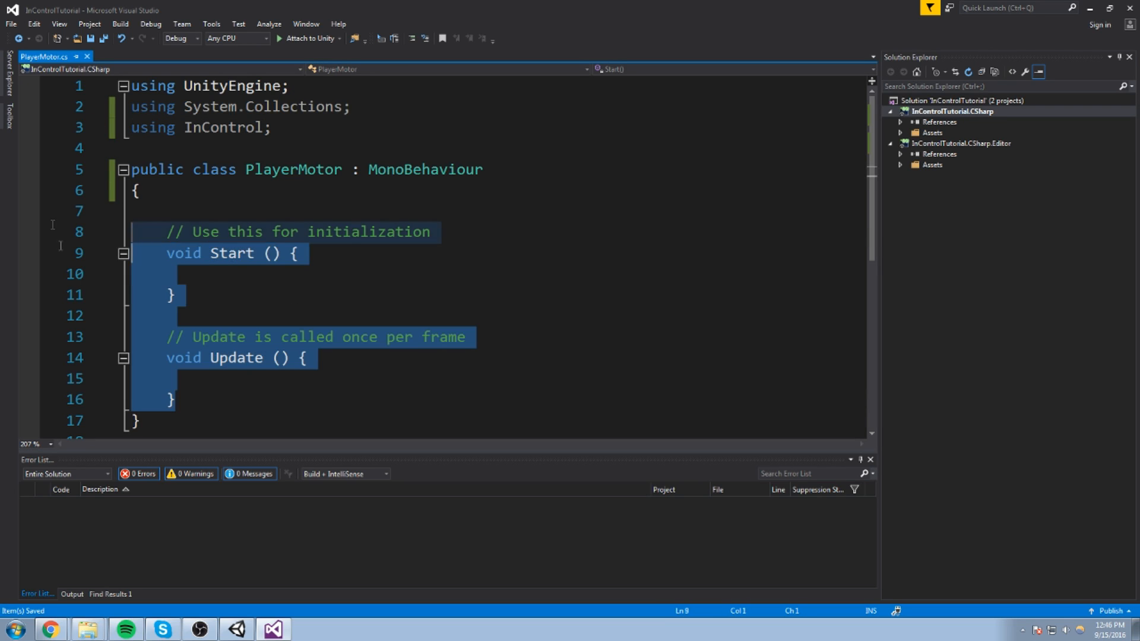
text(p)
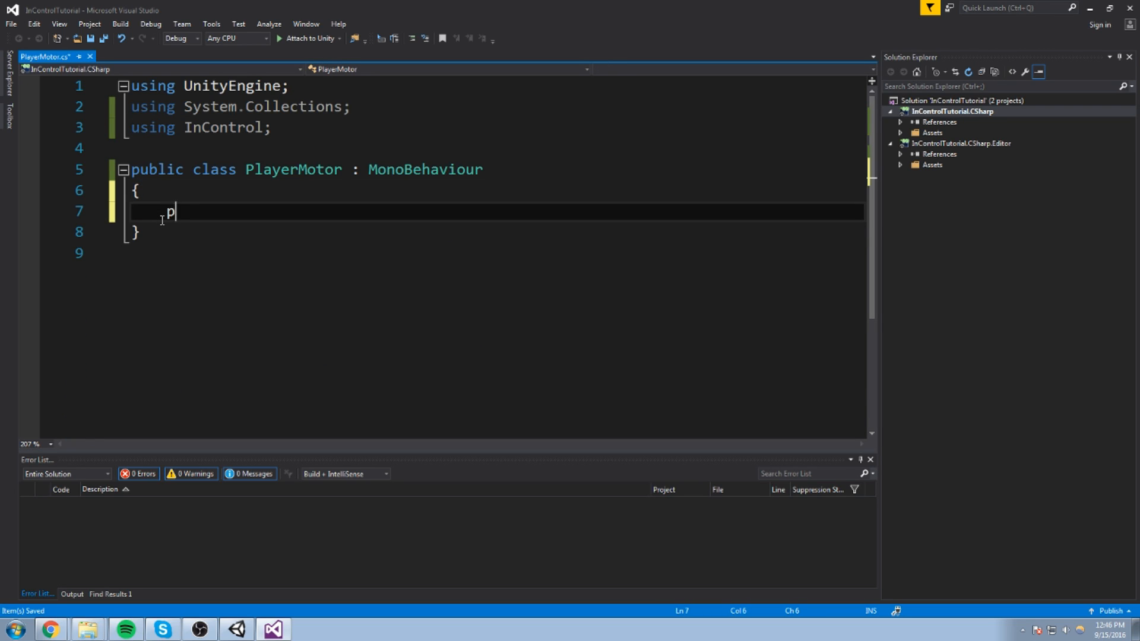
text(rivat)
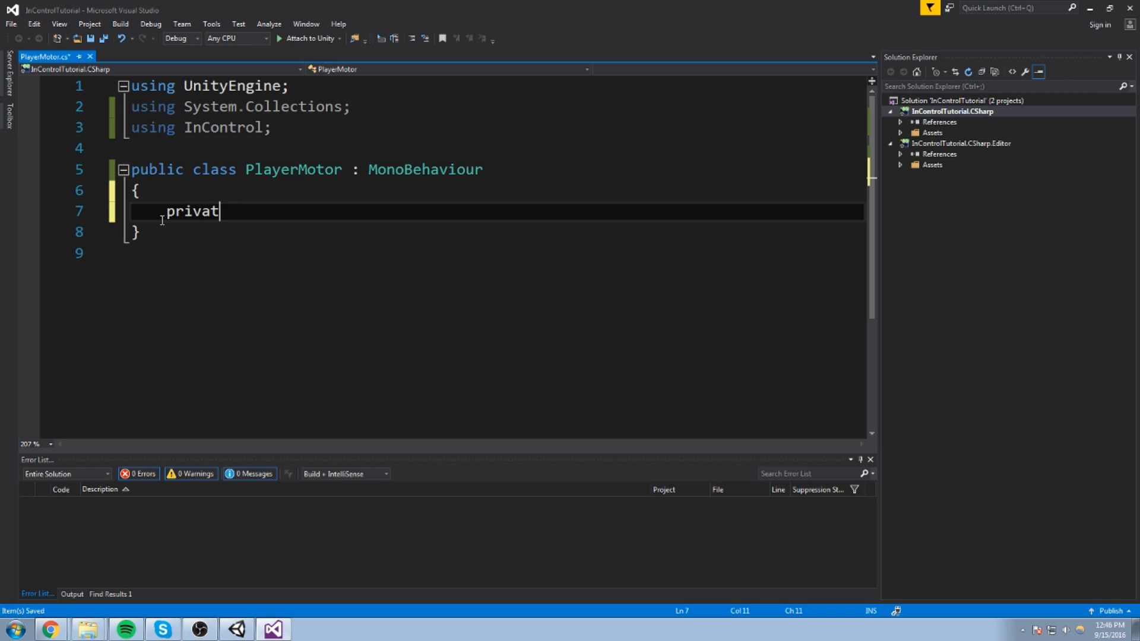
text(e Input)
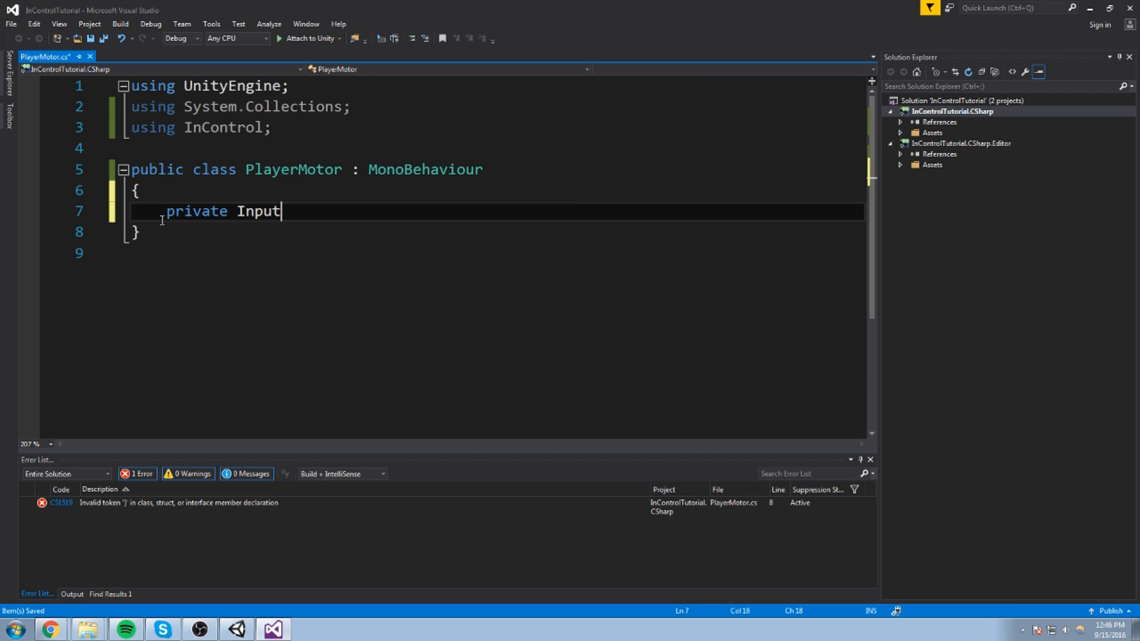
text(Device)
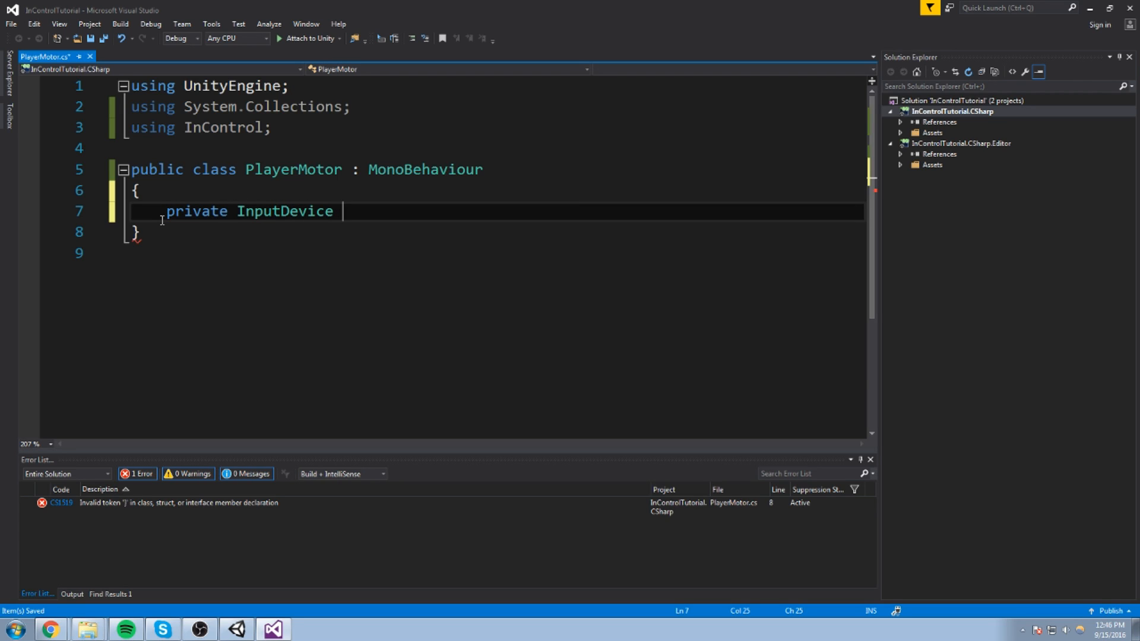
text(myJ)
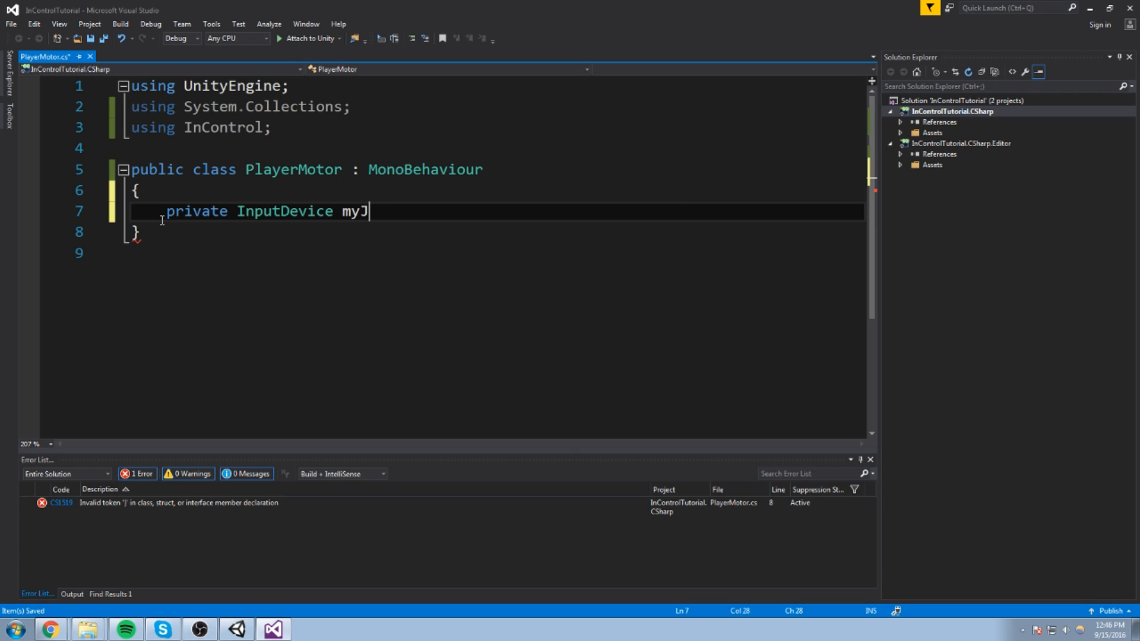
text(joystick)
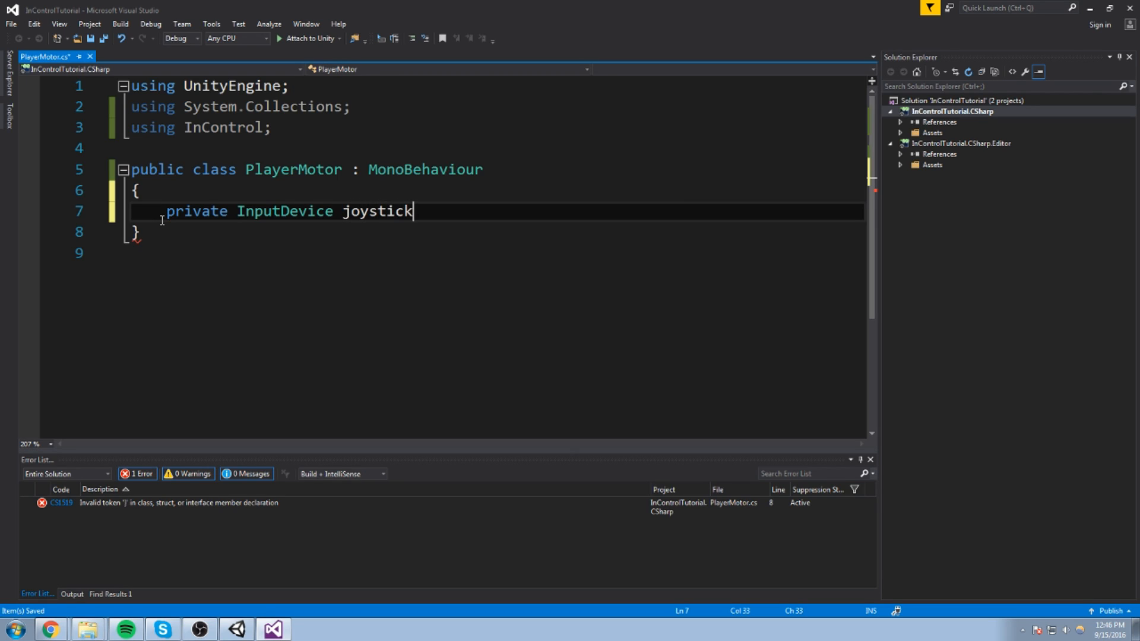
text(;)
text(private voi)
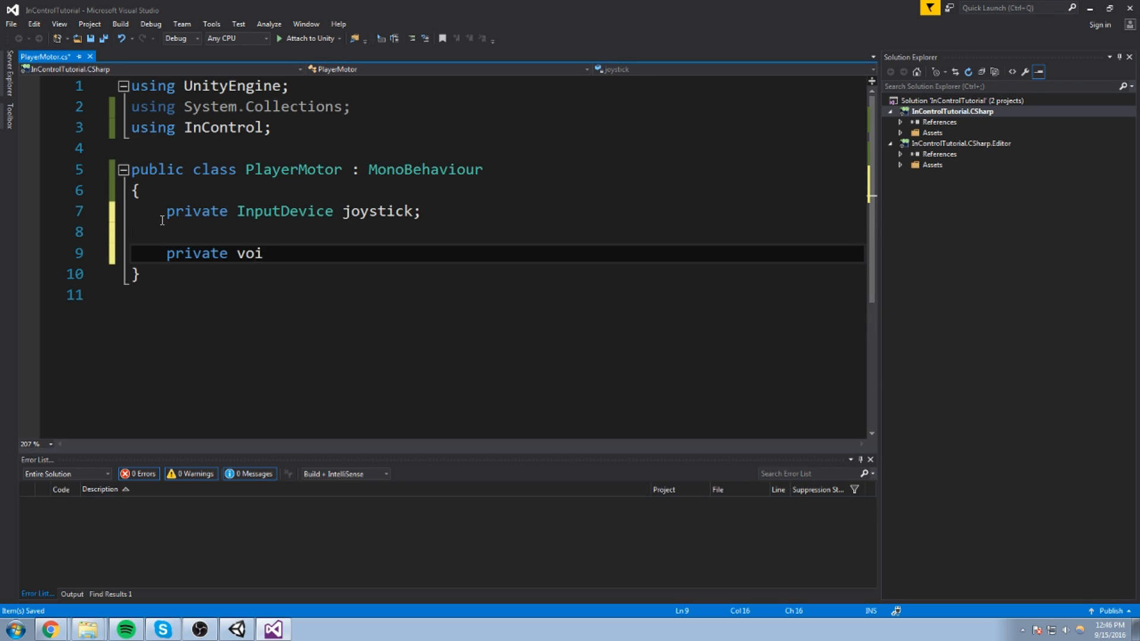
Write Awake assigning joystick, replacing InputManager.Devices[1] with InputManager.ActiveDevice.
text(d Awake())
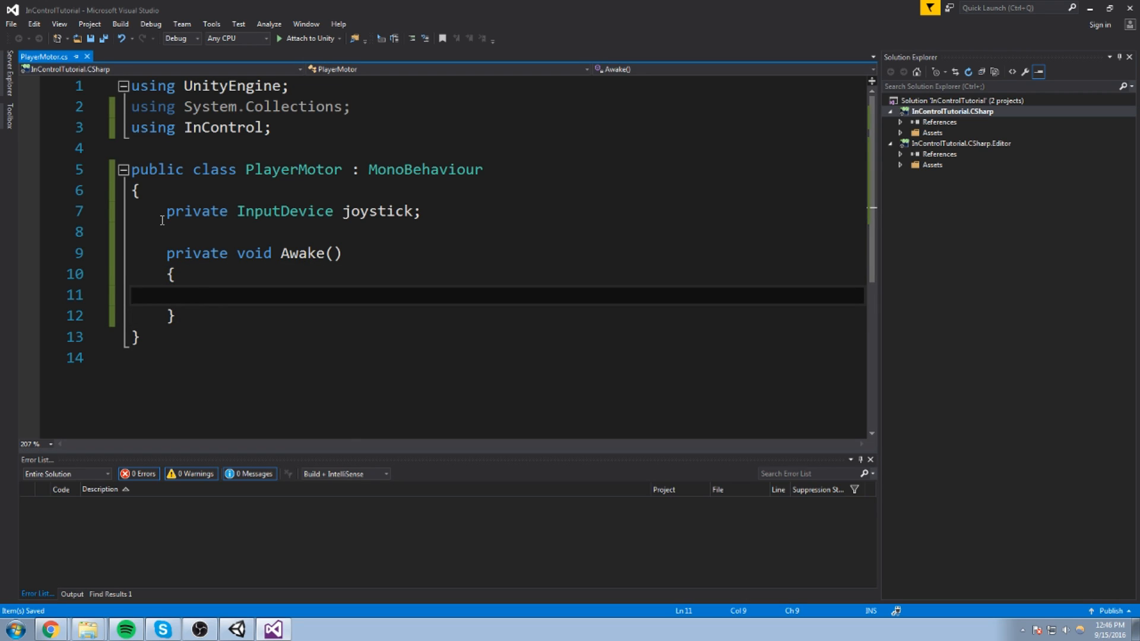
text(joystick =)
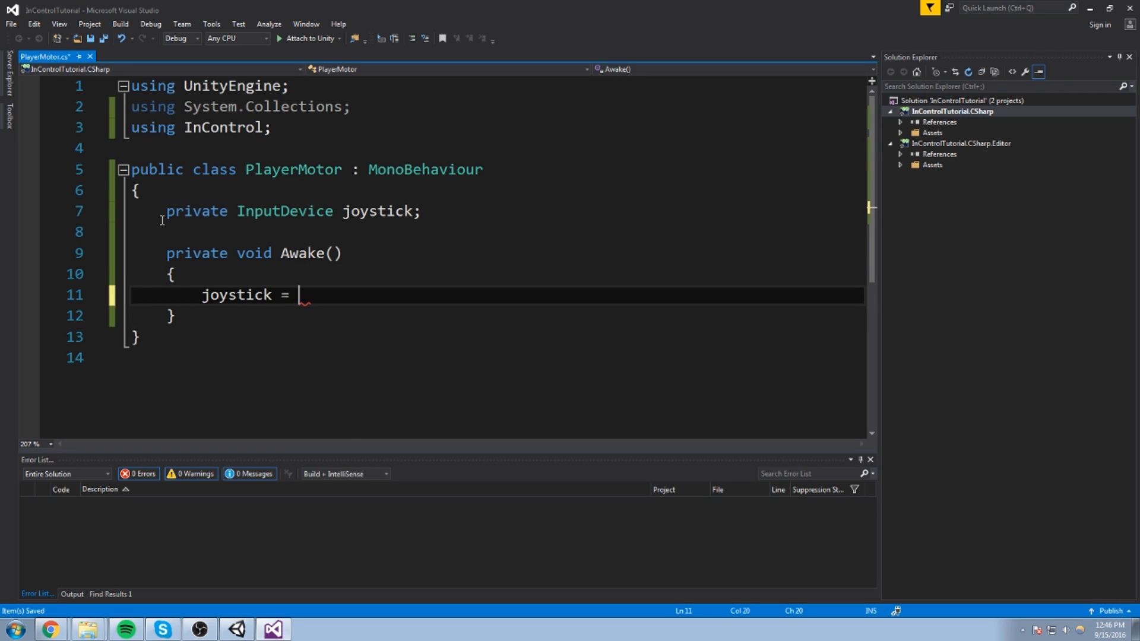
text(InputManager.)
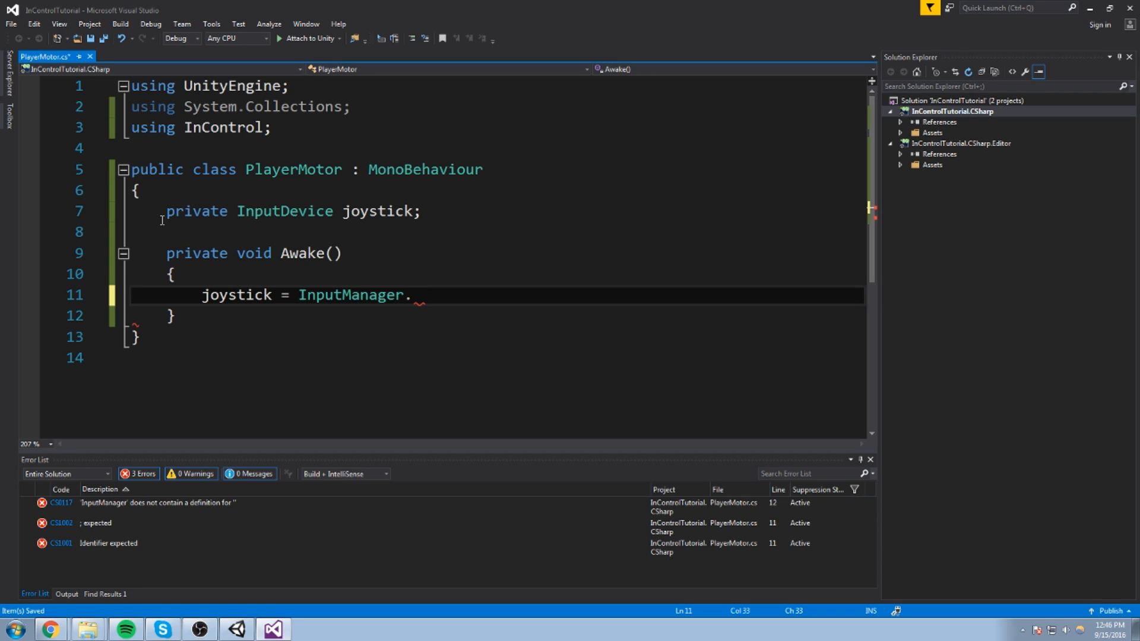
text(Devices)
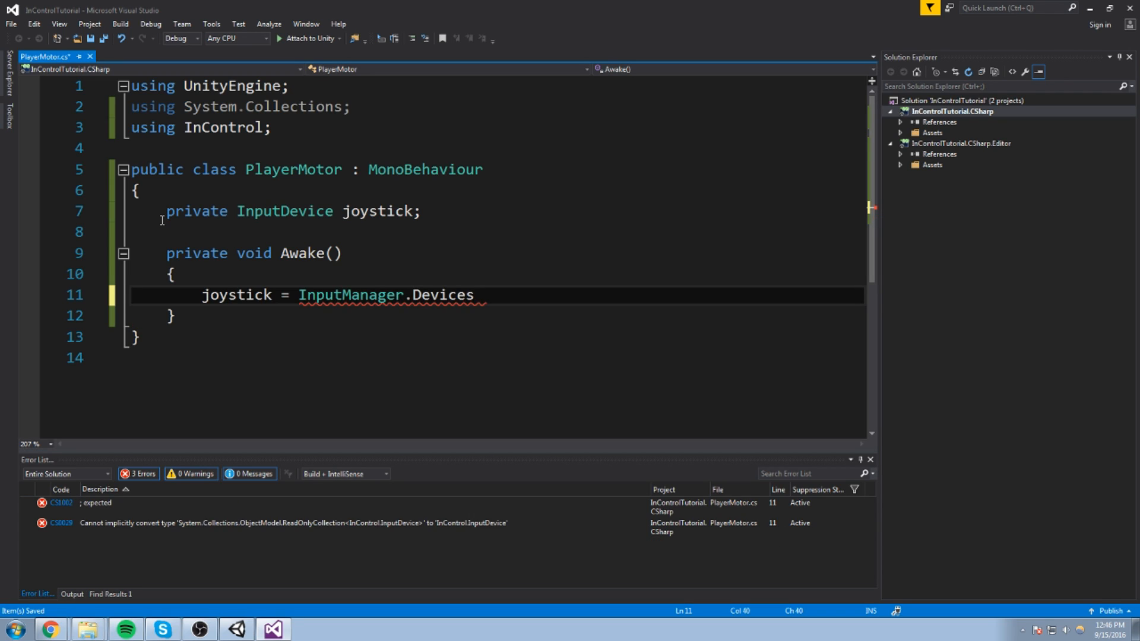
text([1])
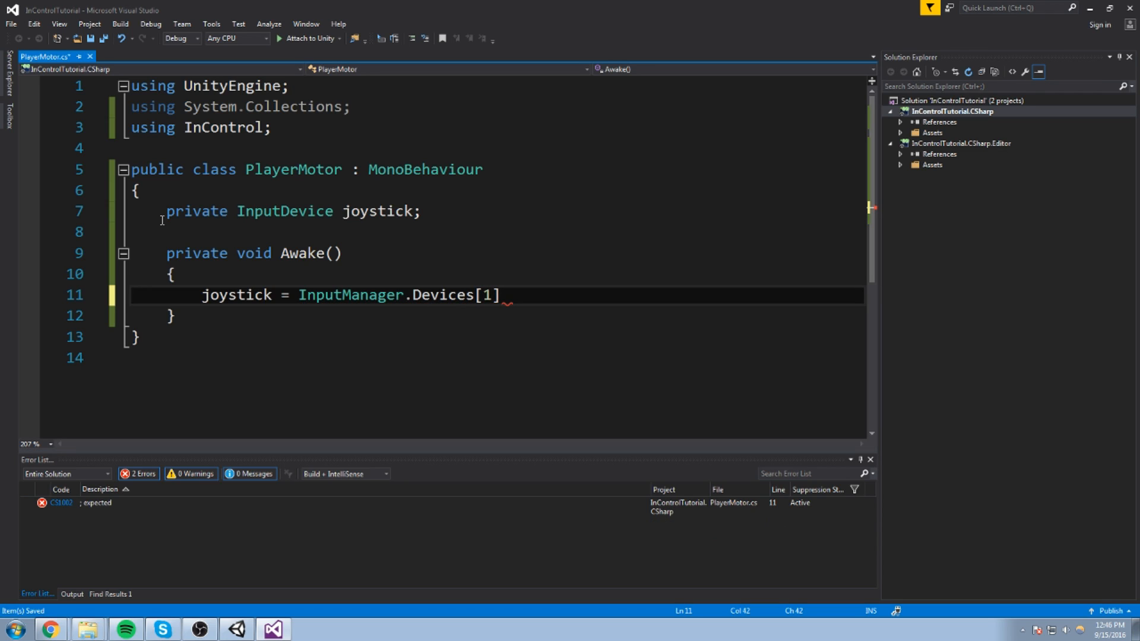
key(Backspace)
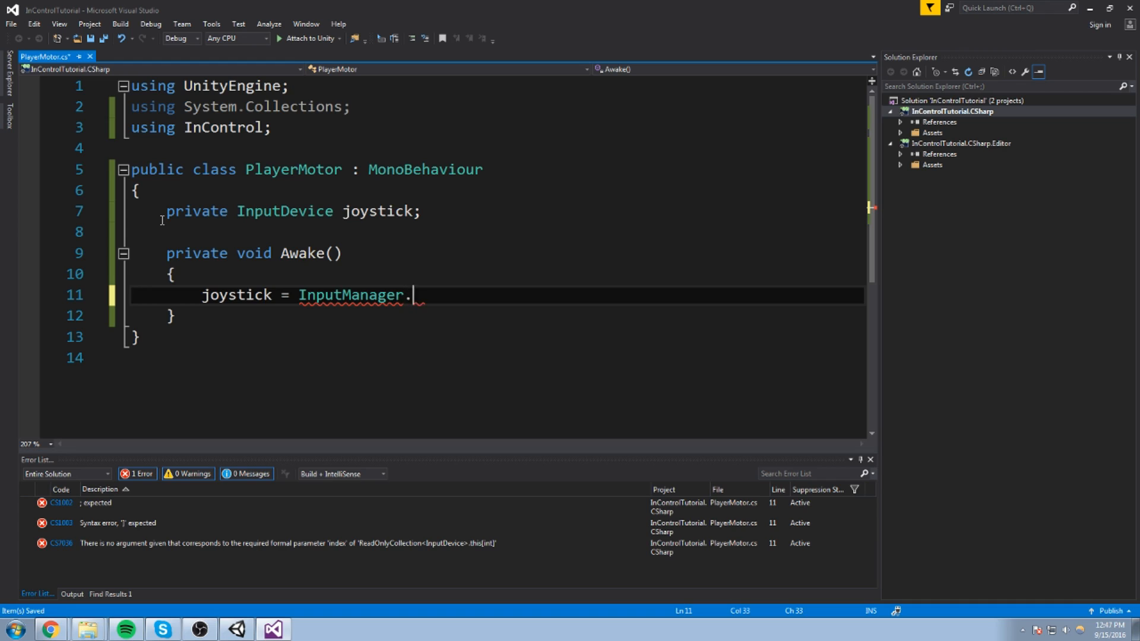
text(Device)
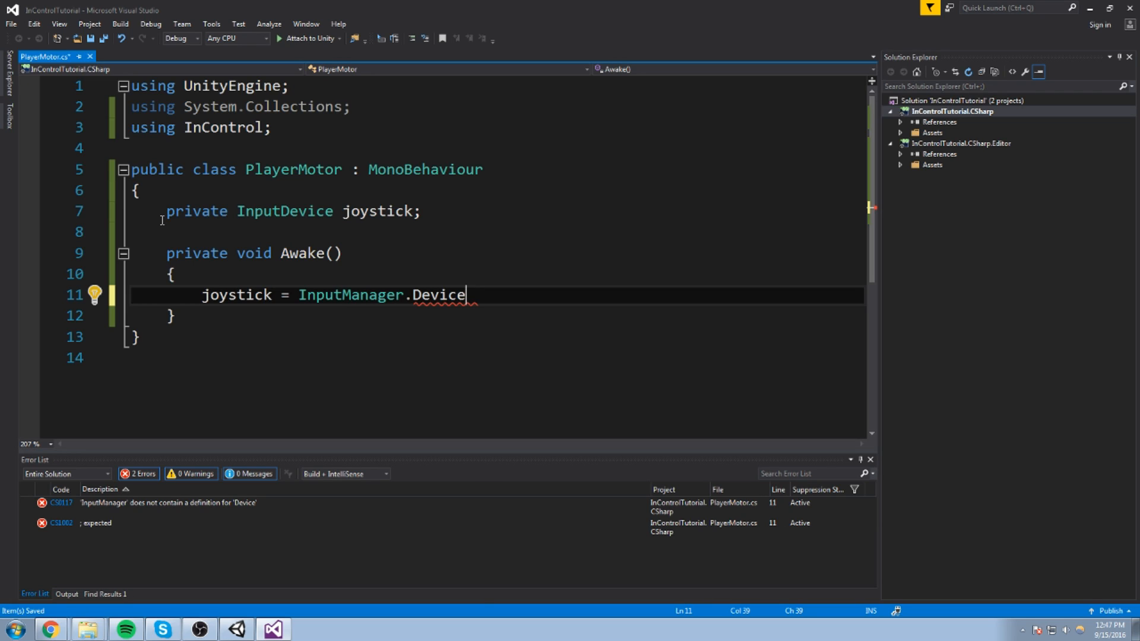
text(s[])
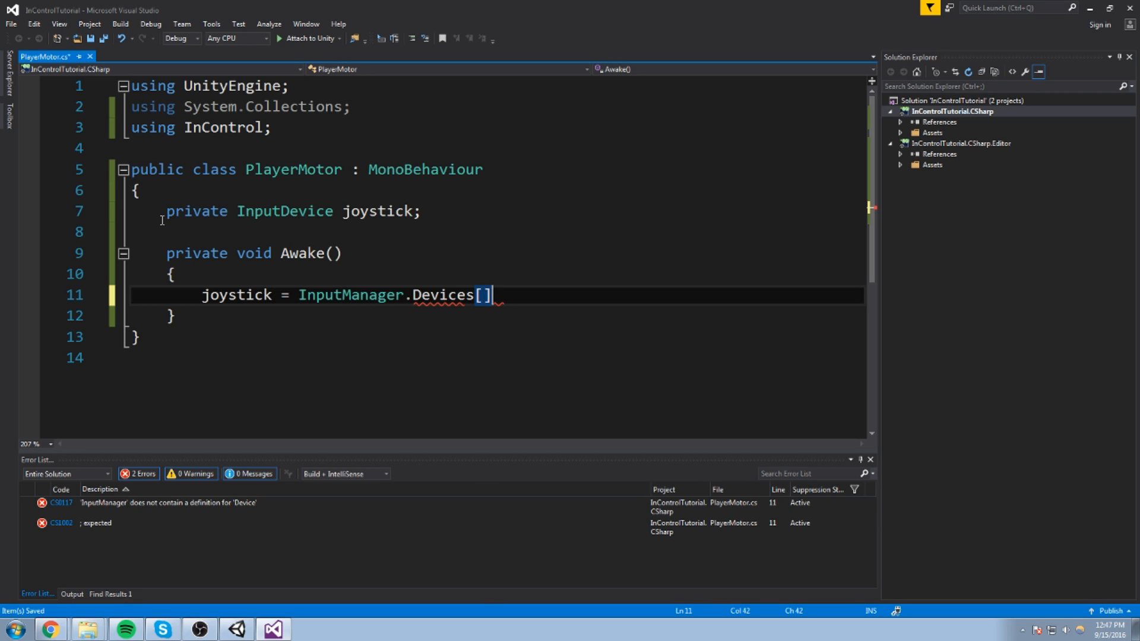
text(1;)
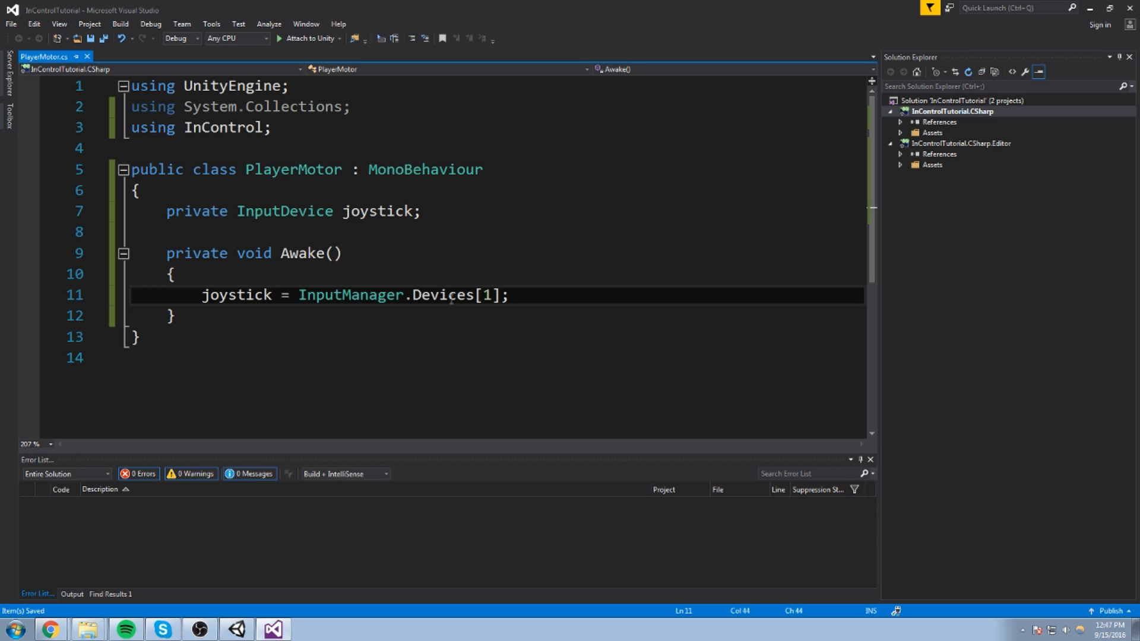
double_click(236, 294)
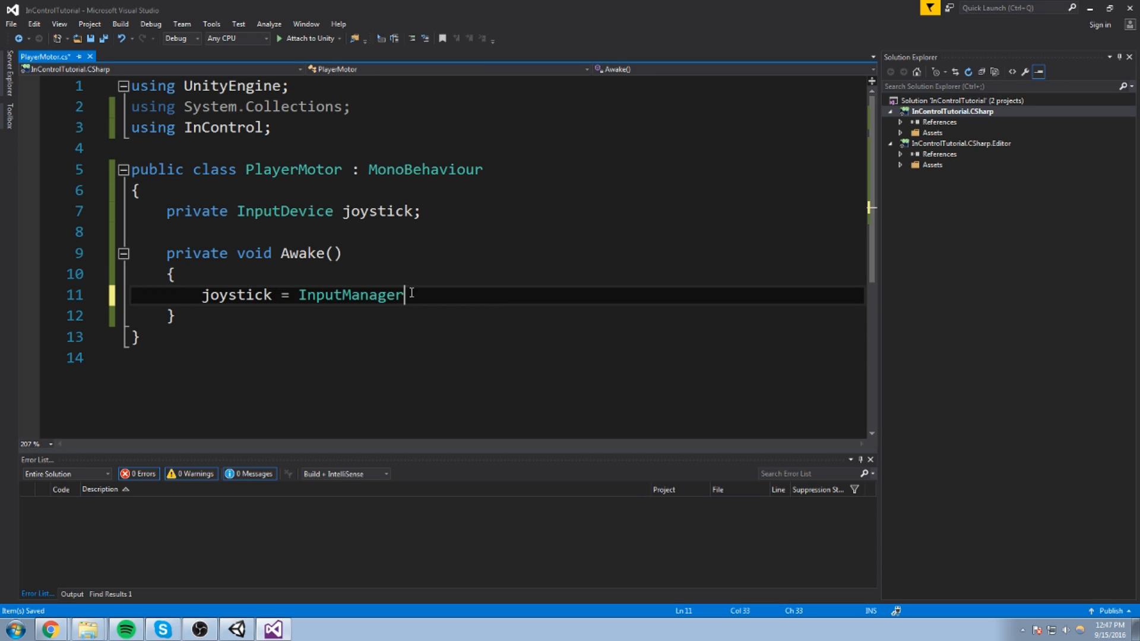
text(.ActiveDevice;)
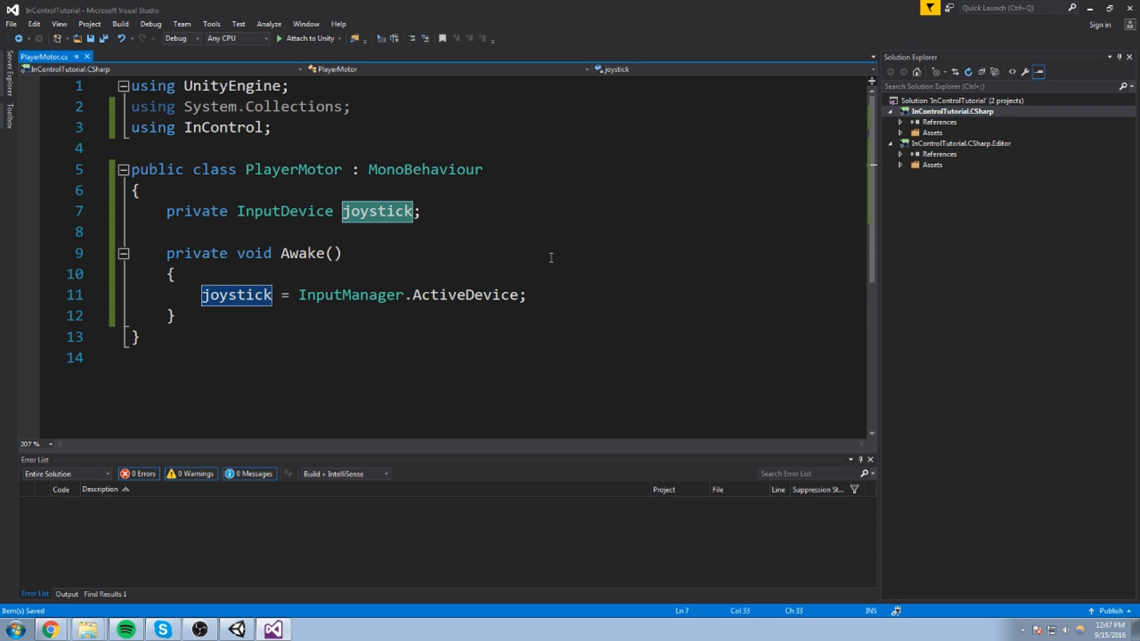
mouse_move(470, 351)
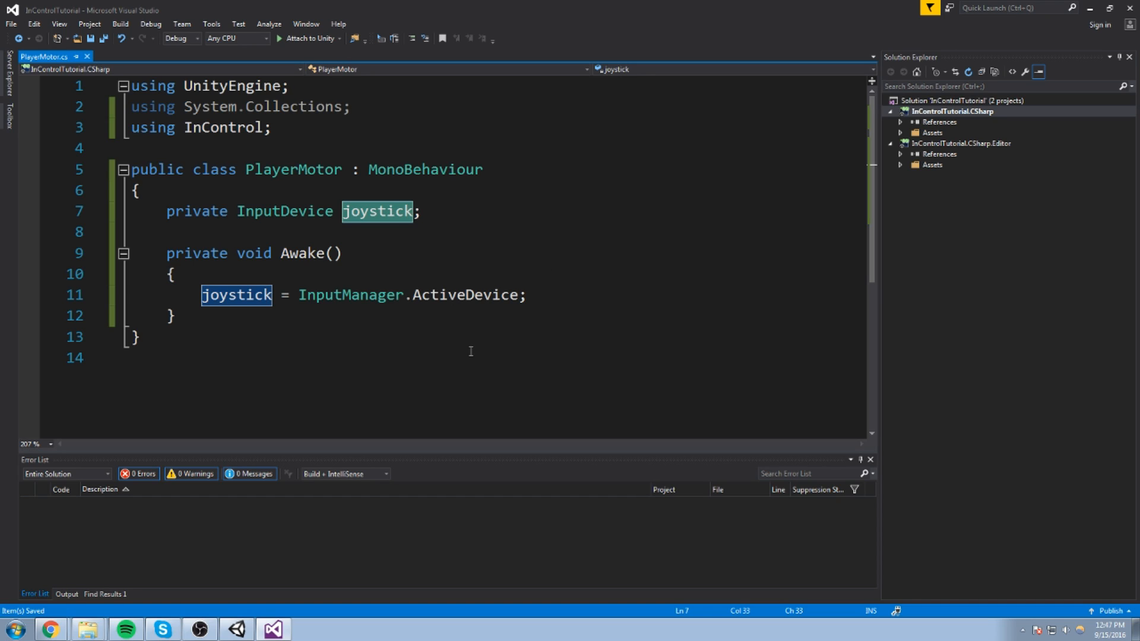
Declare a private Update method and start the line transform.position += new Vector3.
text(private void Update()
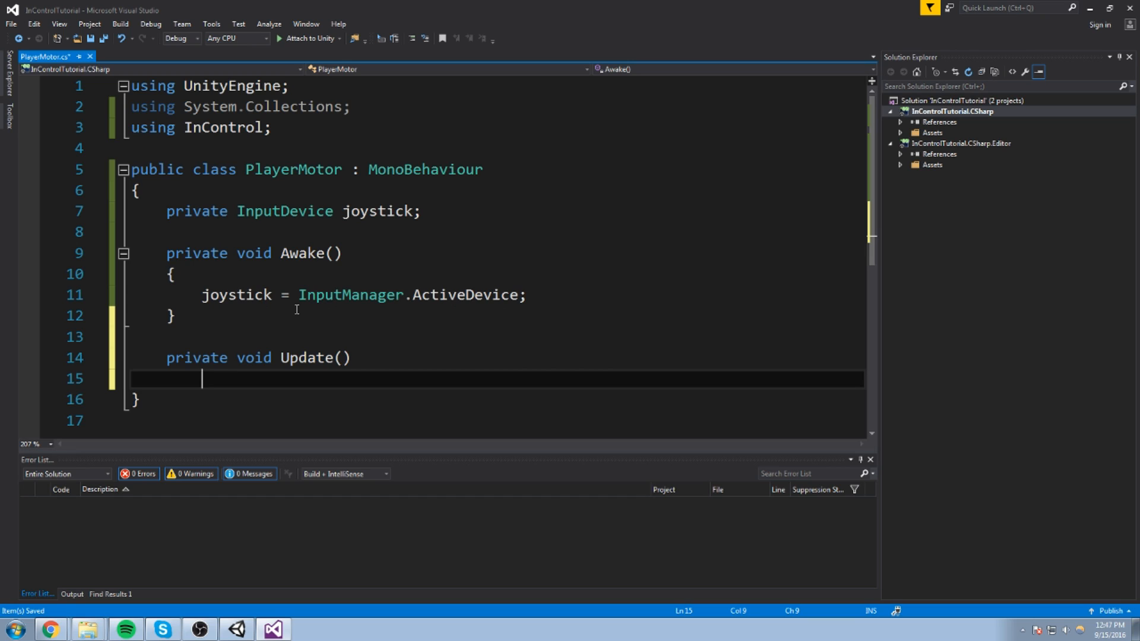
key(enter)
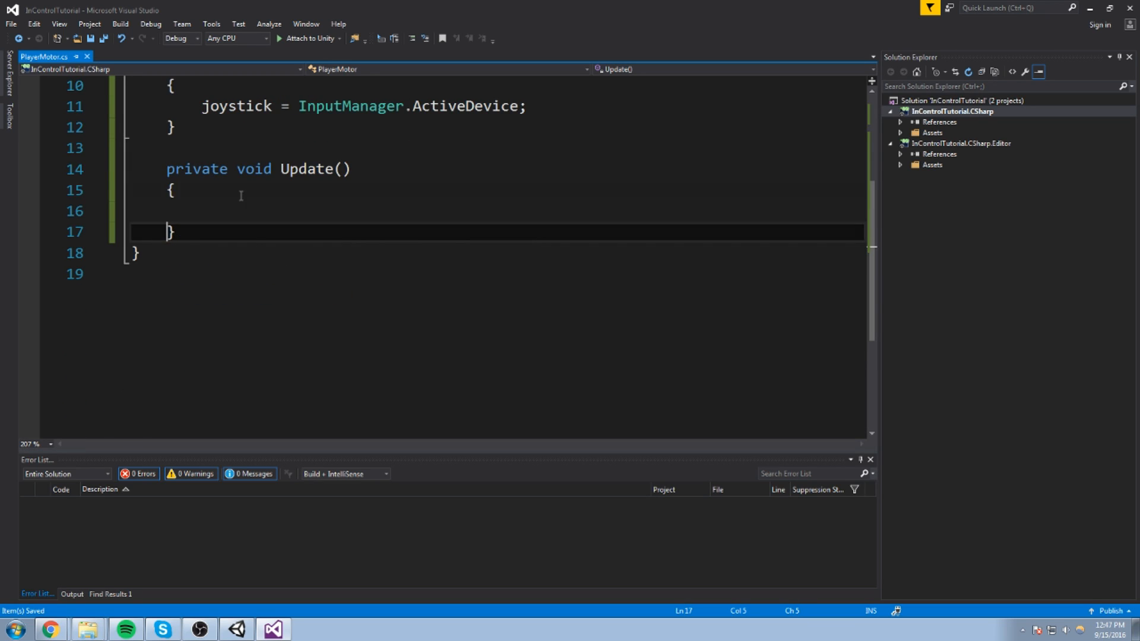
scroll(up, 3)
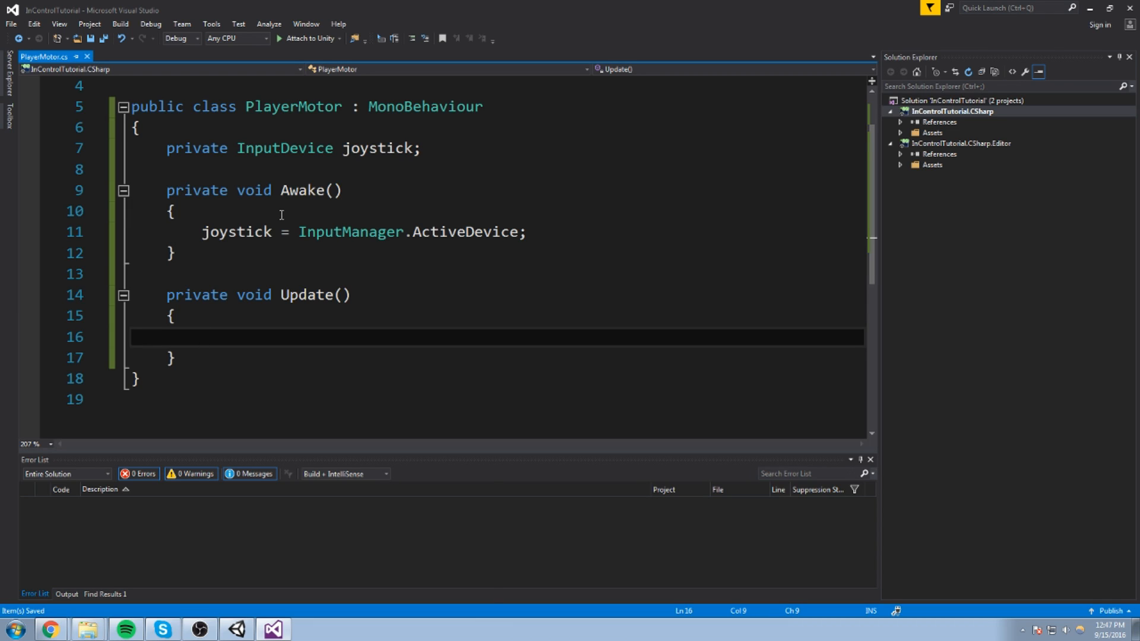
text(transform.pos)
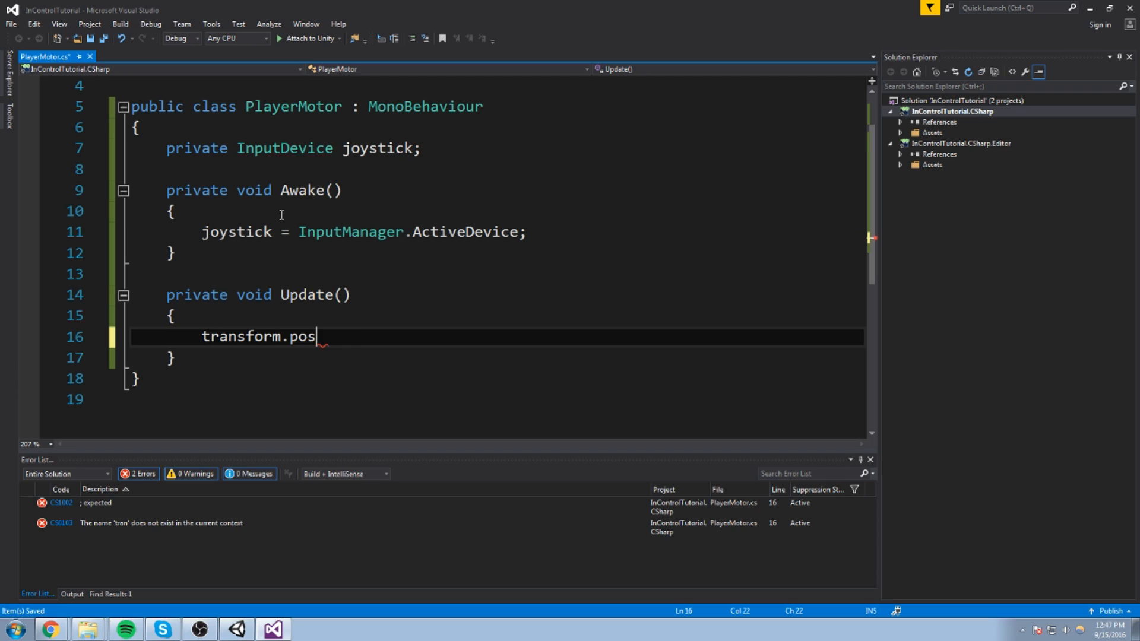
text(ition += new)
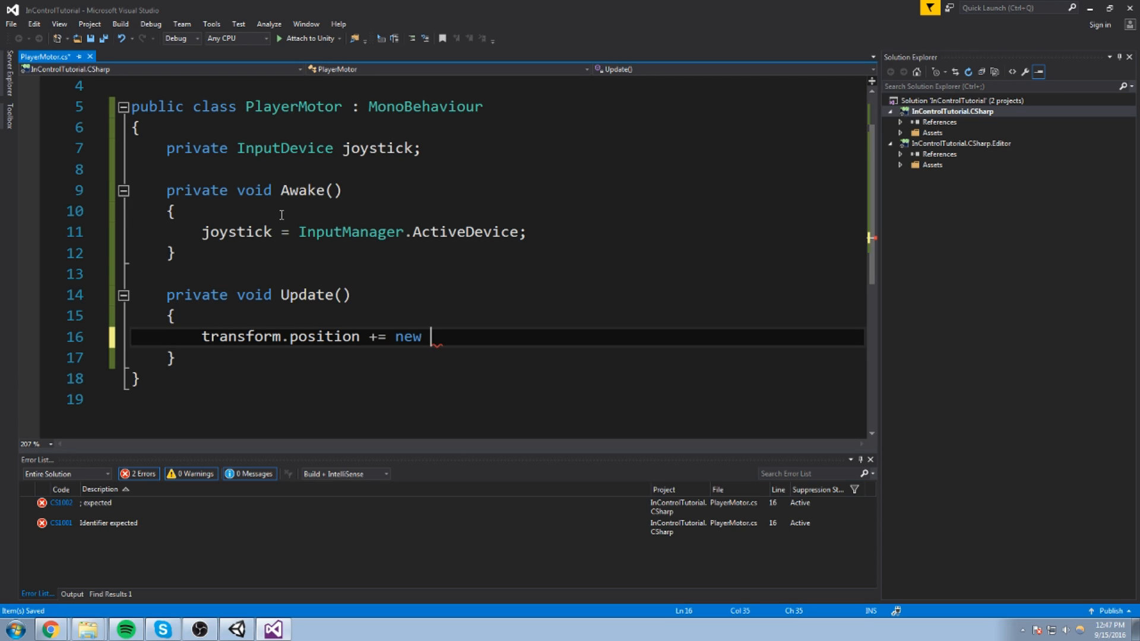
text(Vector3)
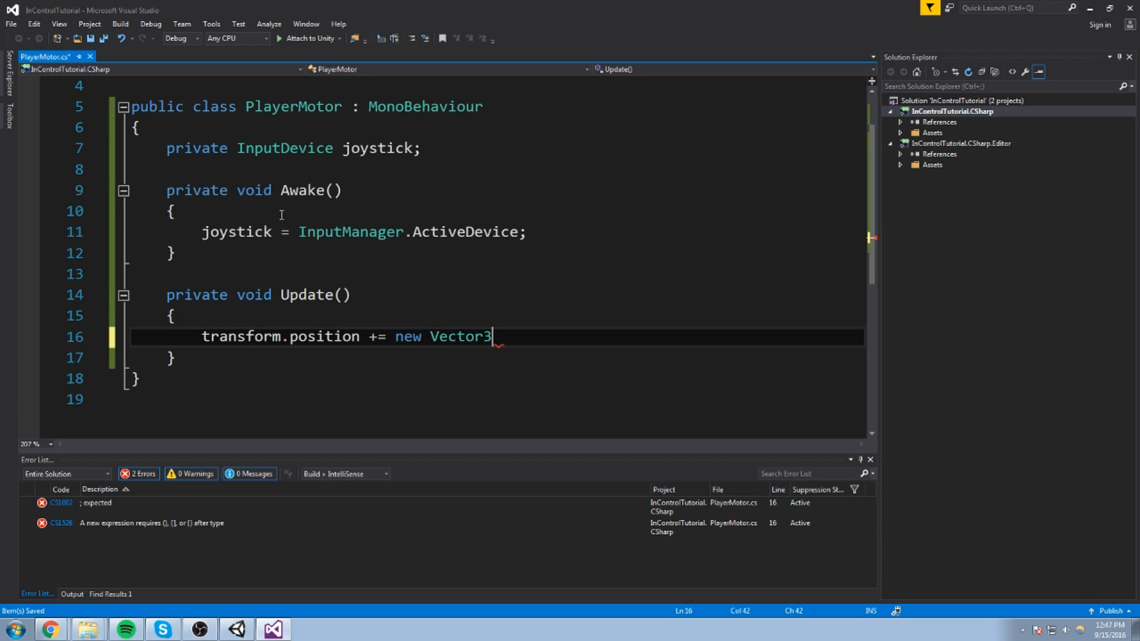
Fill the Vector3 with joystick.LeftStickX, 0 and joystick.LeftStickY.
double_click(459, 336)
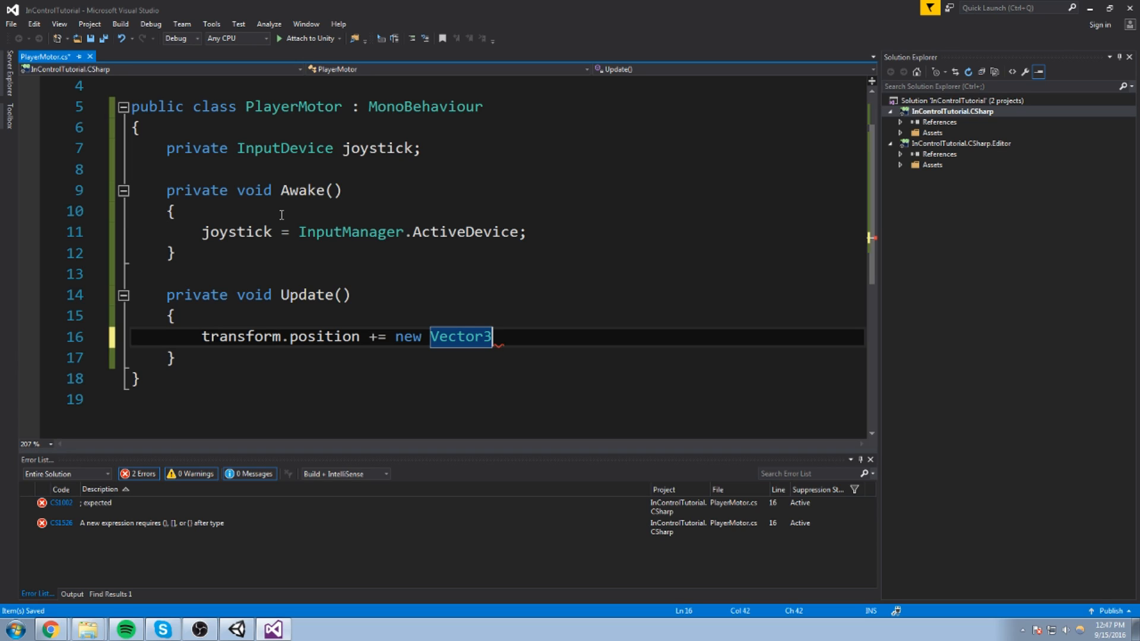
text((joy)
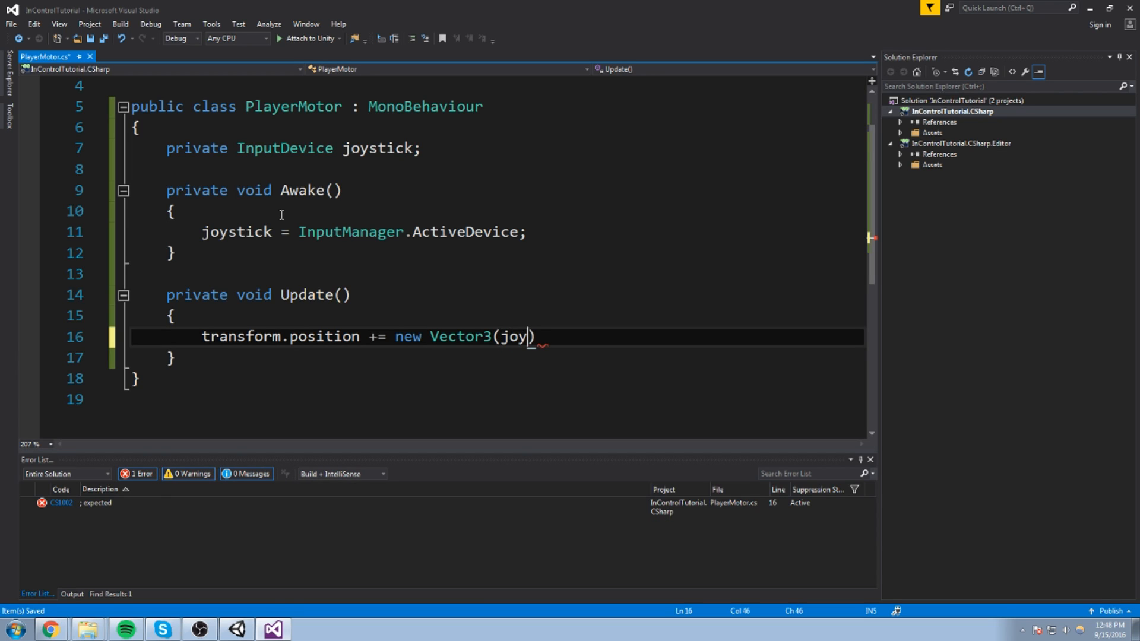
text(stick.)
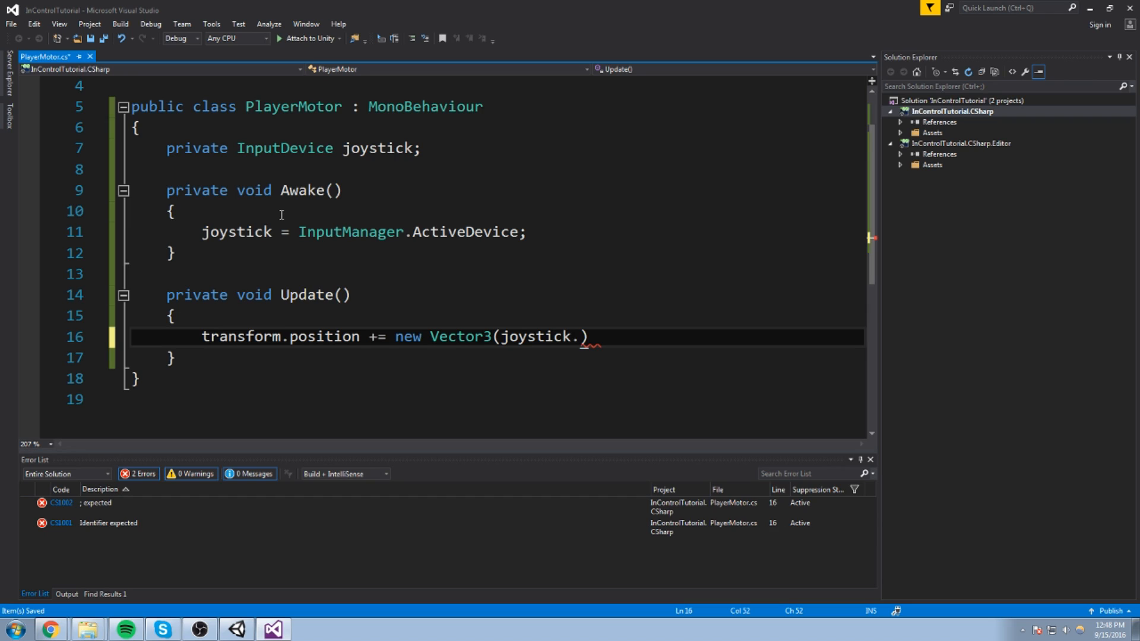
text(L)
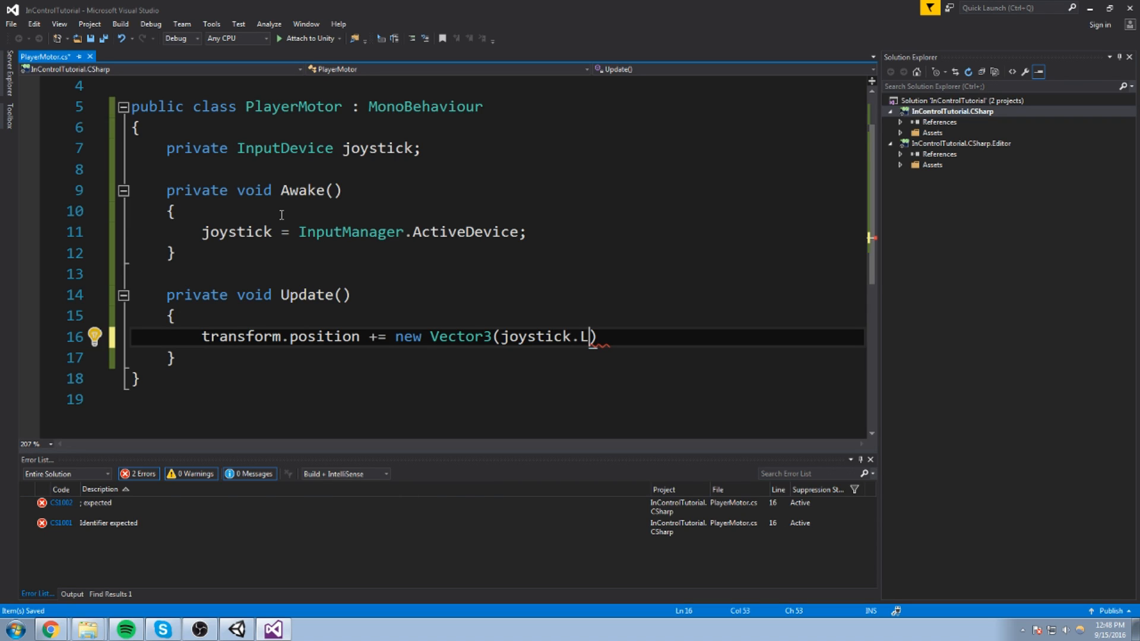
text(eftStick)
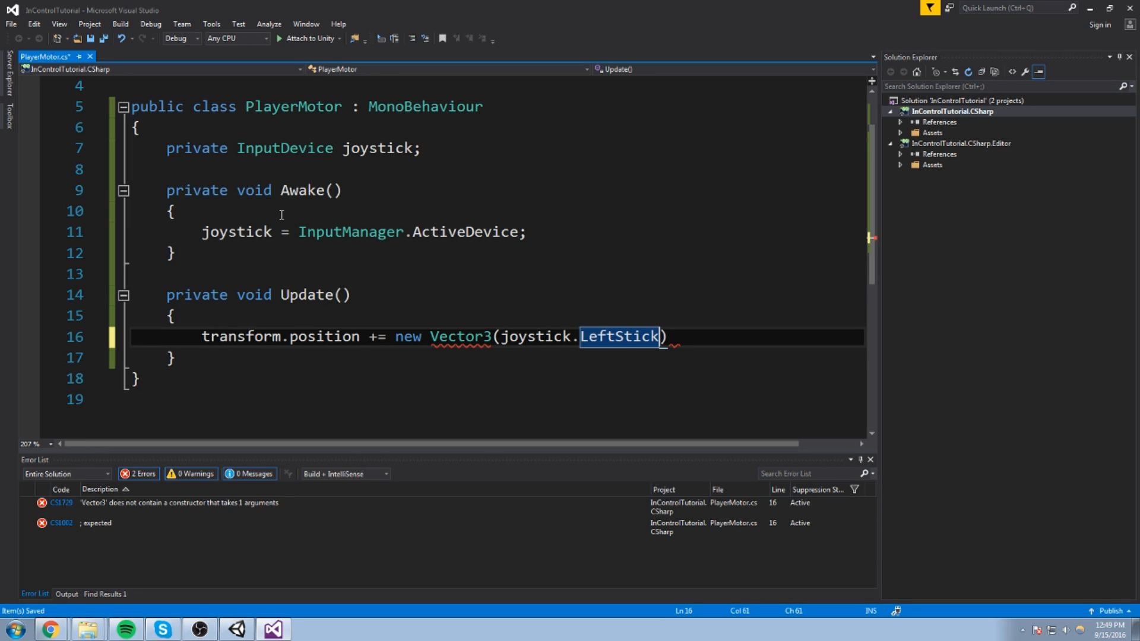
text(X)
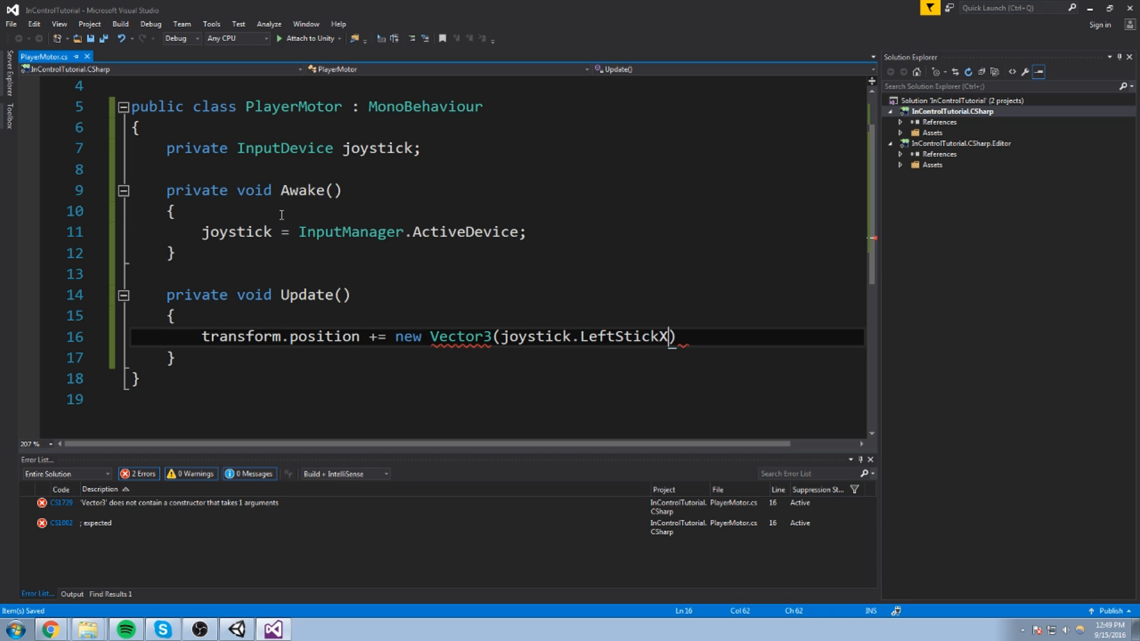
text(,)
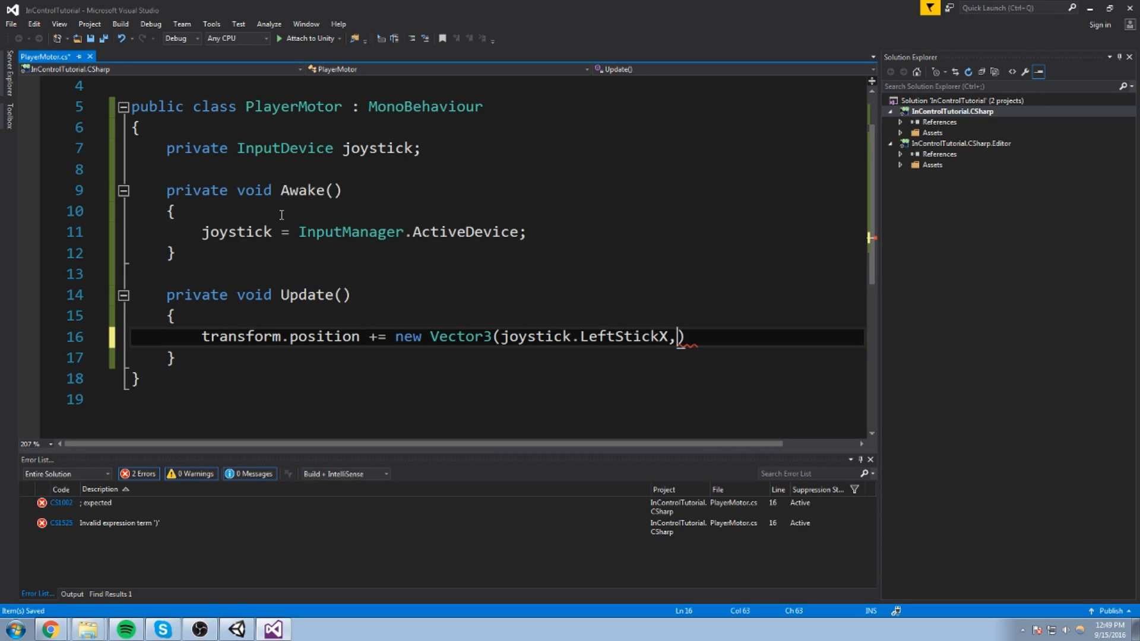
text(0,)
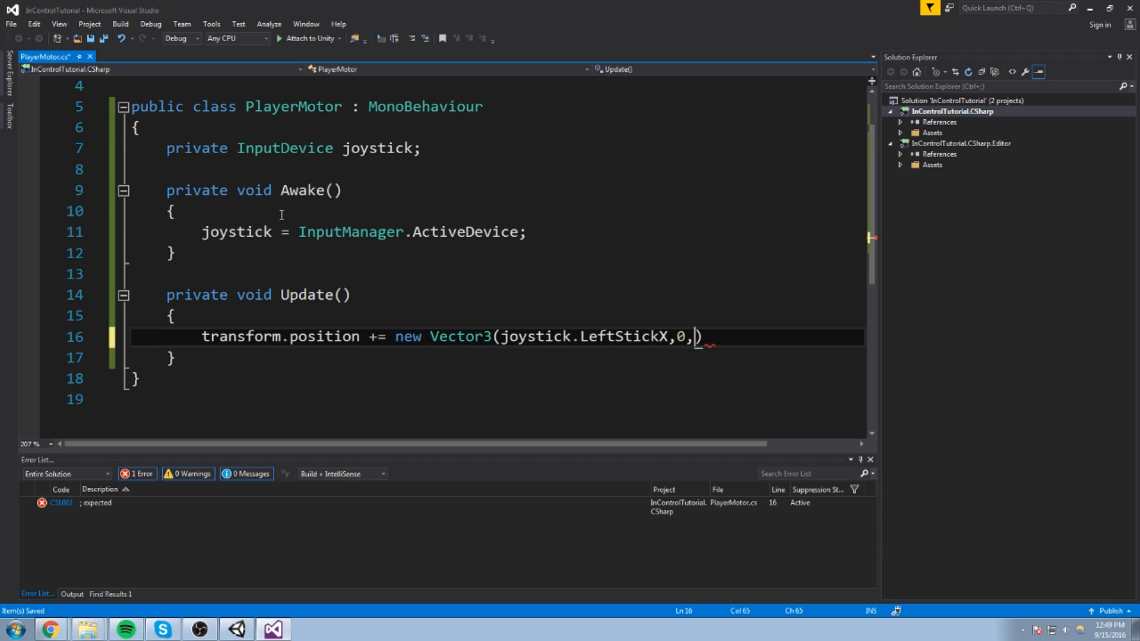
text(joystcik)
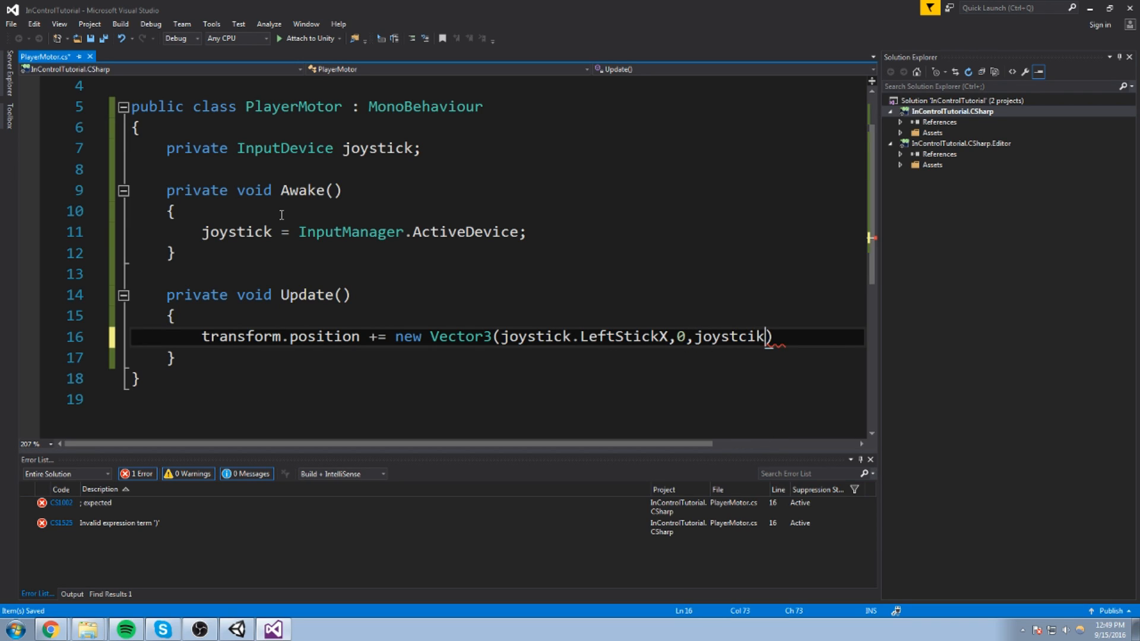
text(.leftStickY)
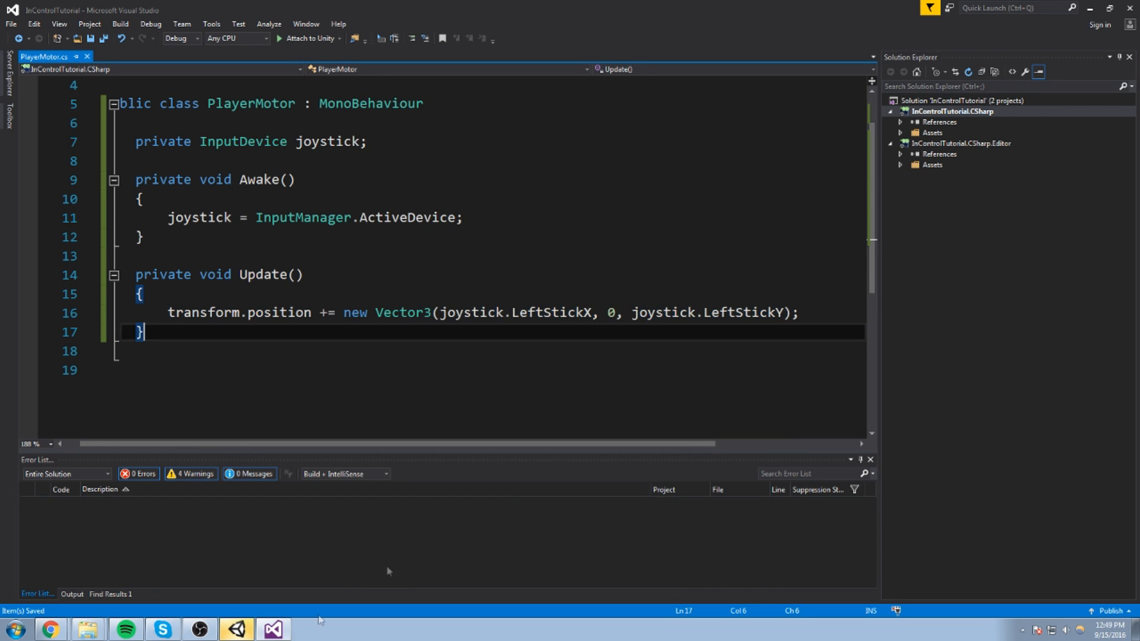
Play-test stick movement, then enable Invert Y Axis on the InControl object's manager.
click(235, 629)
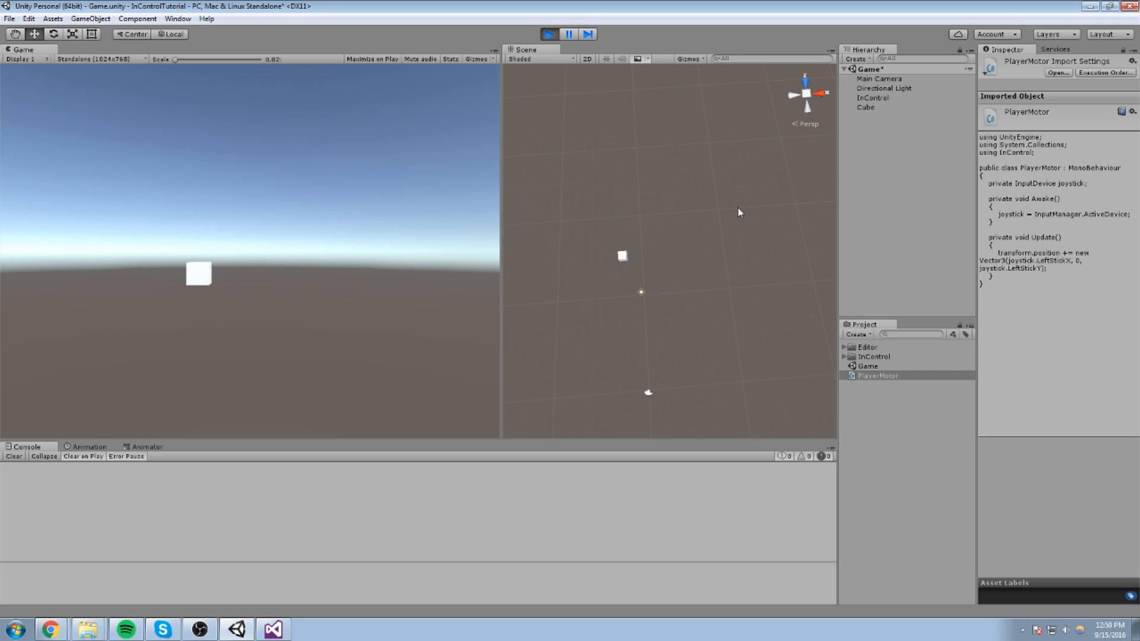
click(873, 97)
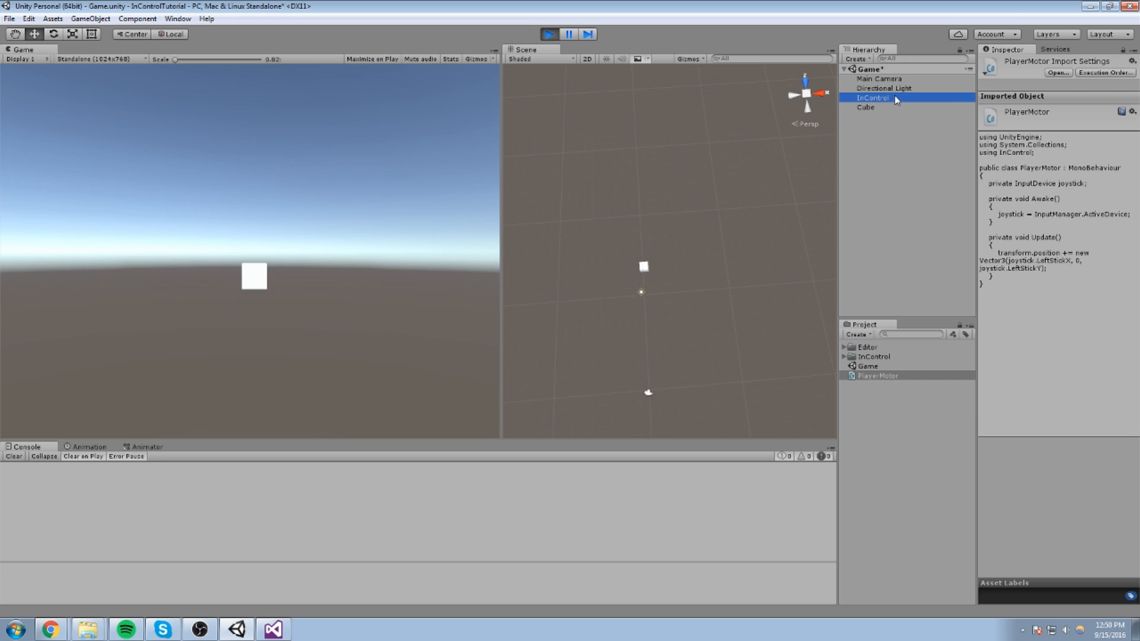
click(872, 97)
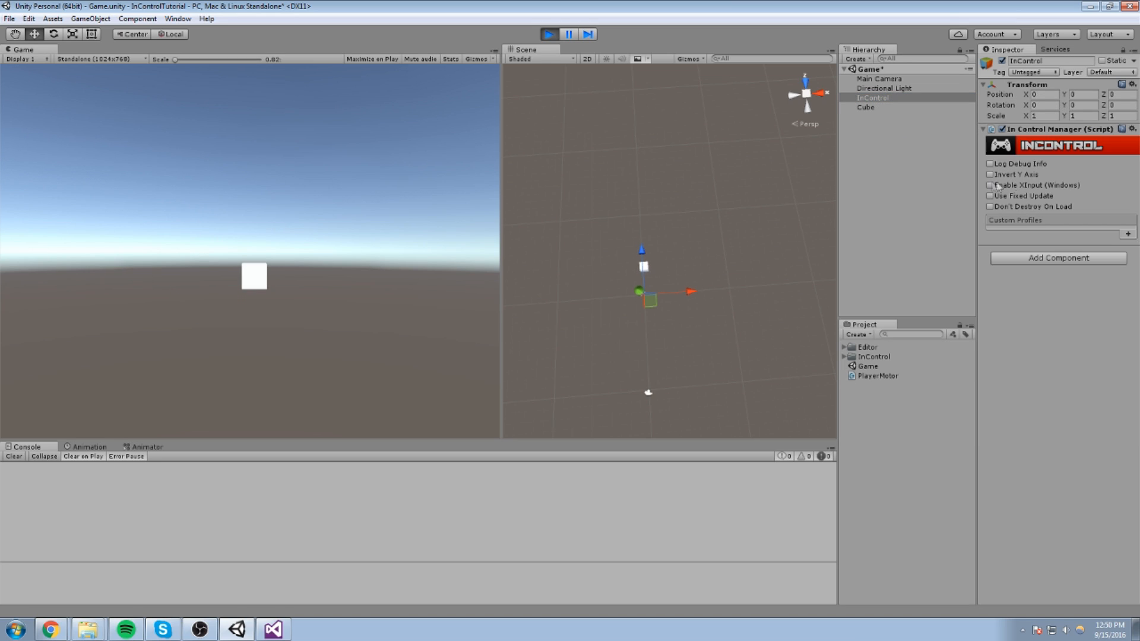
click(989, 175)
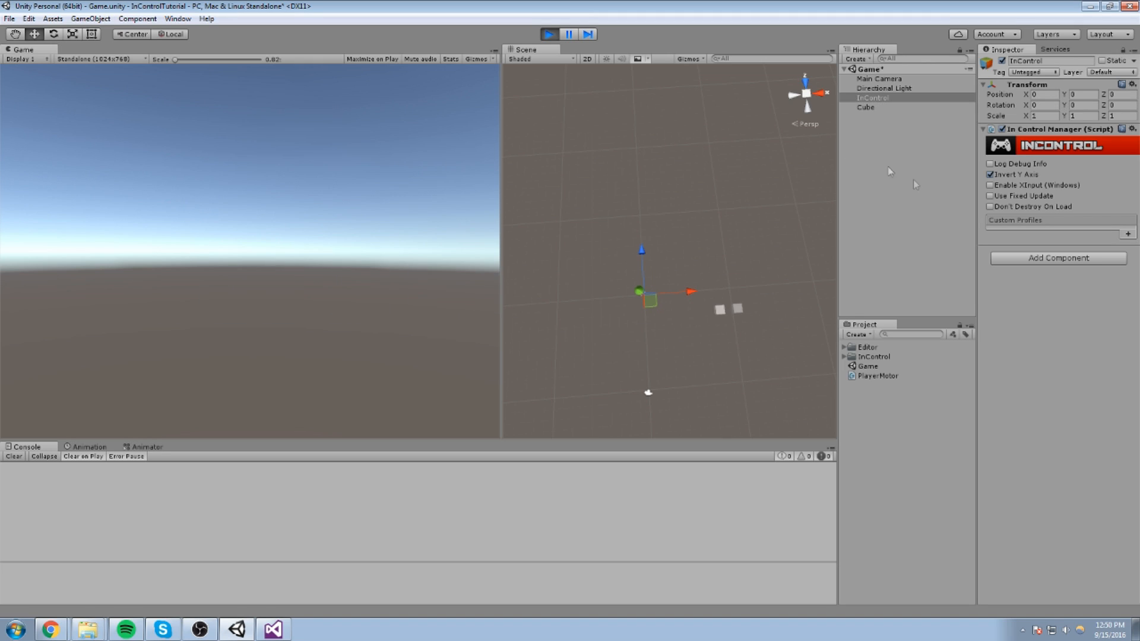
click(273, 629)
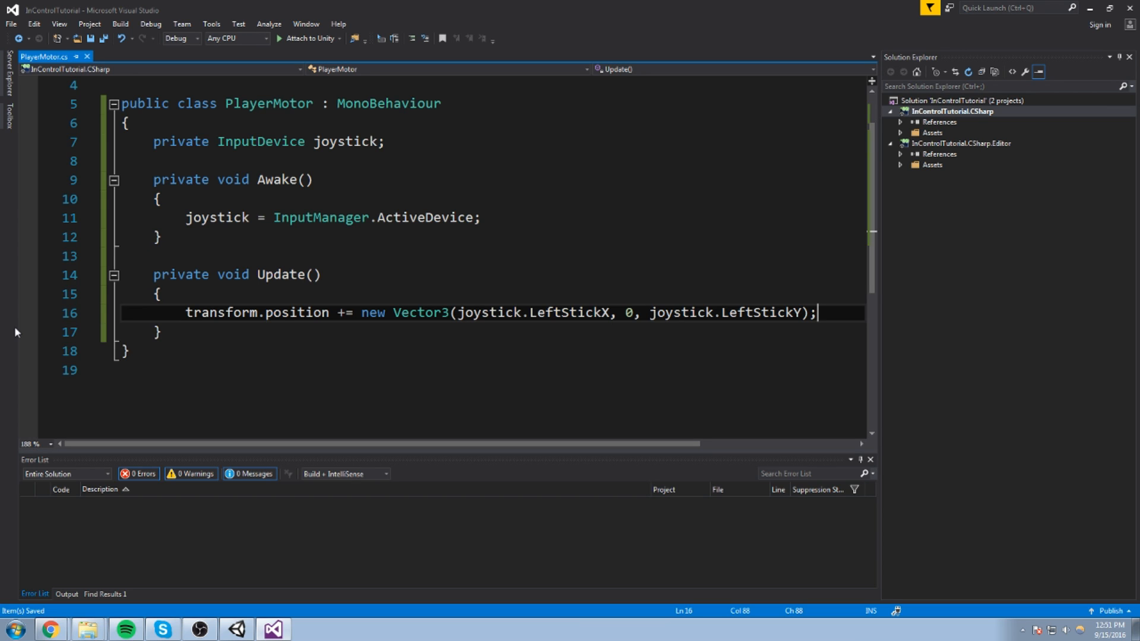
Declare float x from LeftStickX, float y, z from LeftStickY, and use new Vector3(x, y, z).
key(enter)
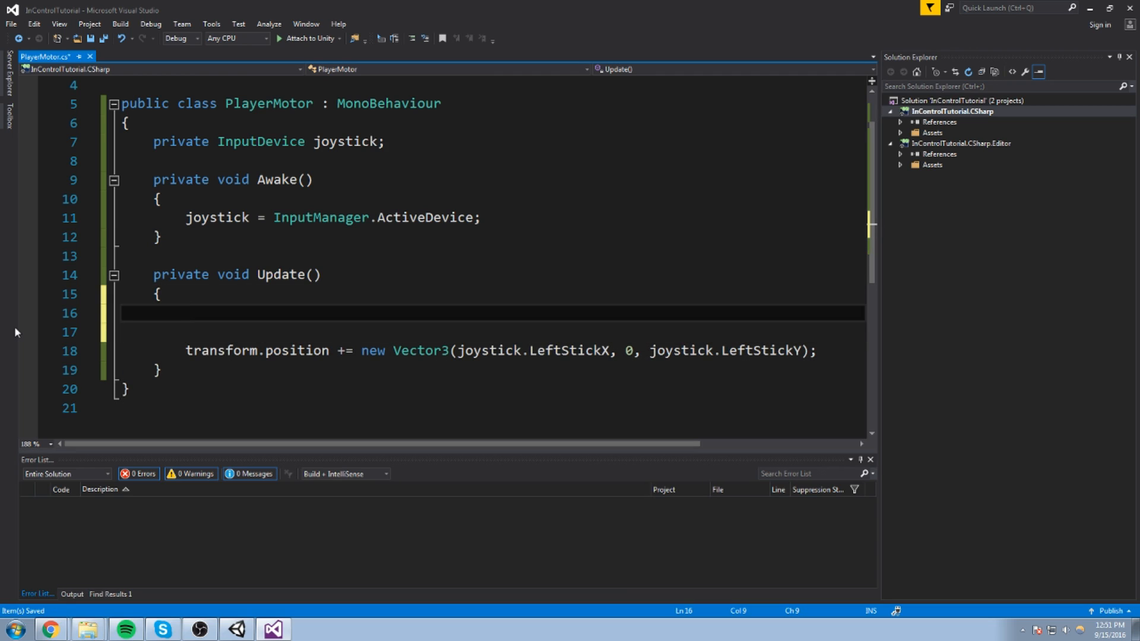
text(float x = joystick.LeftStickX;)
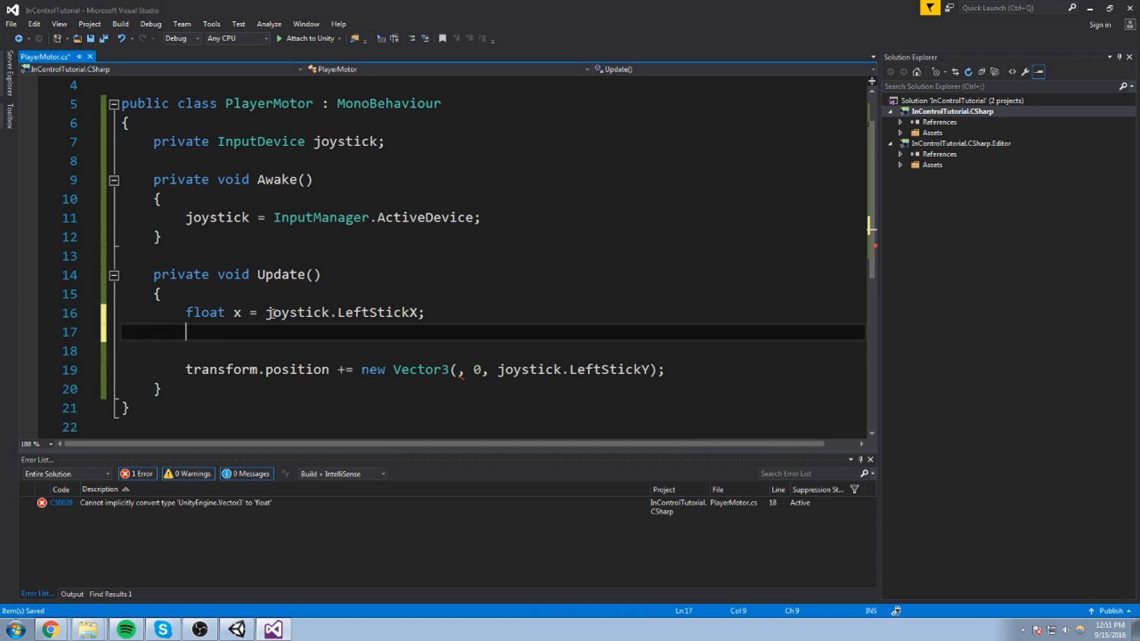
text(float z =)
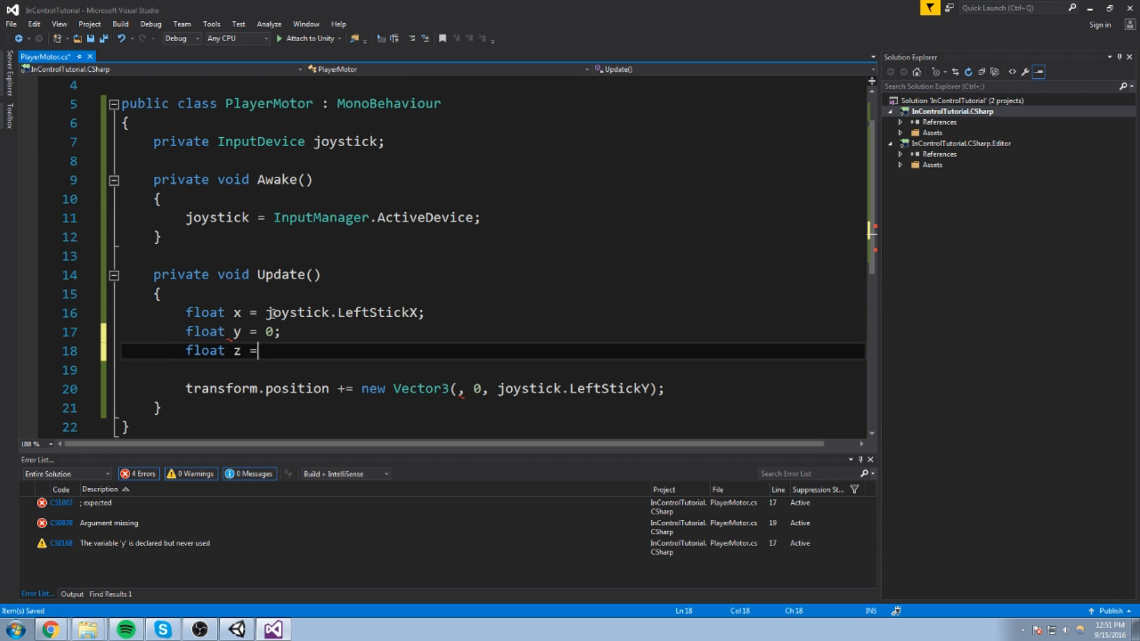
text(joystick.LeftStickY;)
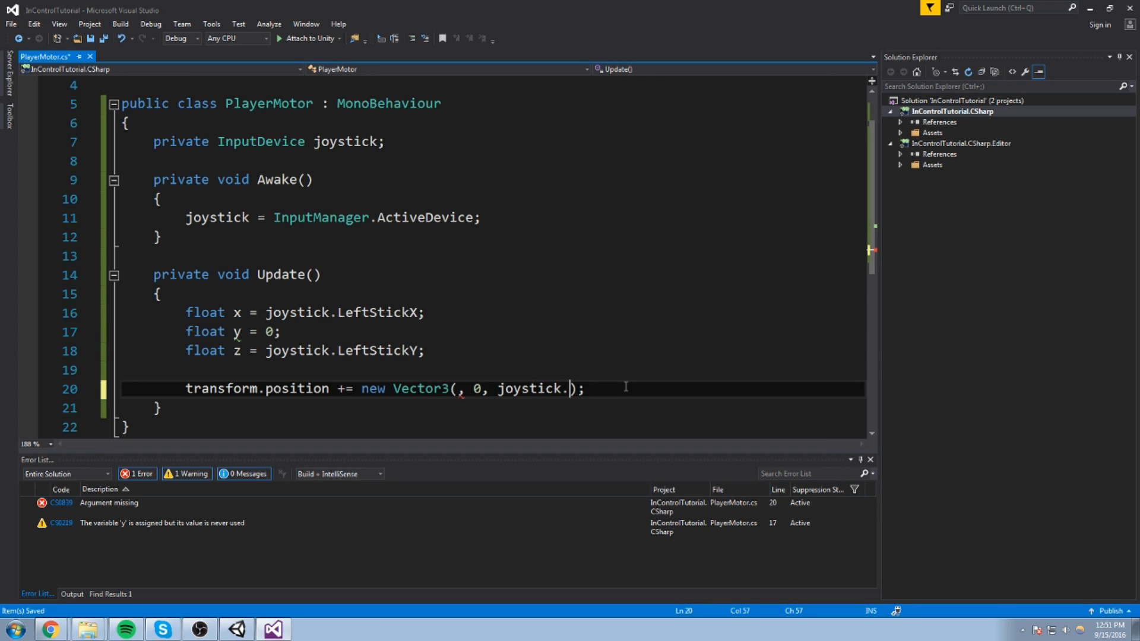
text(x,y,)
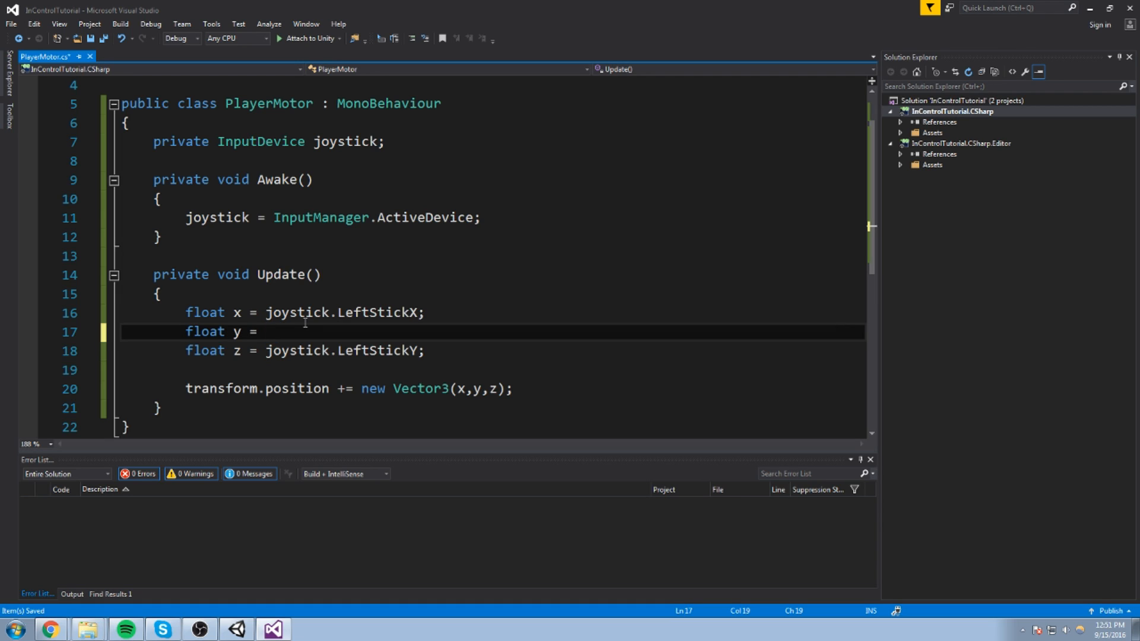
click(265, 331)
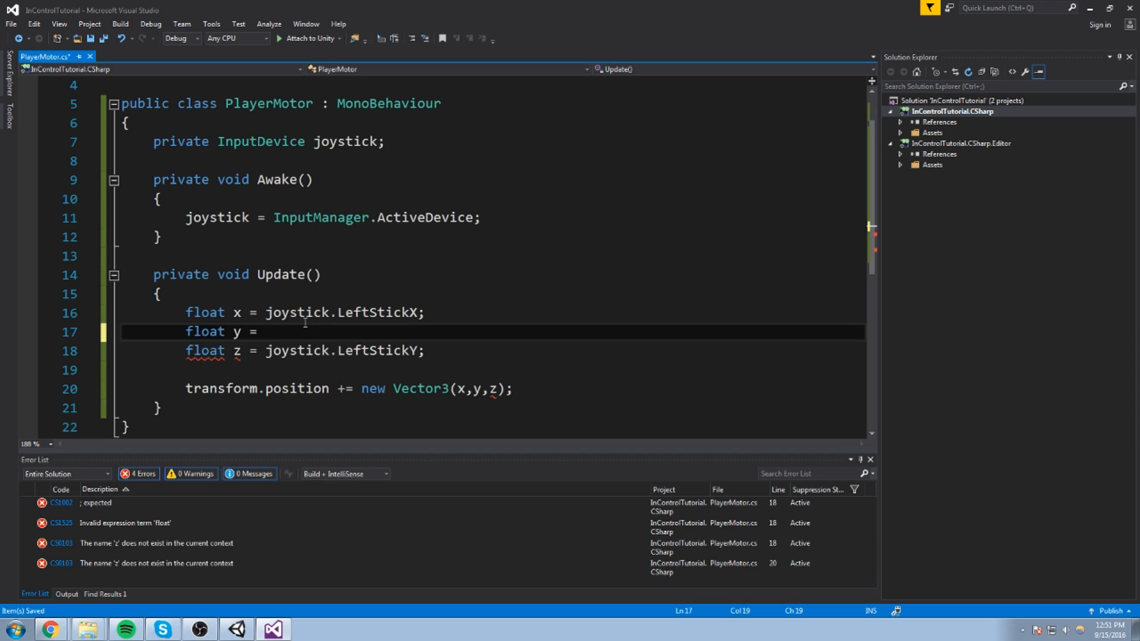
text(0)
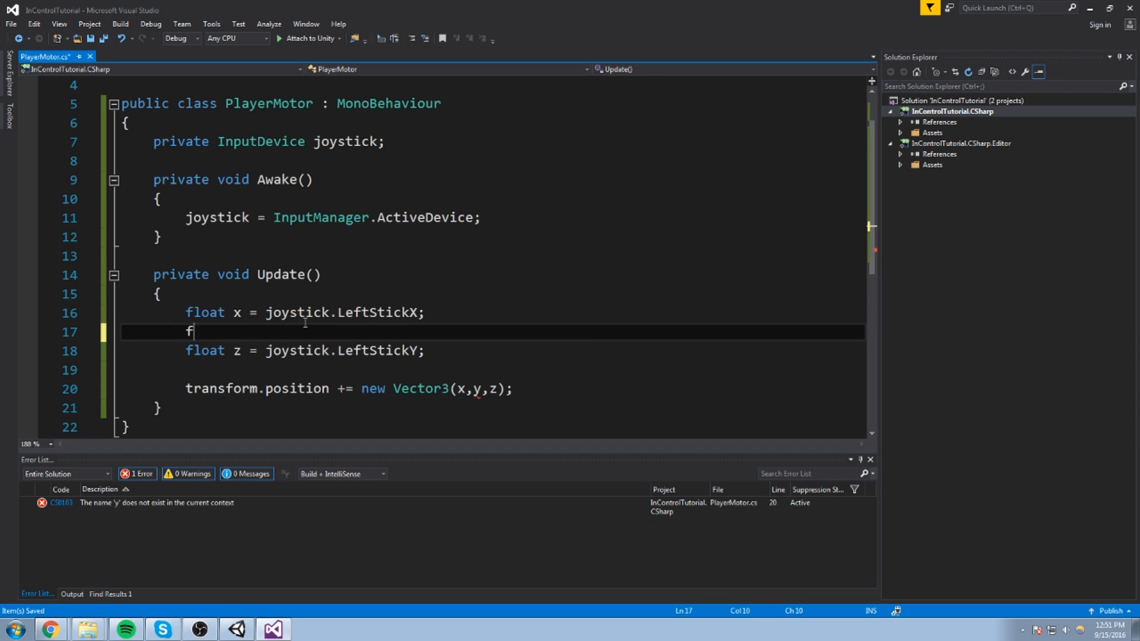
text(loat y;)
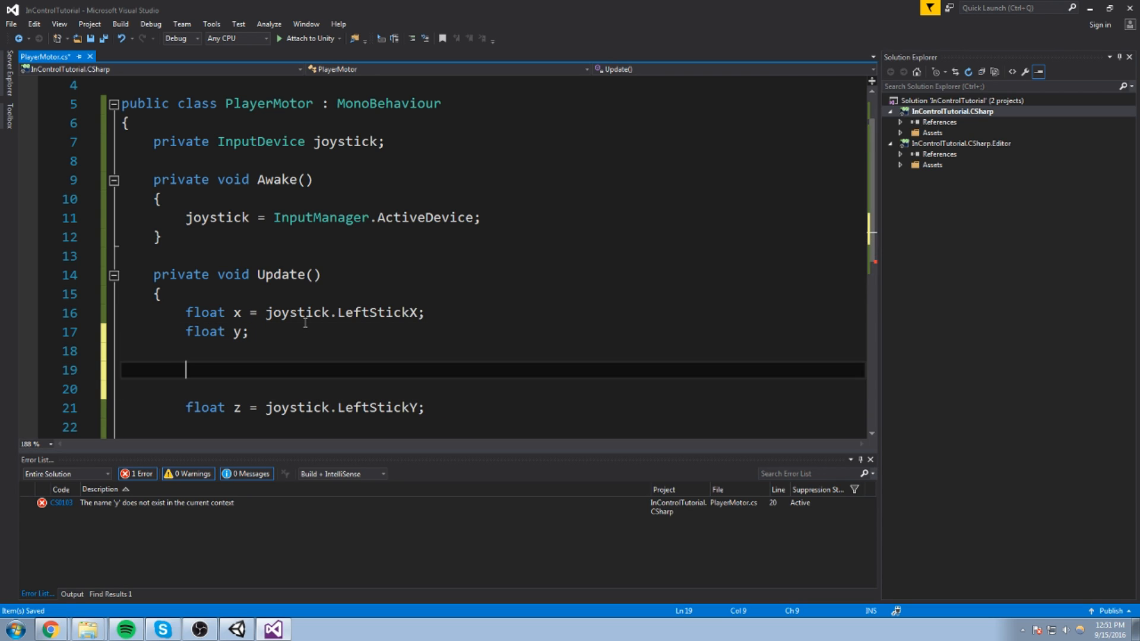
Add 'if (joystick.Action1) y = 1;' to Update.
text(if(jo)
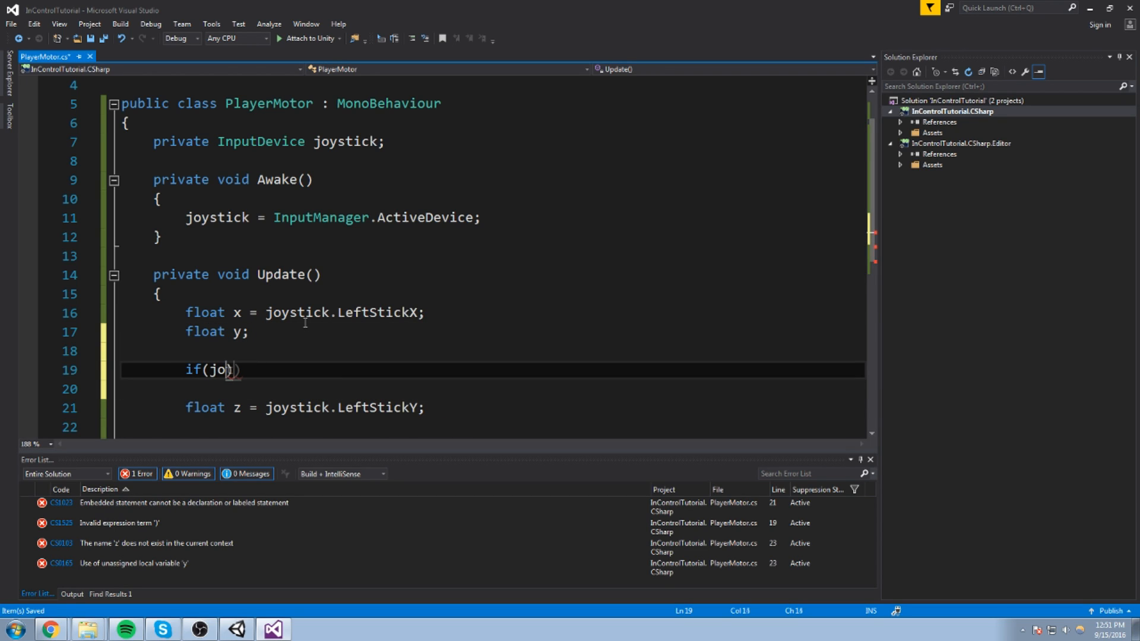
text(ystick.)
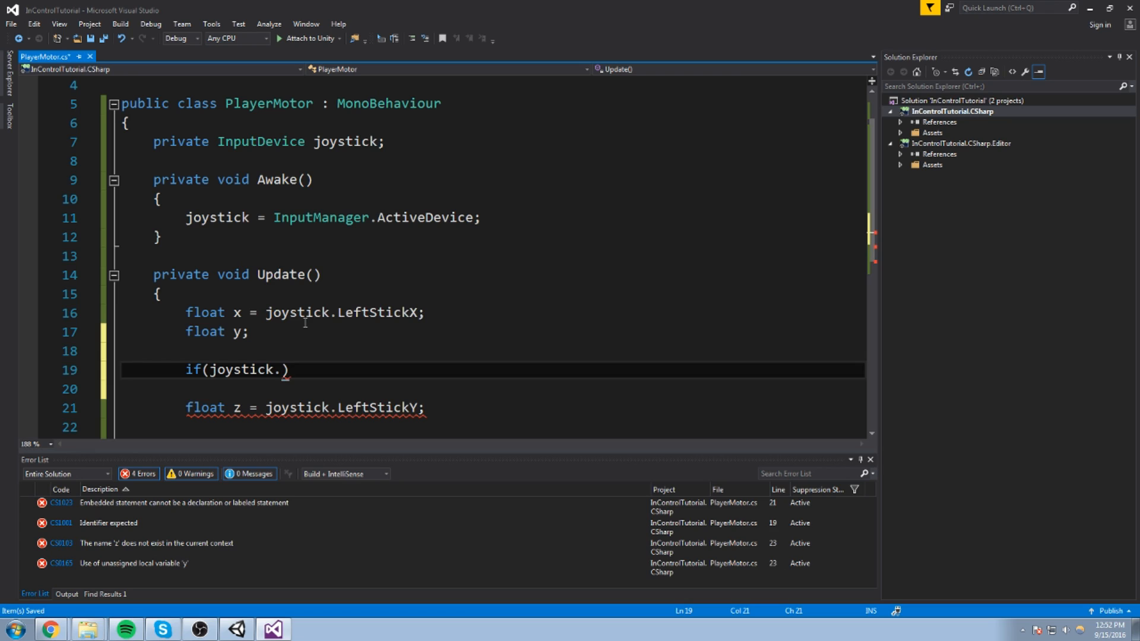
text(Action1)
click(492, 389)
text(y =)
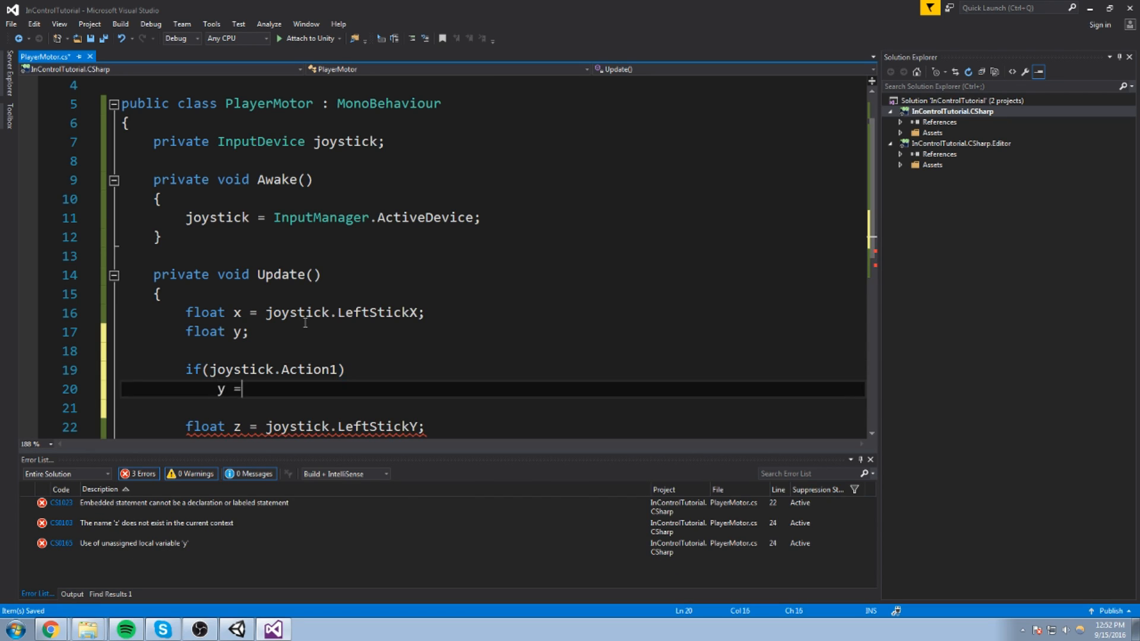
text(1;)
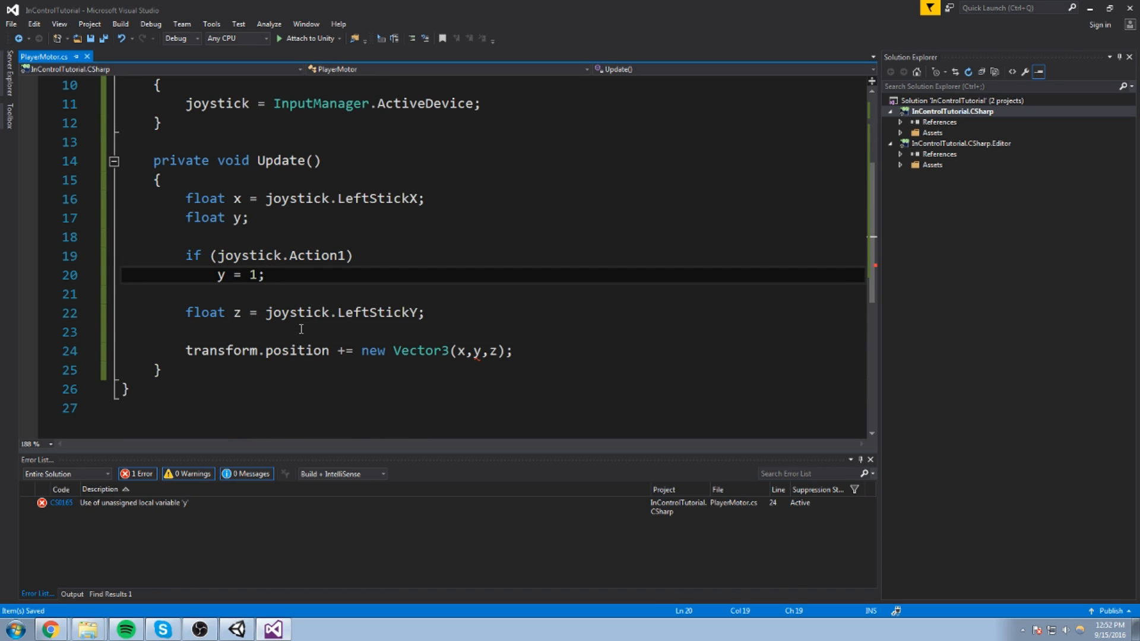
Add 'if (joystick.Action2) y = -1;' and initialise float y to 0.
text(if()
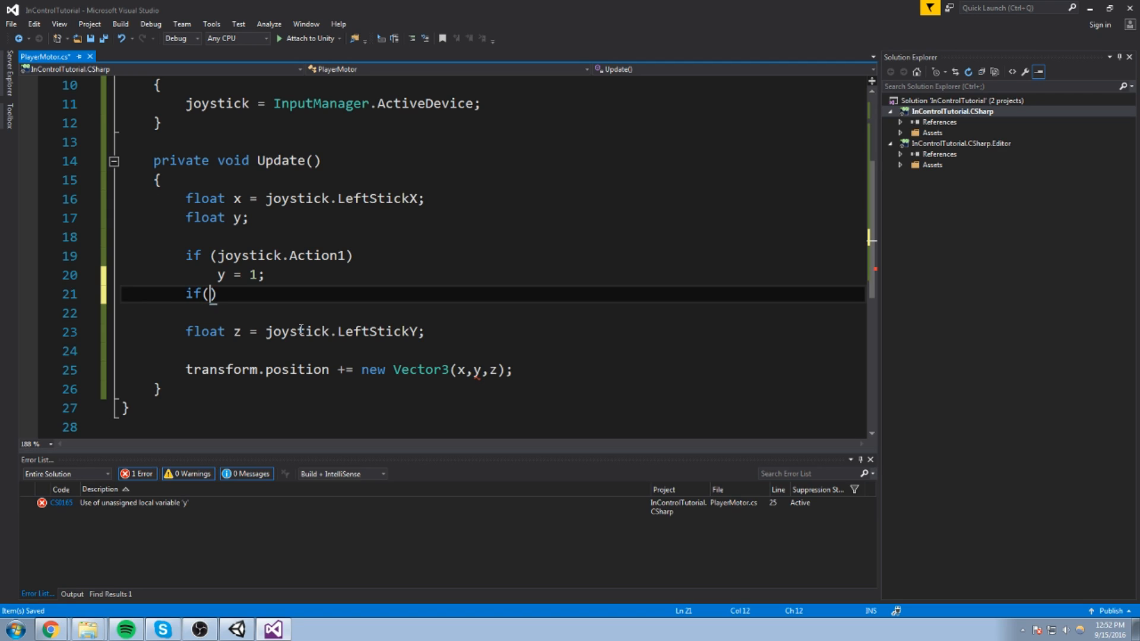
text(joystick.ac)
click(492, 313)
text(y =)
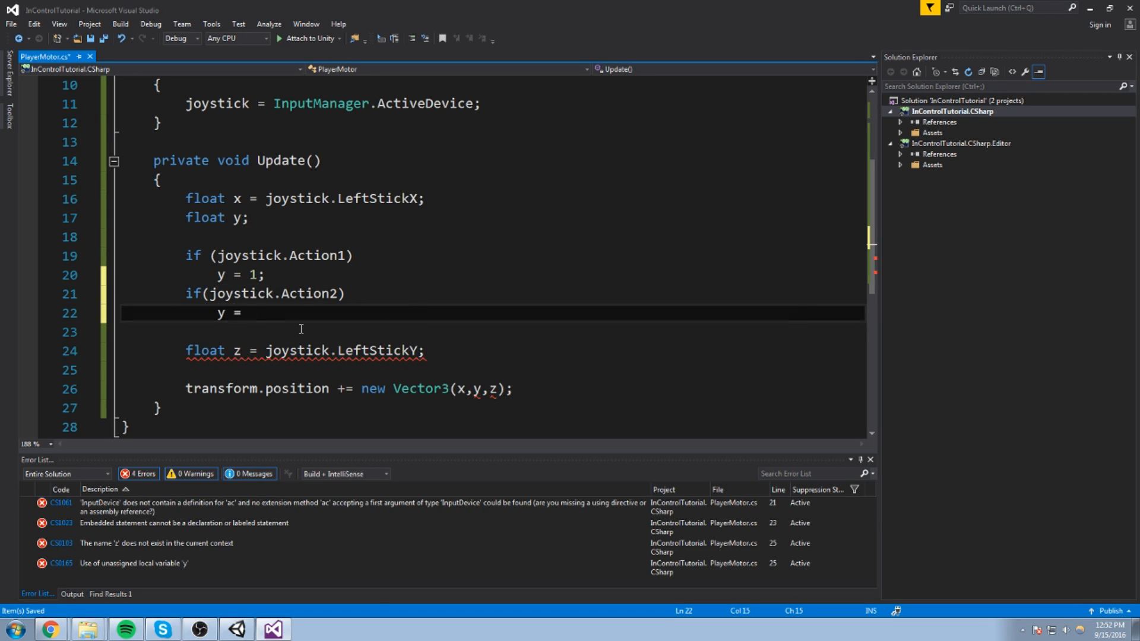
text(-1;)
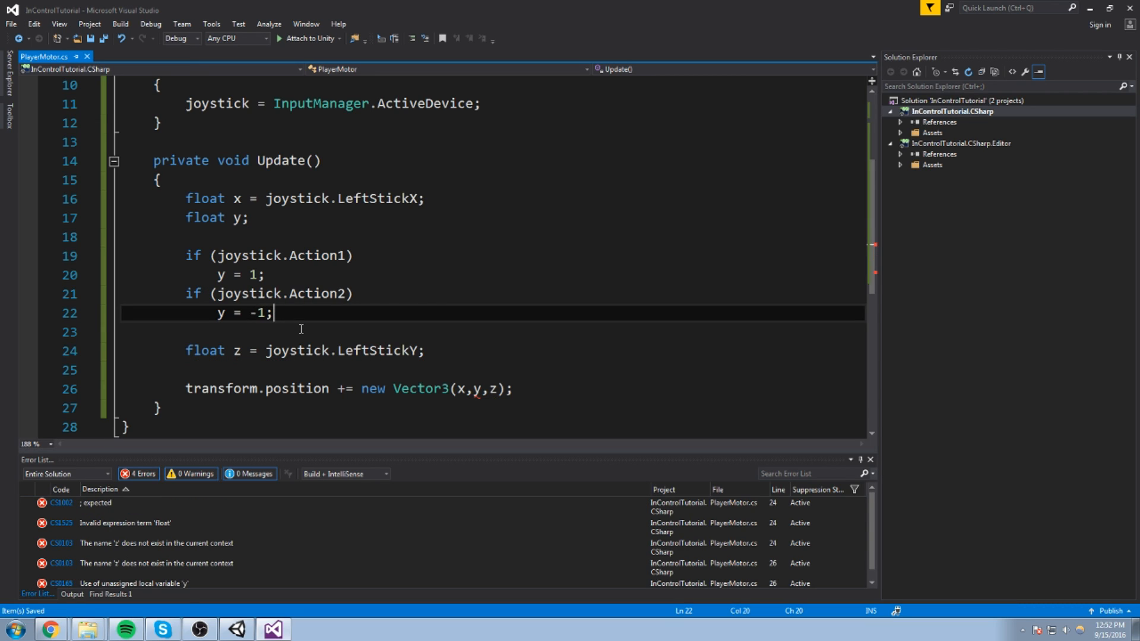
double_click(315, 236)
text( = 0)
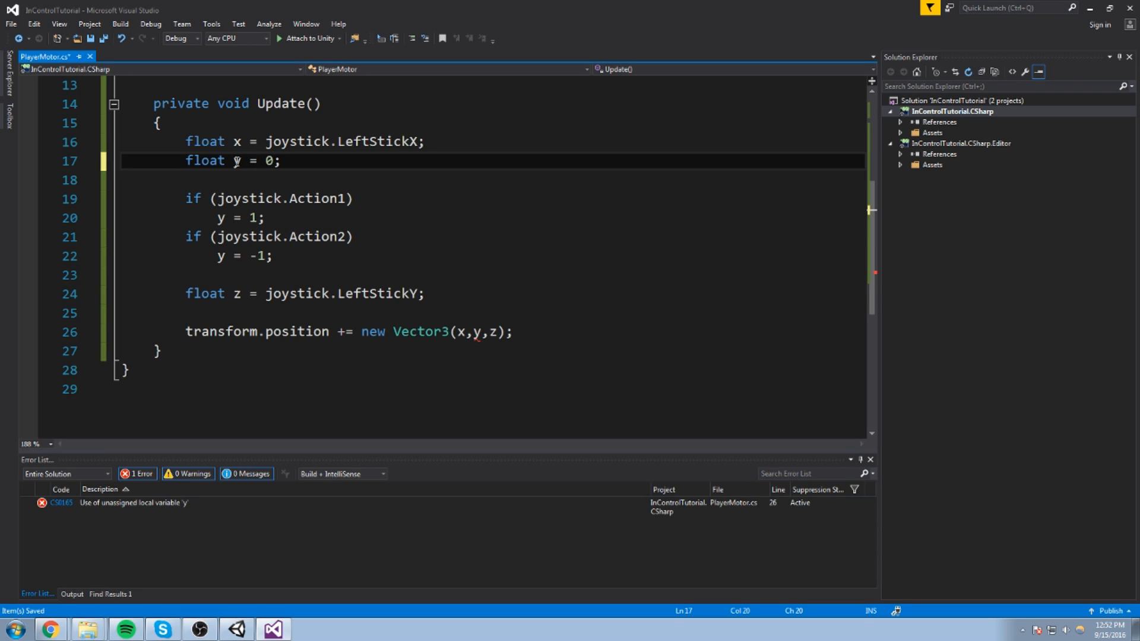
click(266, 218)
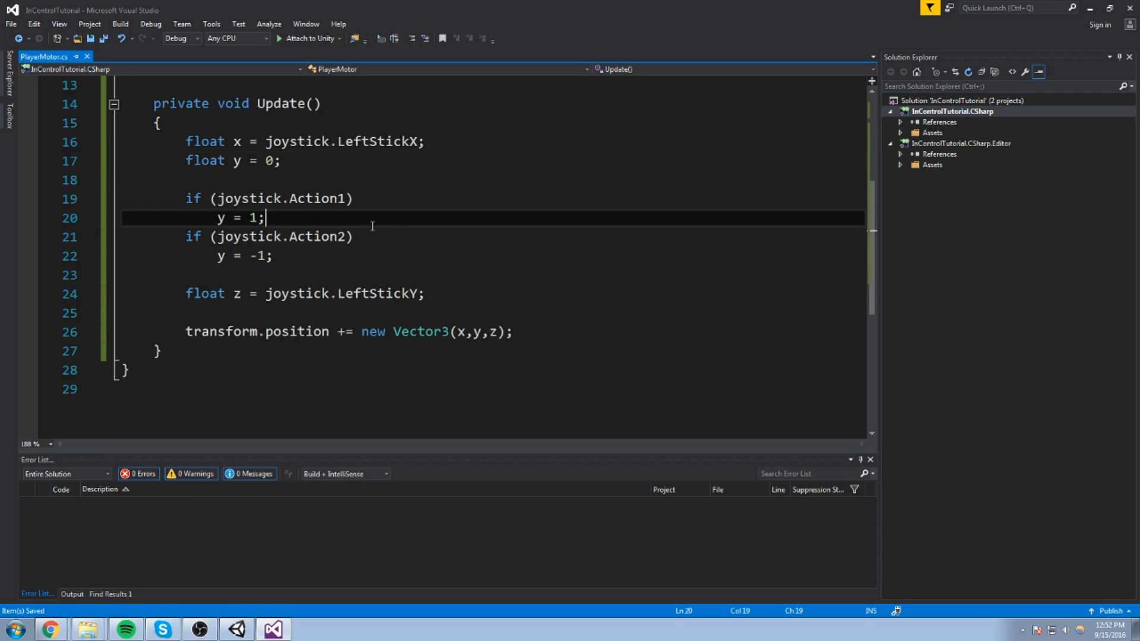
double_click(318, 236)
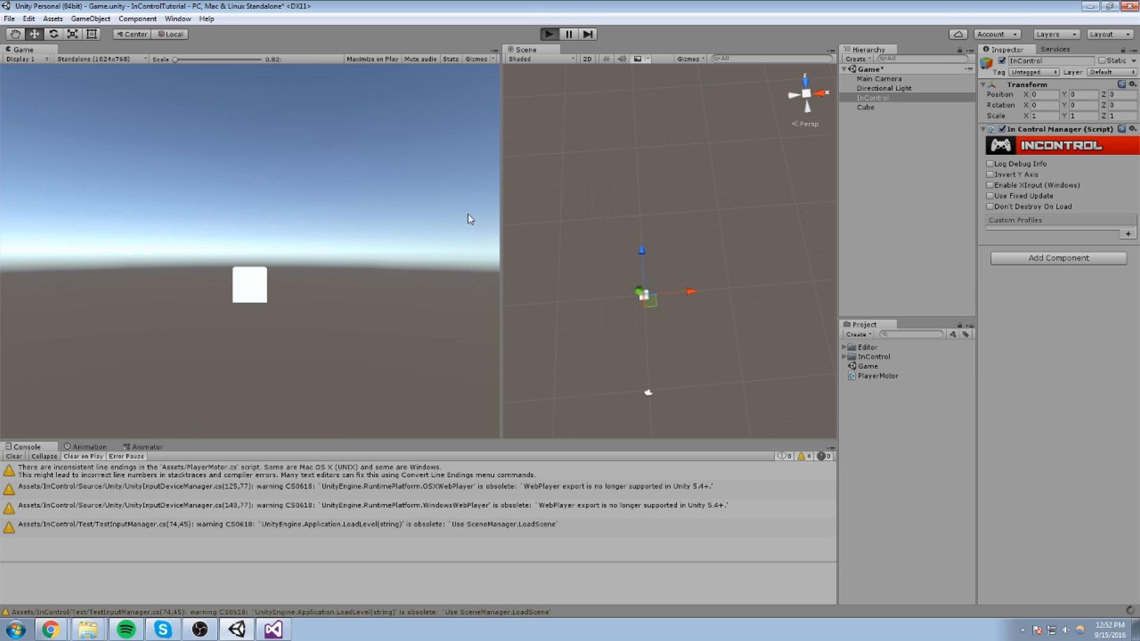
Enter play mode to lift the cube with the controller's A/B buttons.
click(548, 34)
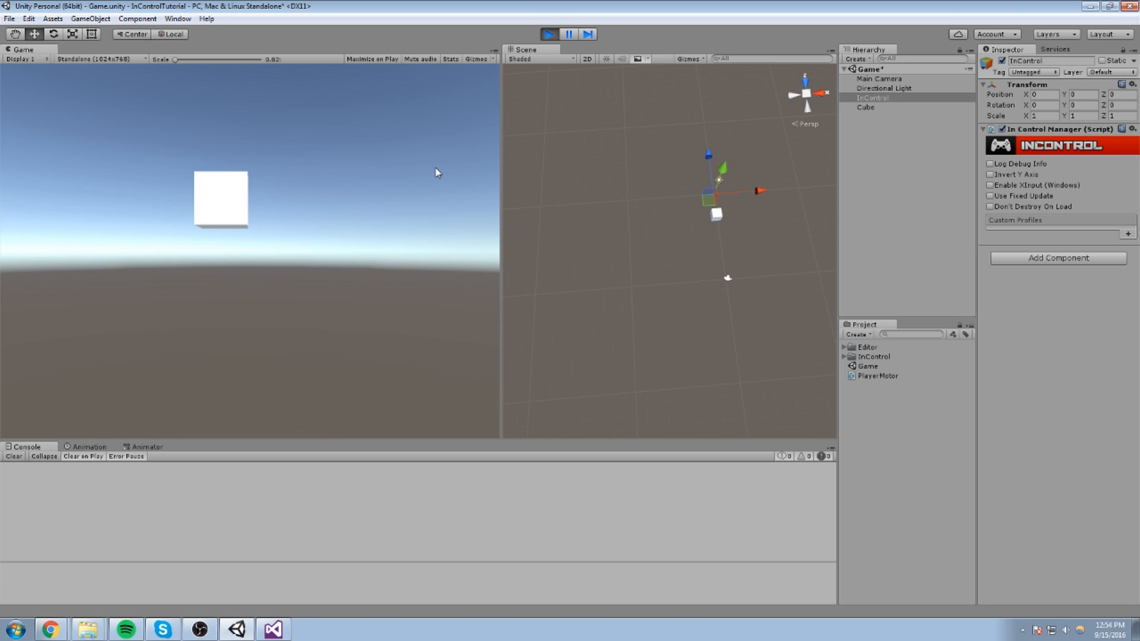
mouse_move(444, 133)
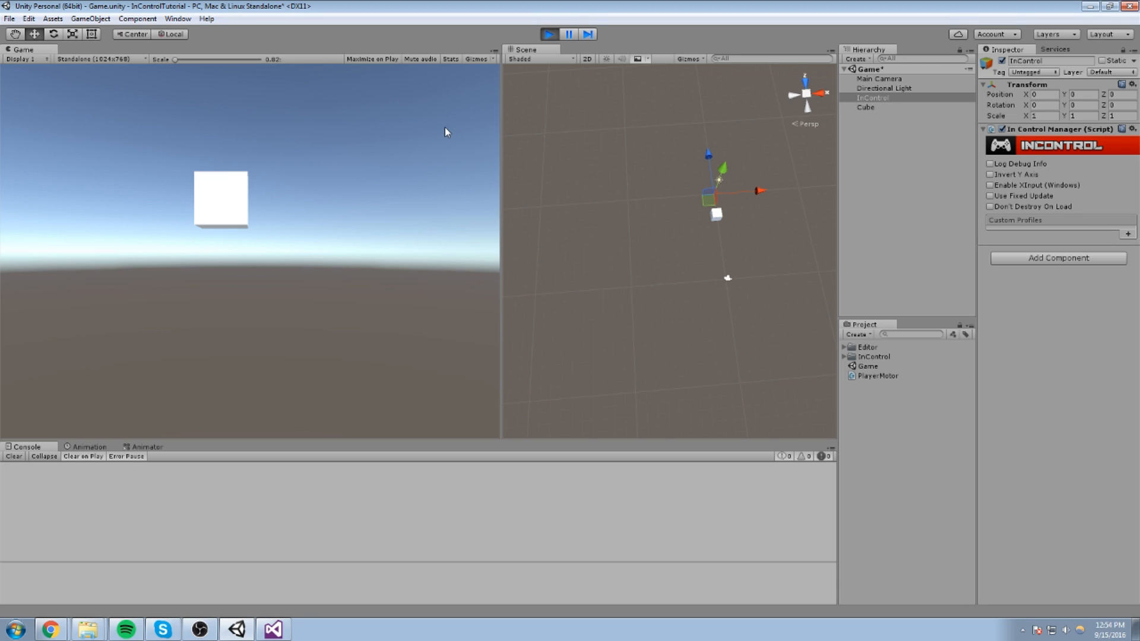